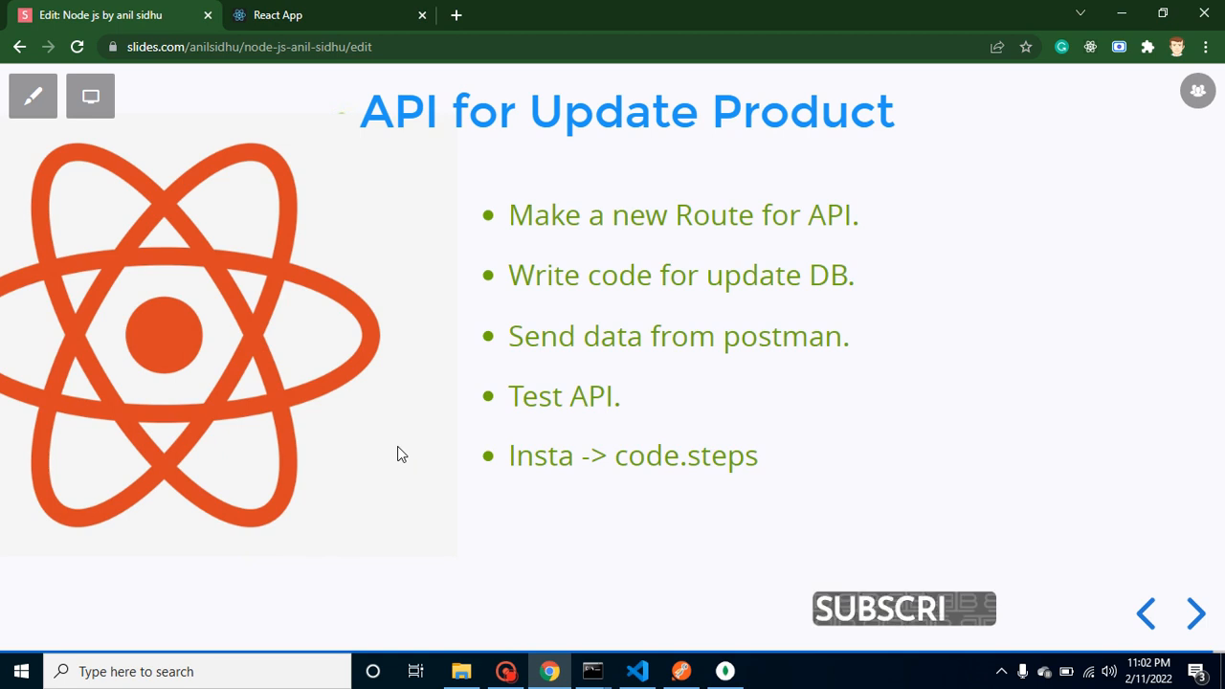
pyautogui.moveTo(649, 141)
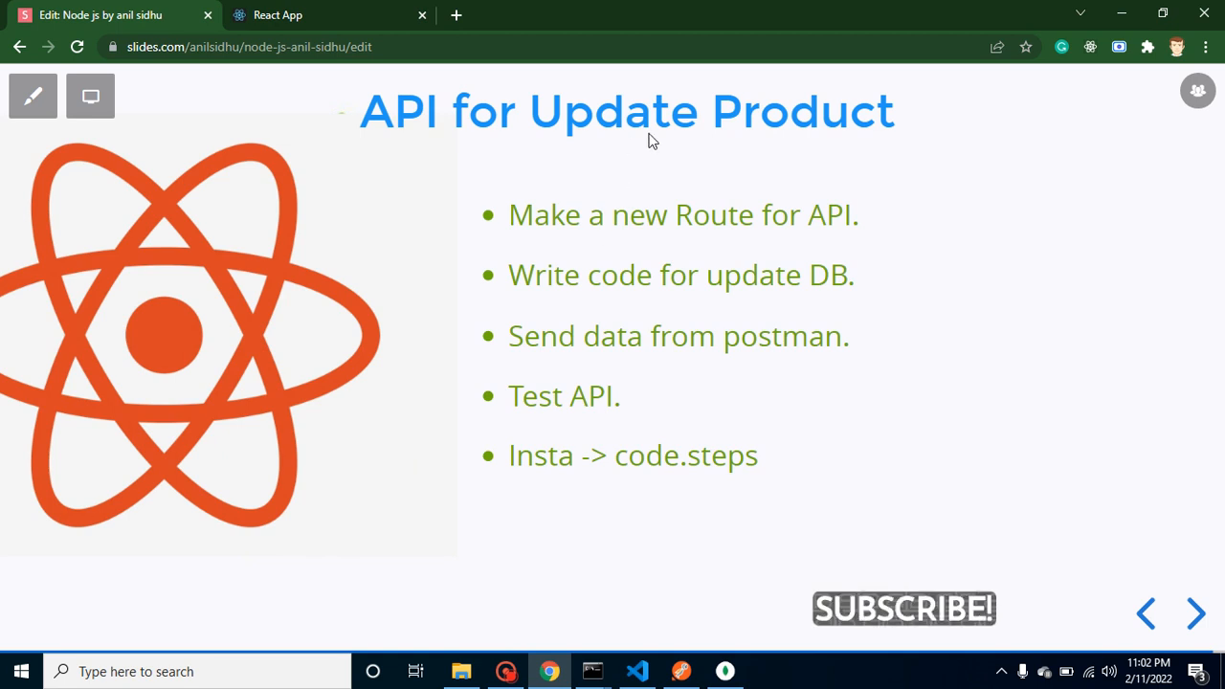
# Show the React App tab with the Update Product form for M 40, 400, mobile, samsung.
pyautogui.click(328, 15)
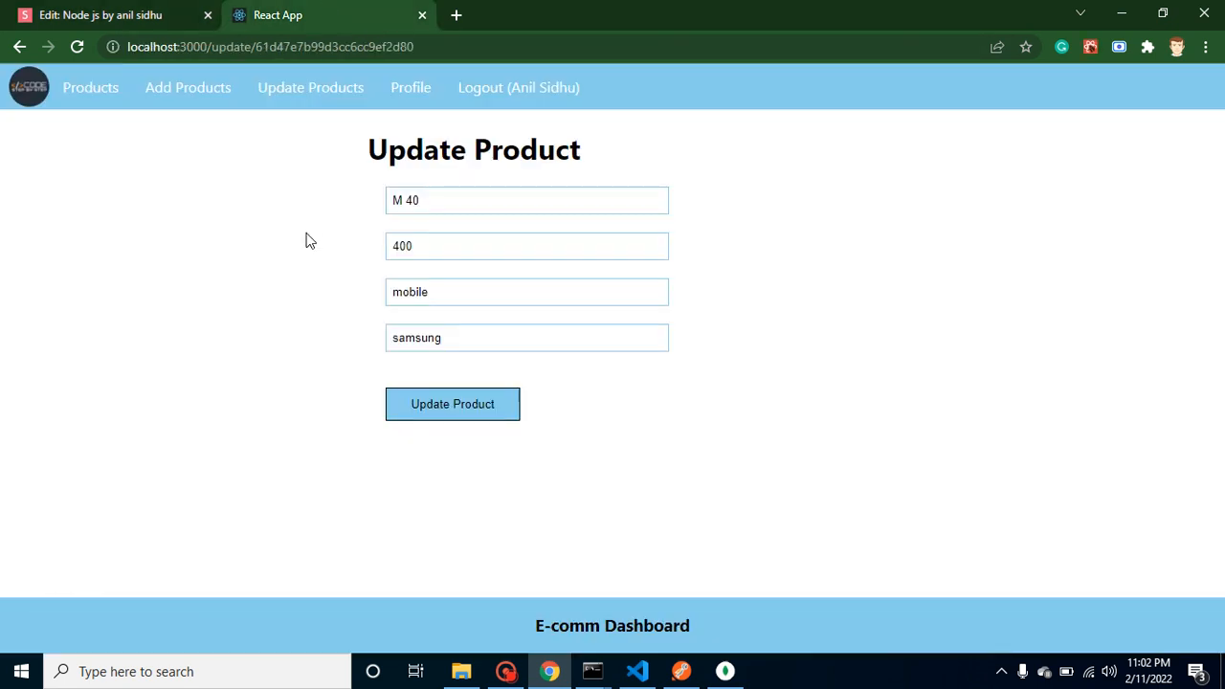
pyautogui.moveTo(397, 278)
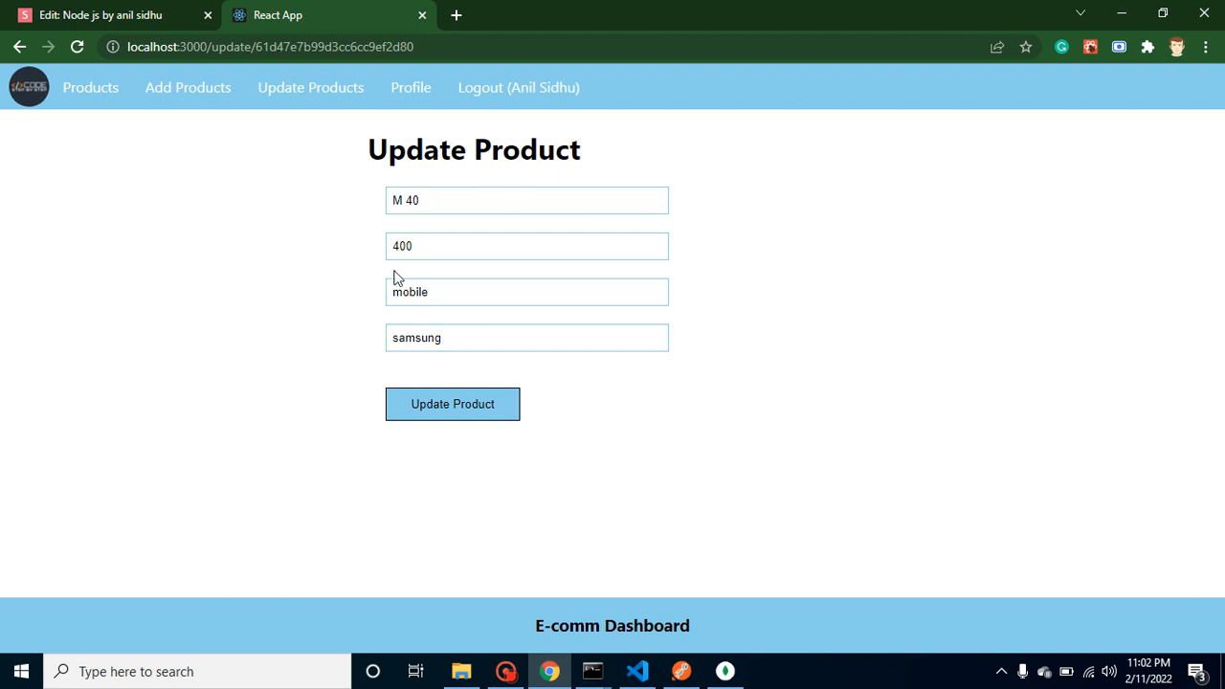
pyautogui.moveTo(335, 361)
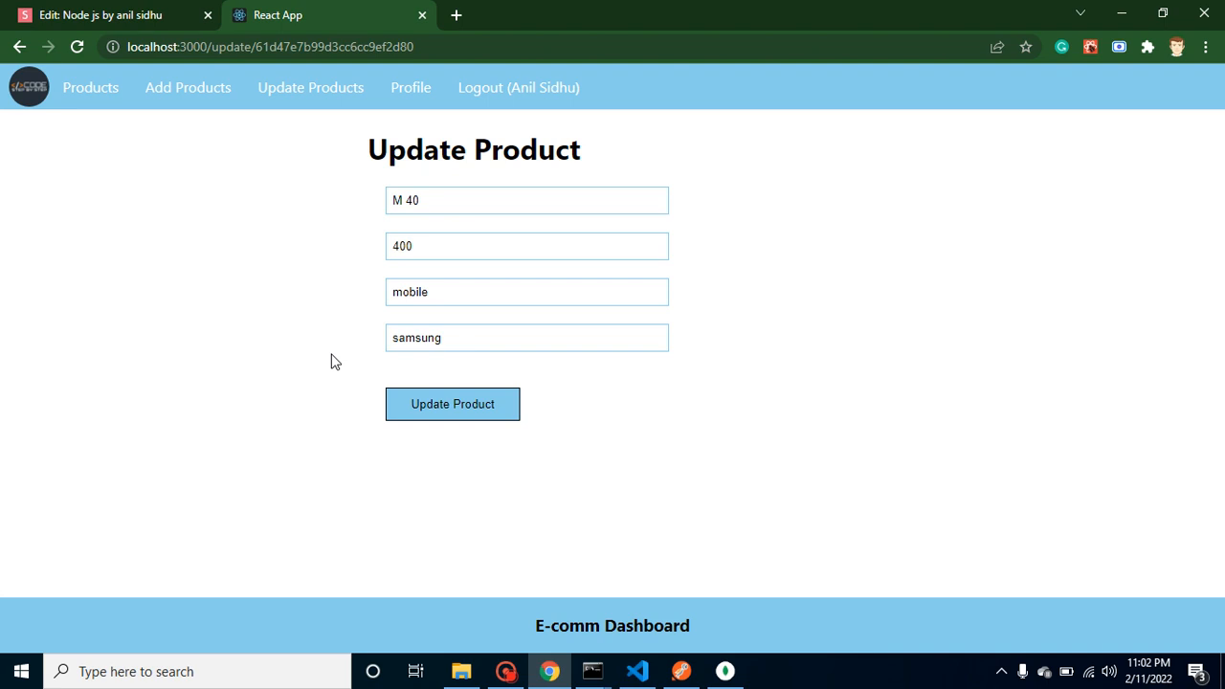
pyautogui.moveTo(305, 346)
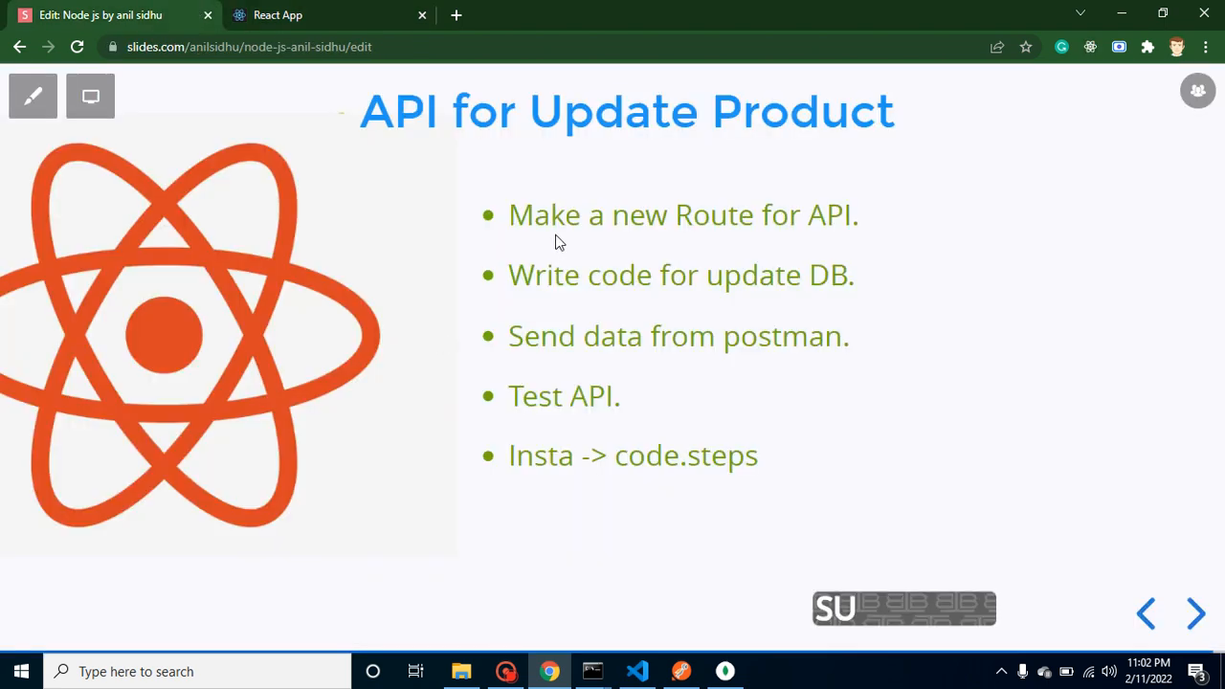
pyautogui.moveTo(666, 234)
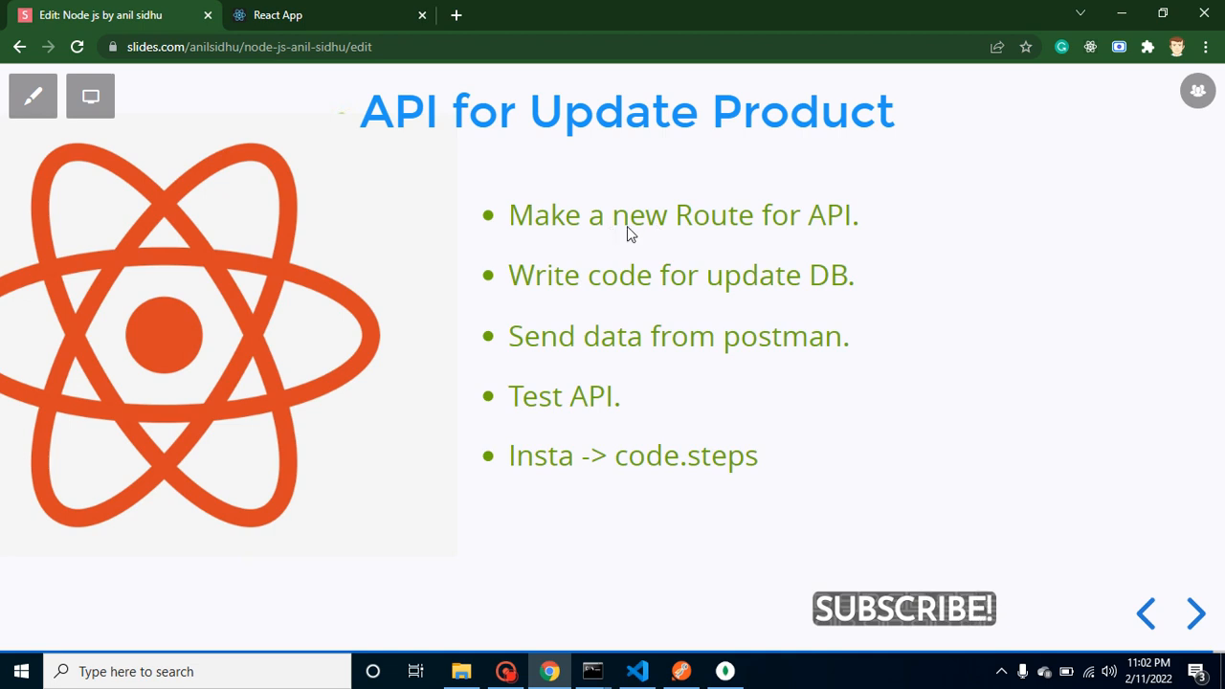
pyautogui.moveTo(804, 240)
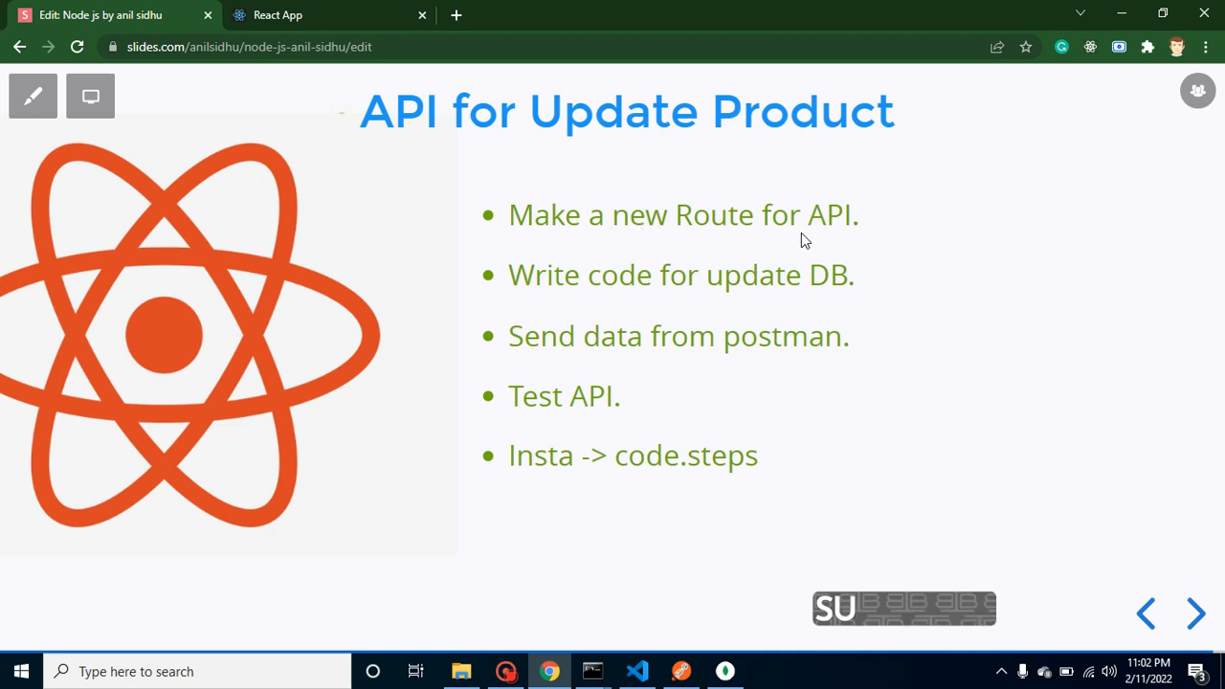
pyautogui.moveTo(726, 300)
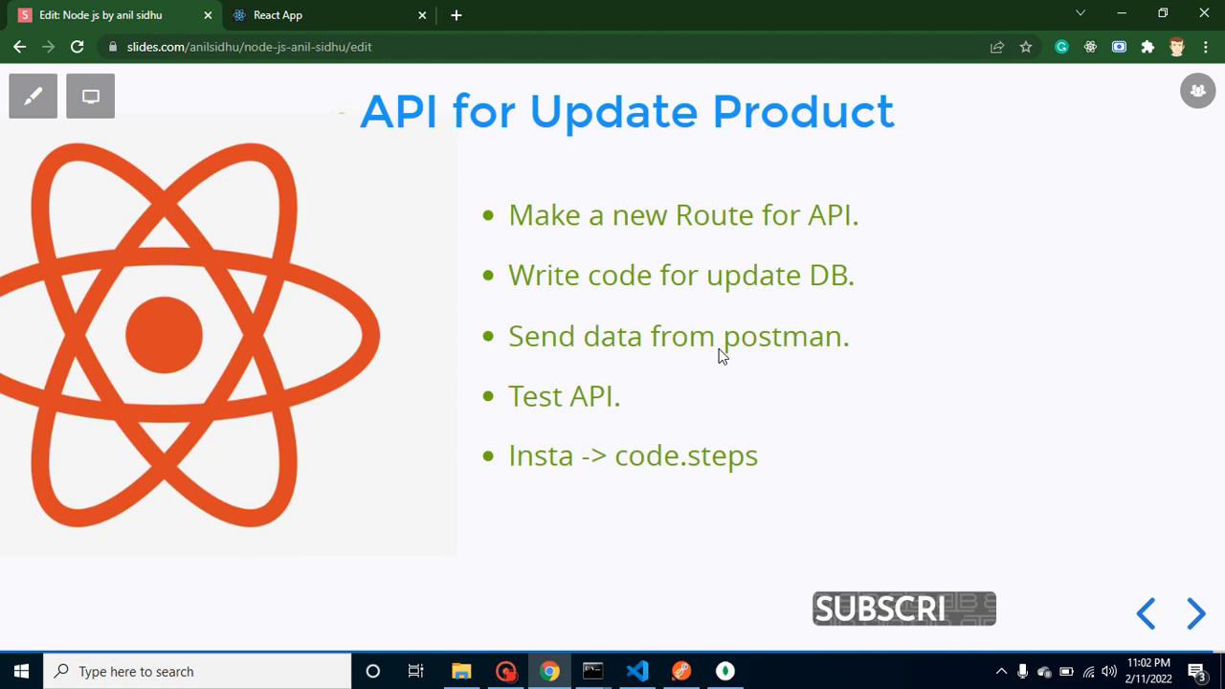
pyautogui.moveTo(630, 402)
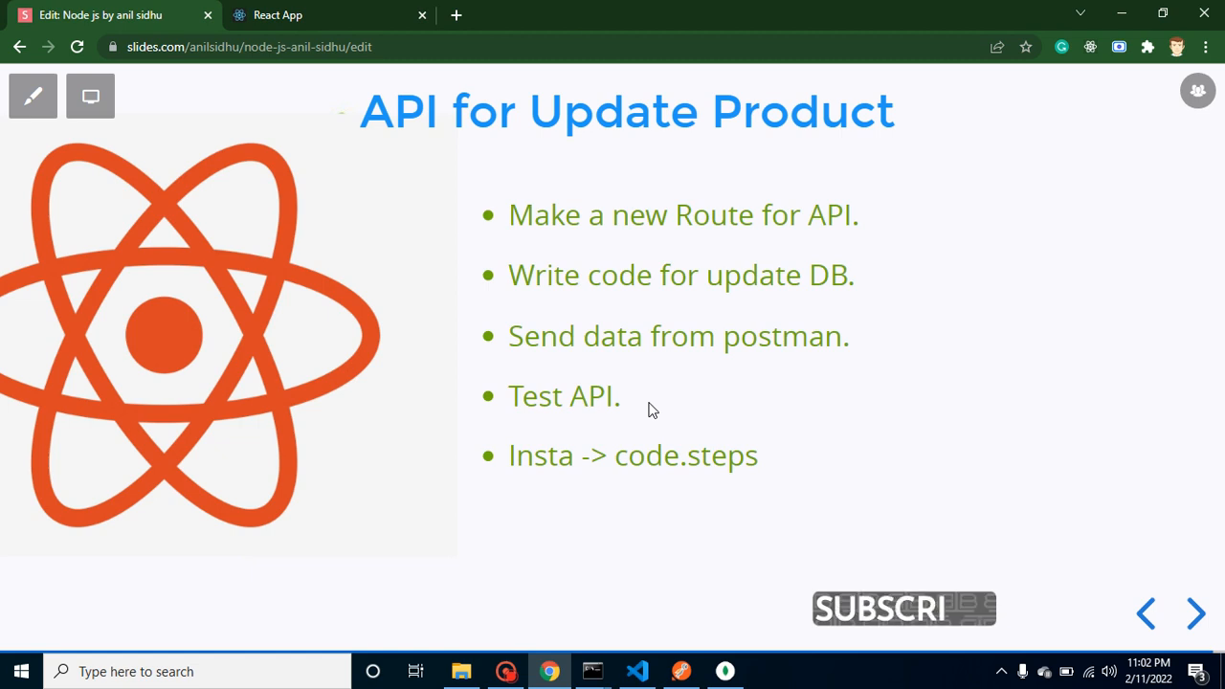
pyautogui.moveTo(742, 470)
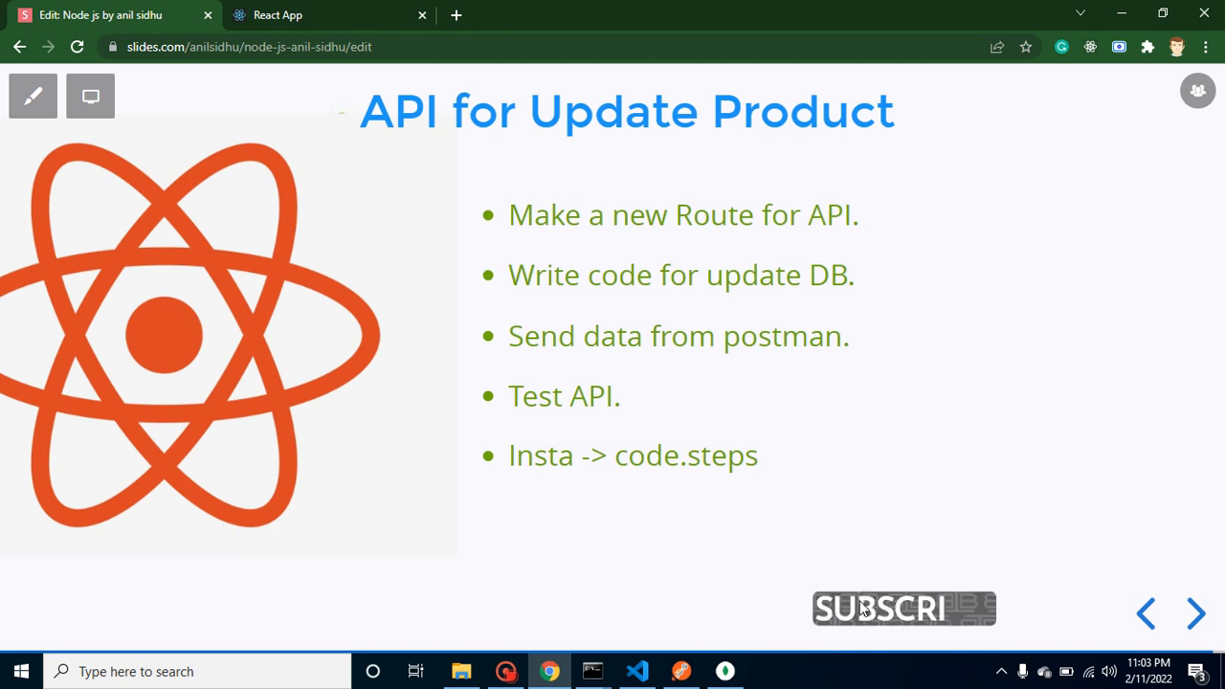
# Switch to the backend index.js code in Visual Studio Code.
pyautogui.click(637, 671)
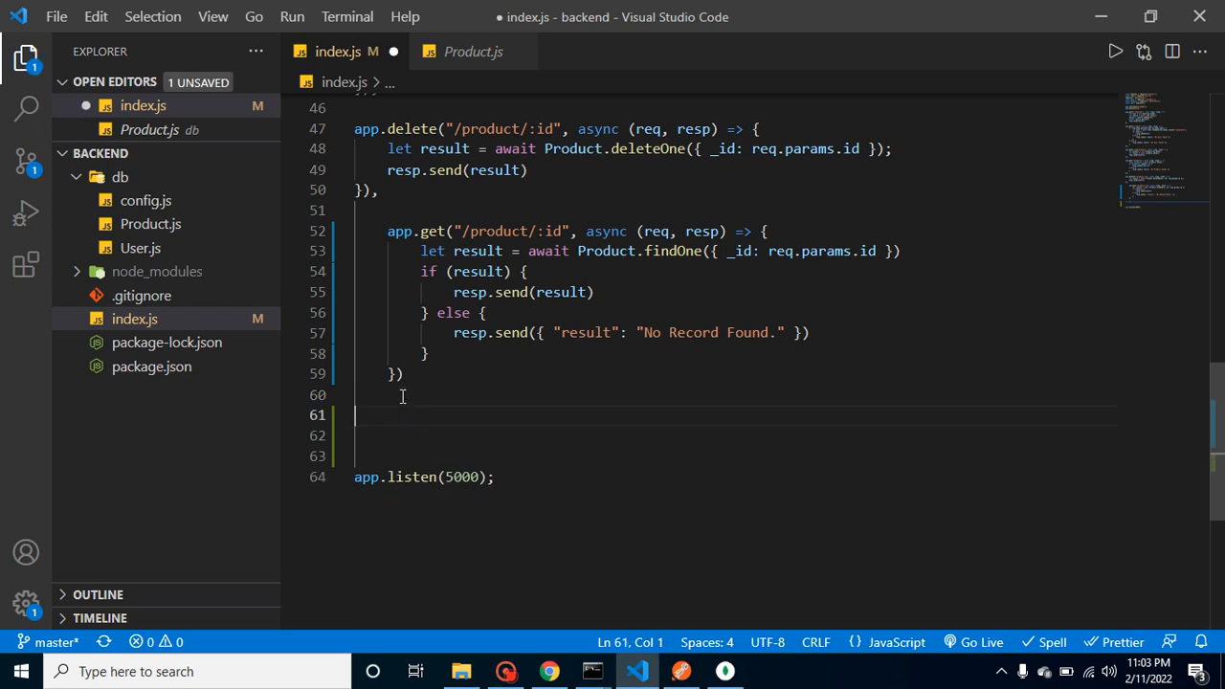
# Write app.put("/product/:id", (req, resp) => { }) below the get-by-id route, fixing the resp typo.
pyautogui.write('app.')
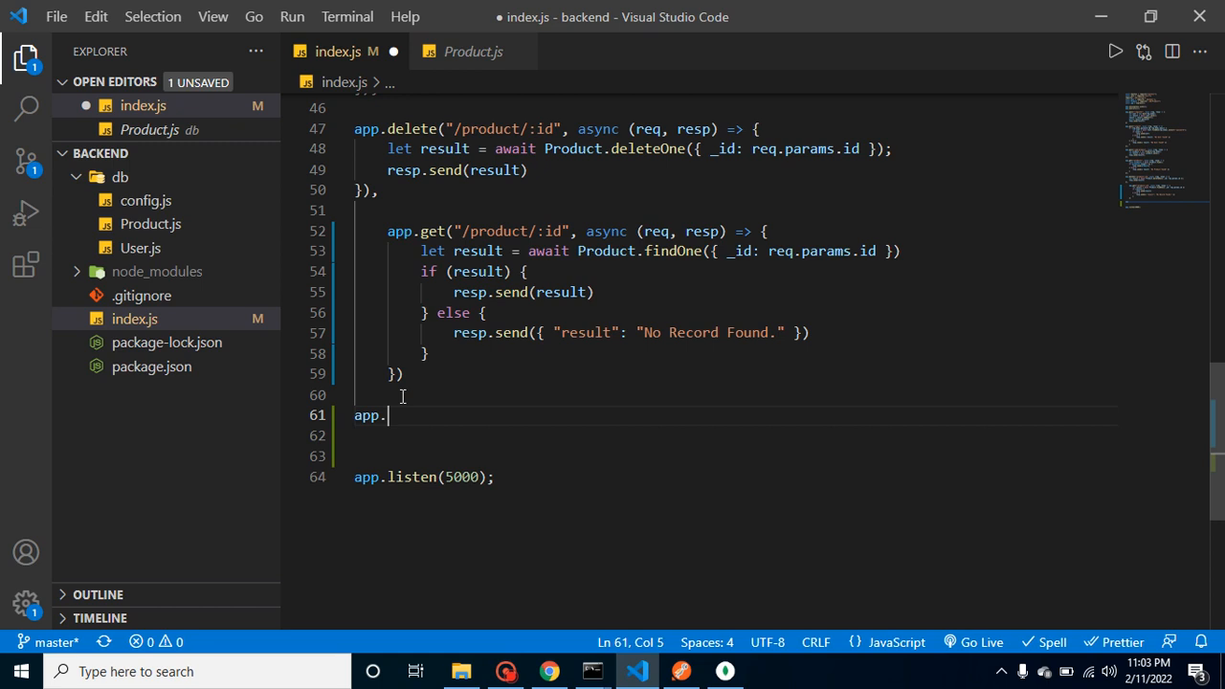
pyautogui.write('put("')
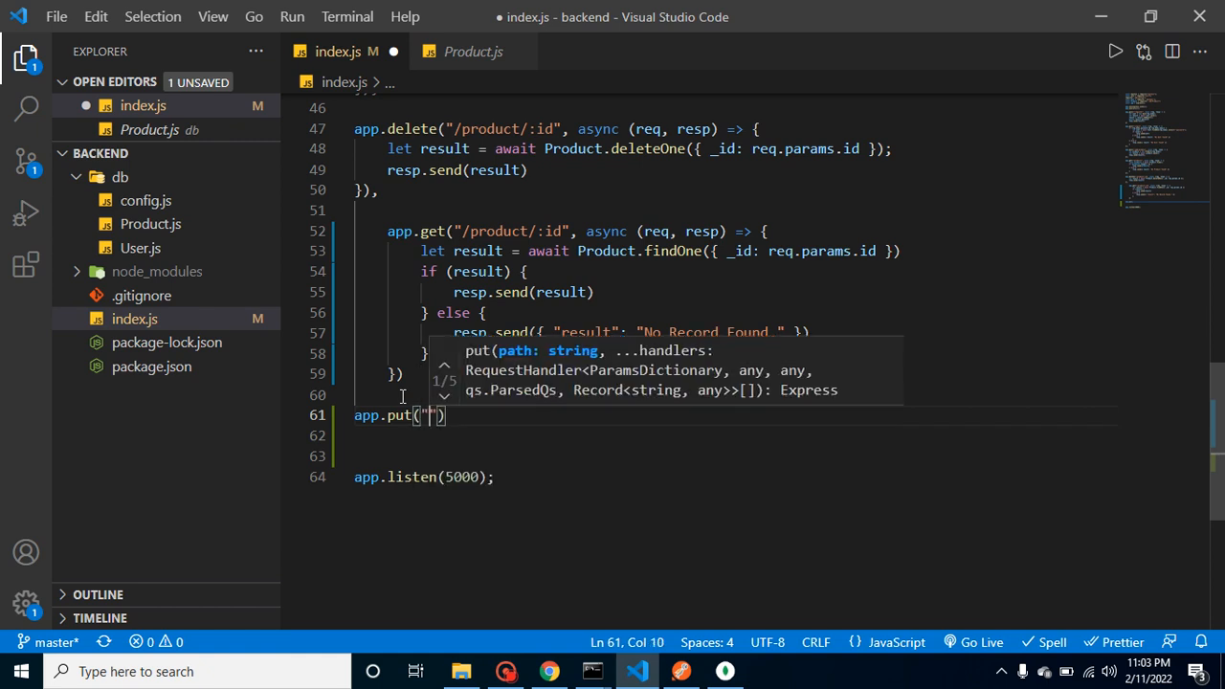
pyautogui.write('/')
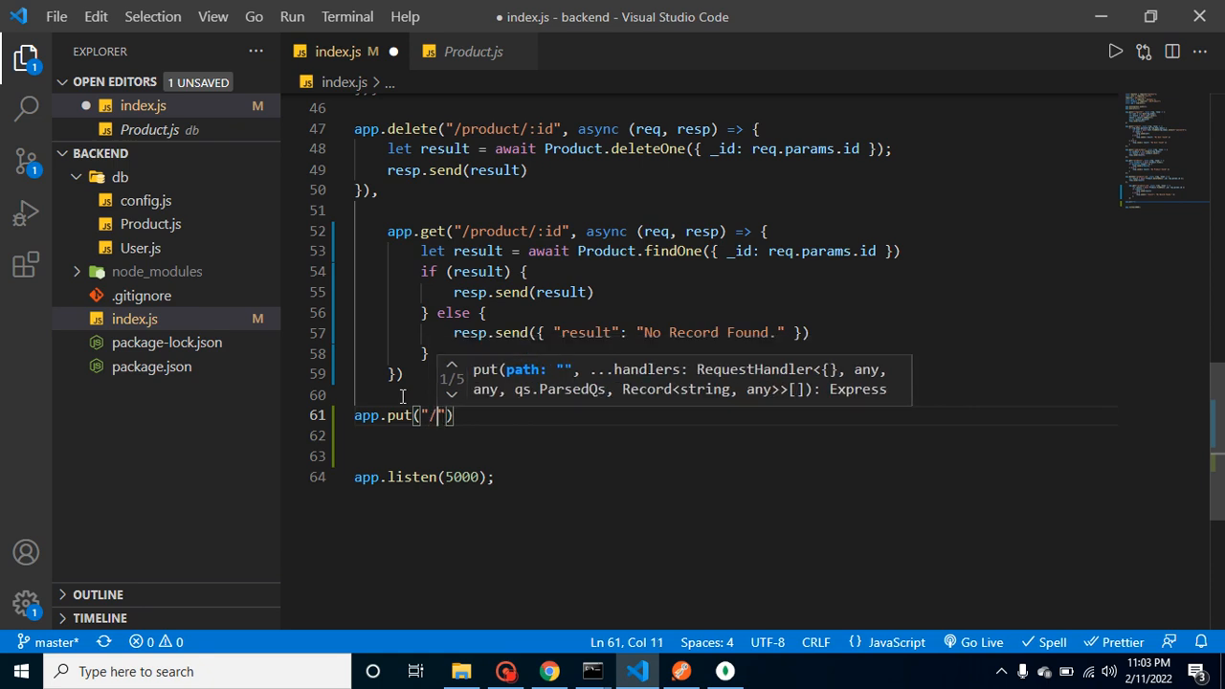
pyautogui.write('product/:')
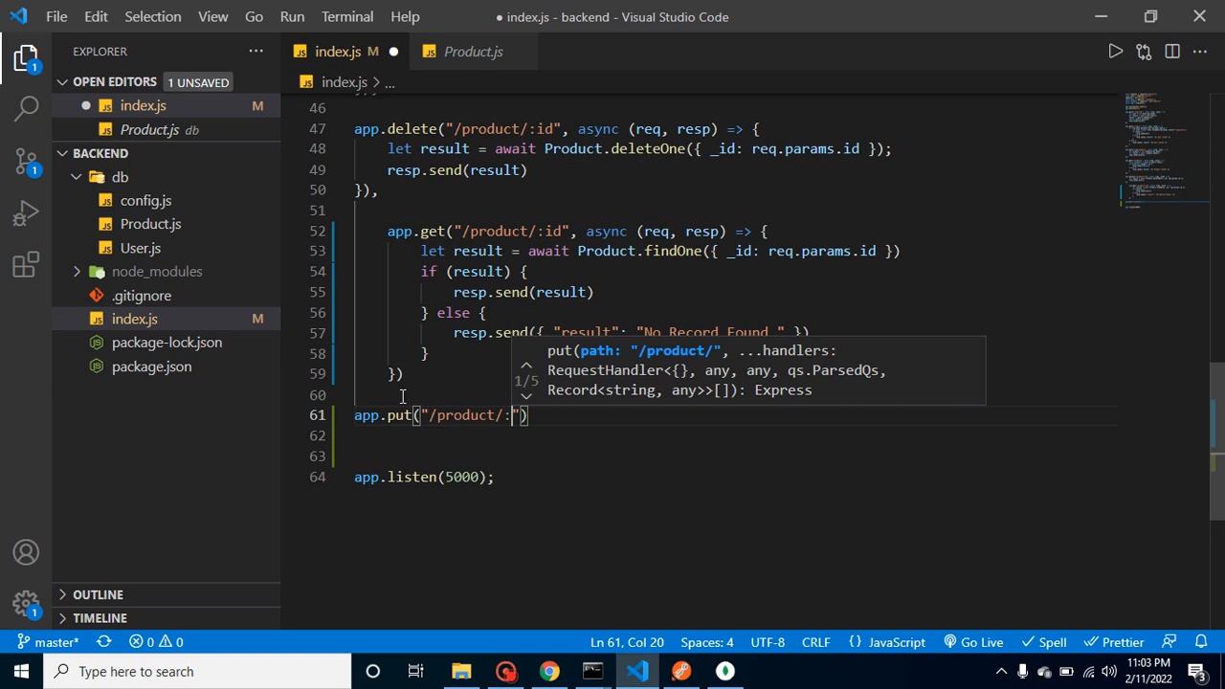
pyautogui.write('id",')
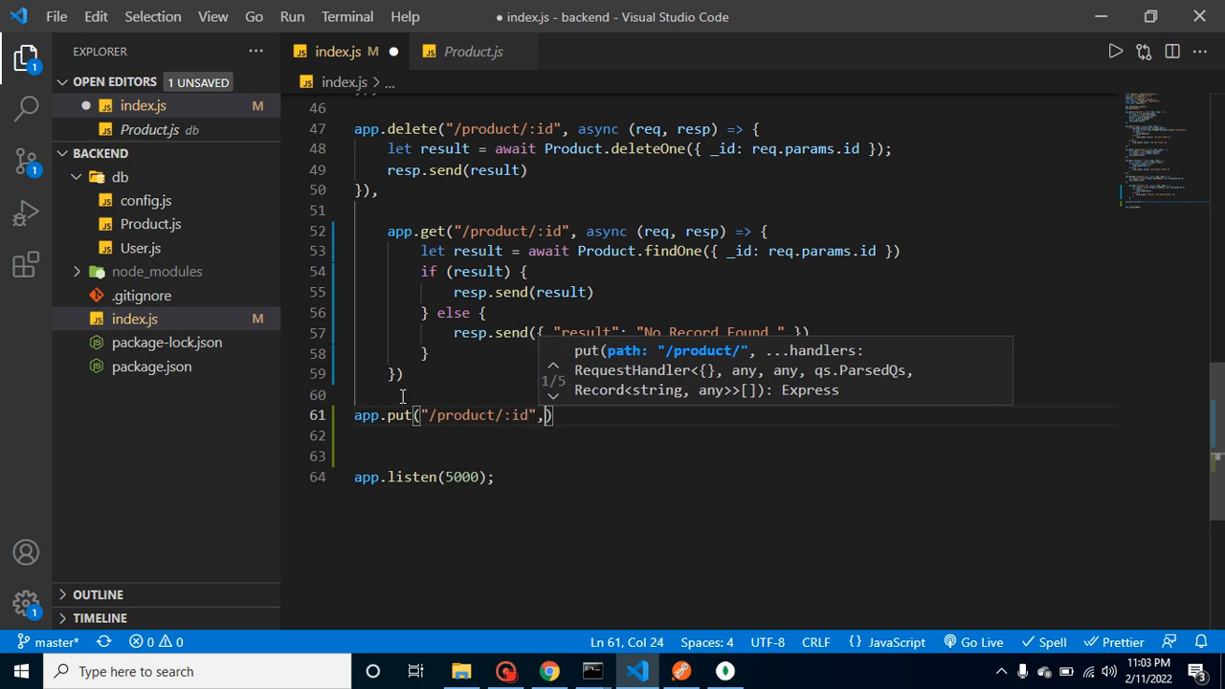
pyautogui.write('()=>{')
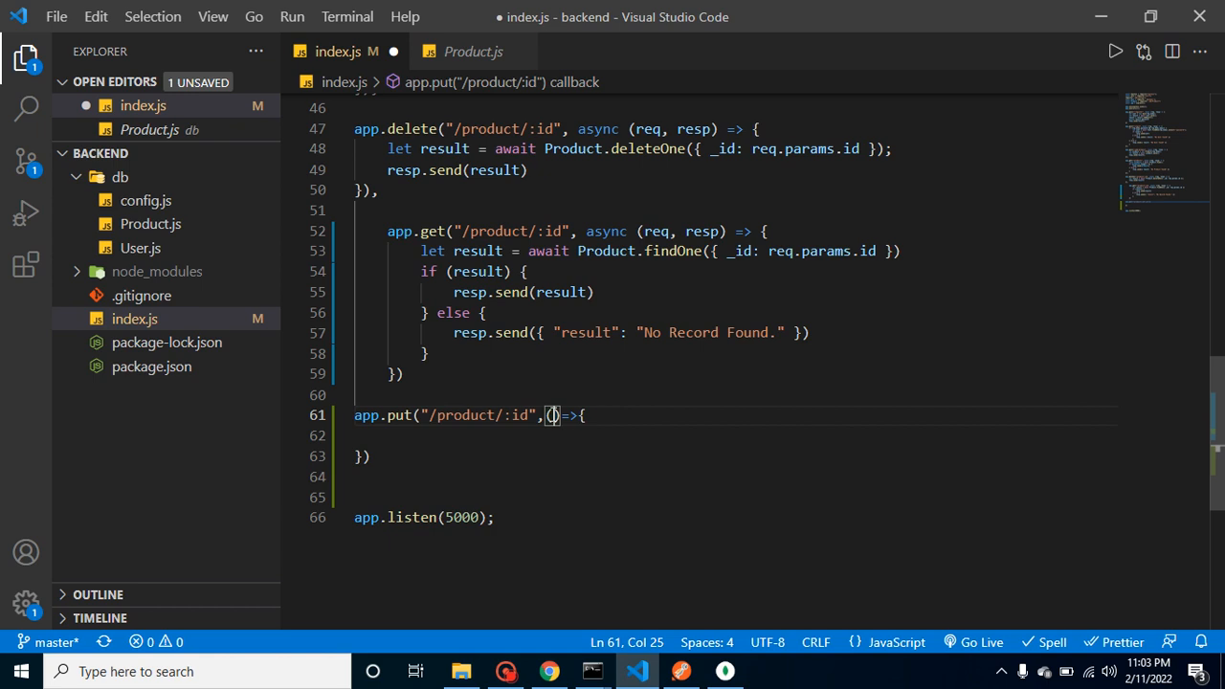
pyautogui.write('req, se')
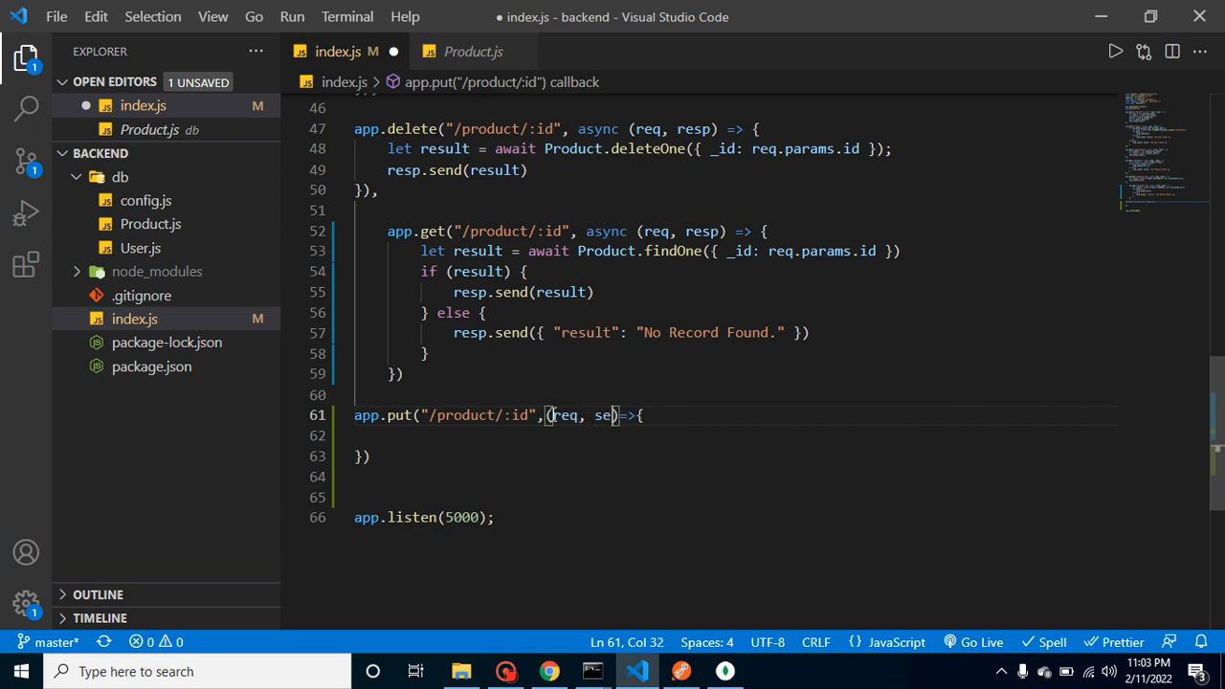
pyautogui.press('Backspace')
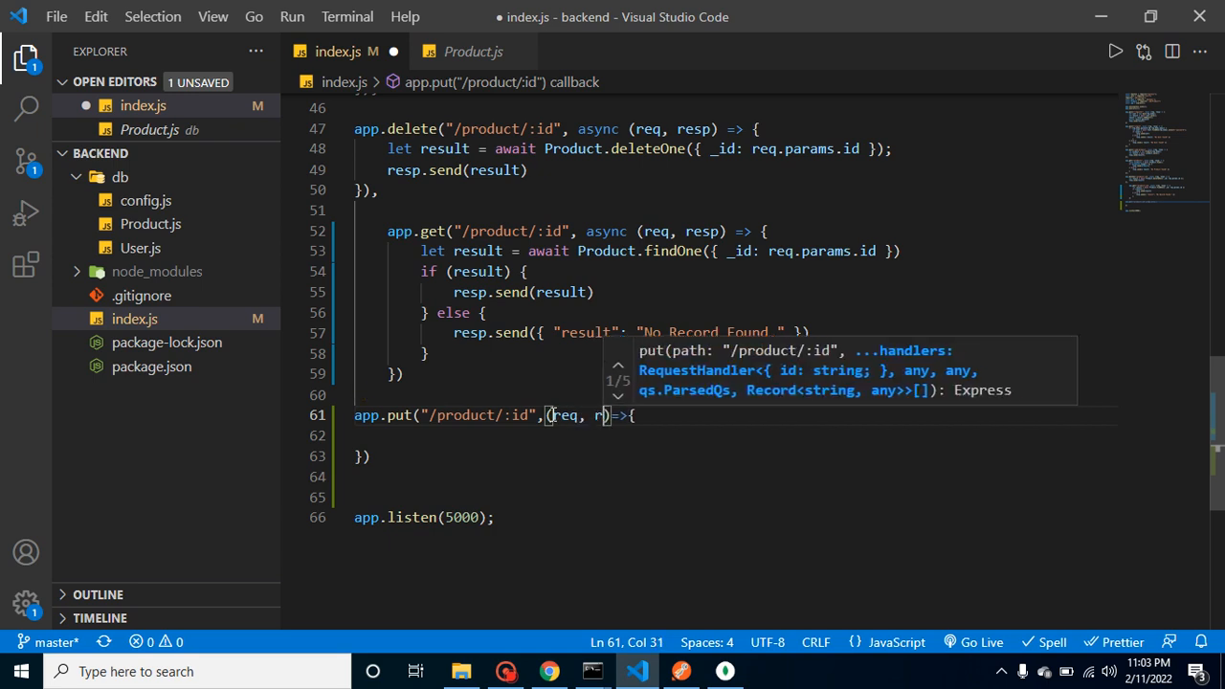
pyautogui.write('esp')
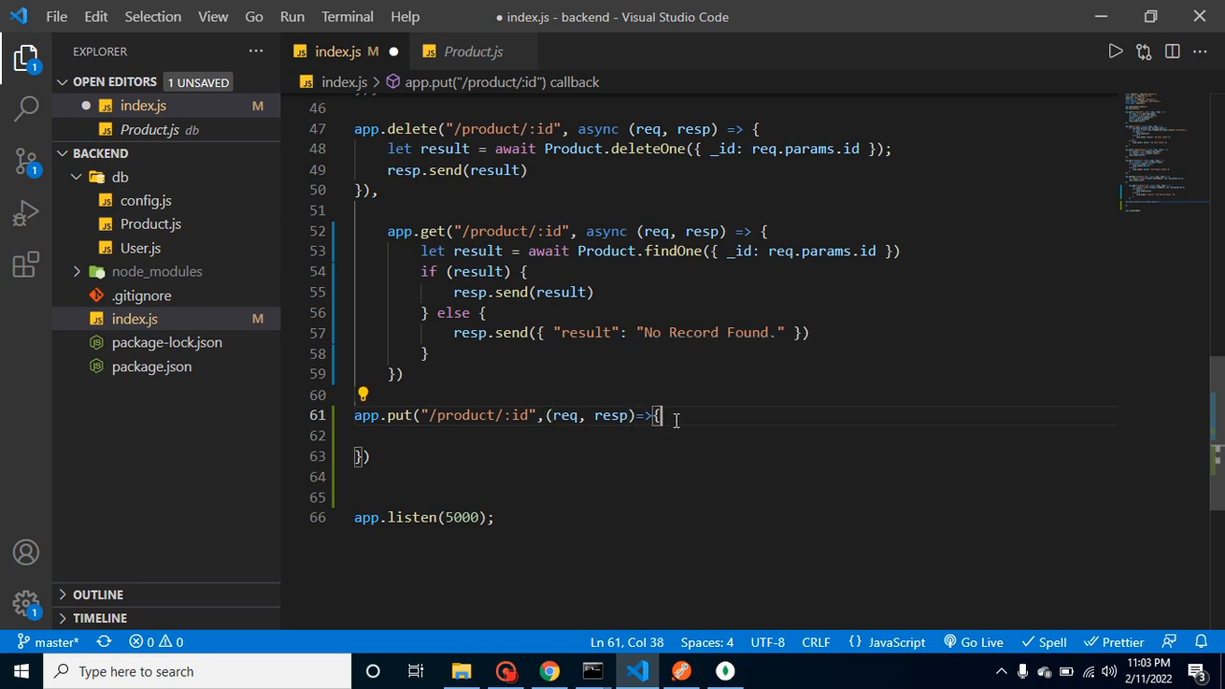
# Start the PUT route body with let result = Product.updateOne(, correcting the typos.
pyautogui.write('let r')
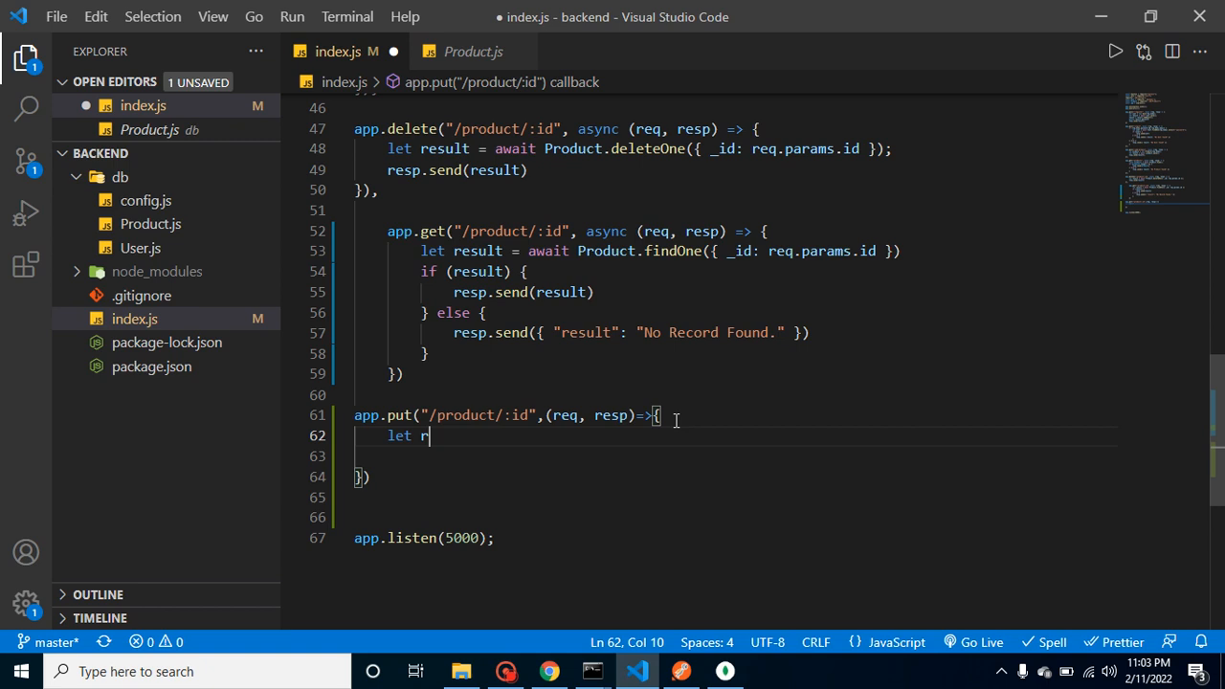
pyautogui.write('esult =')
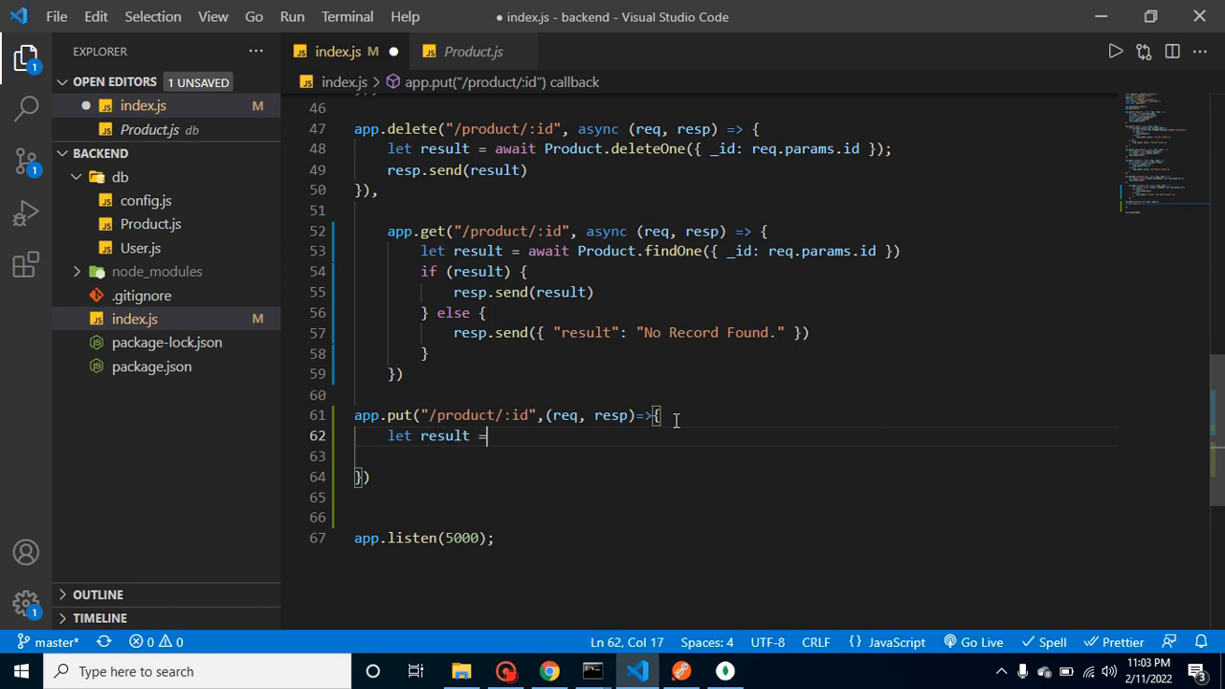
pyautogui.write('Po')
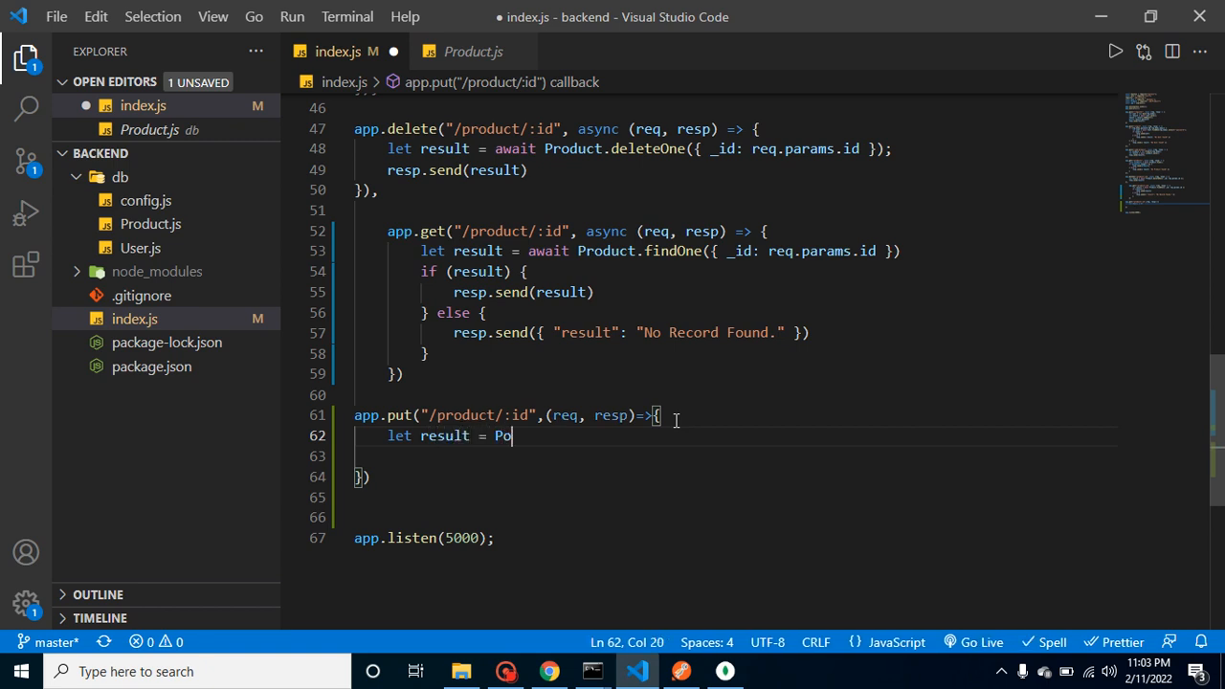
pyautogui.press('Backspace')
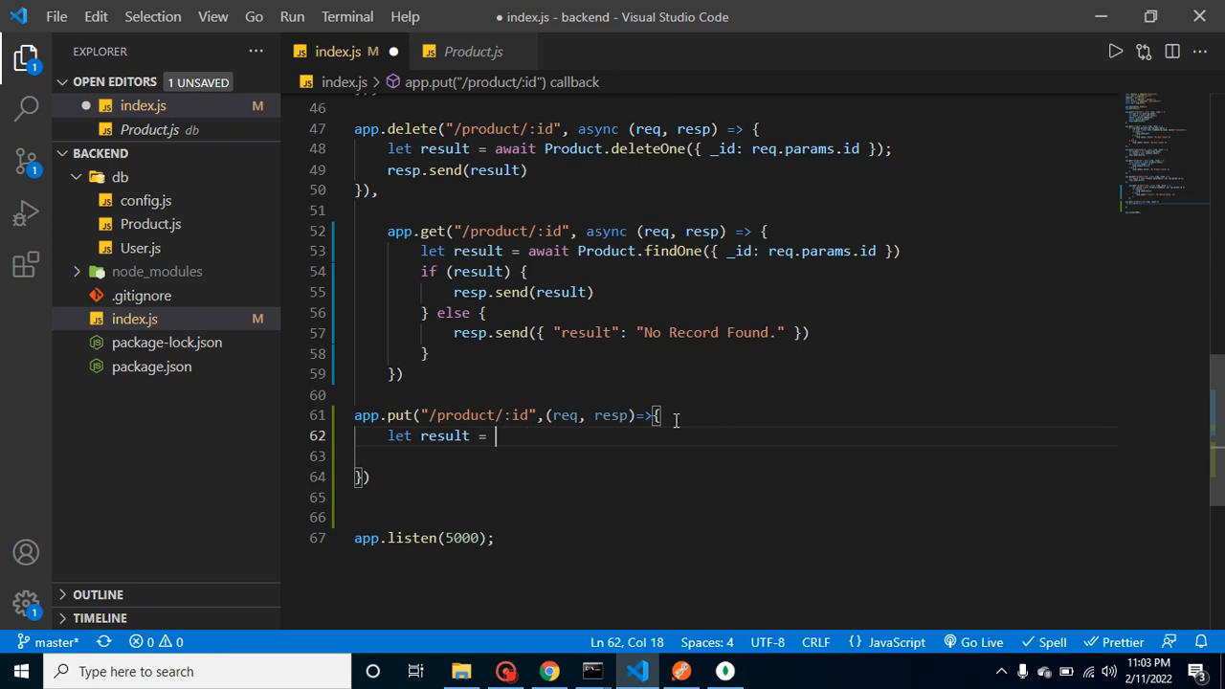
pyautogui.write('Product')
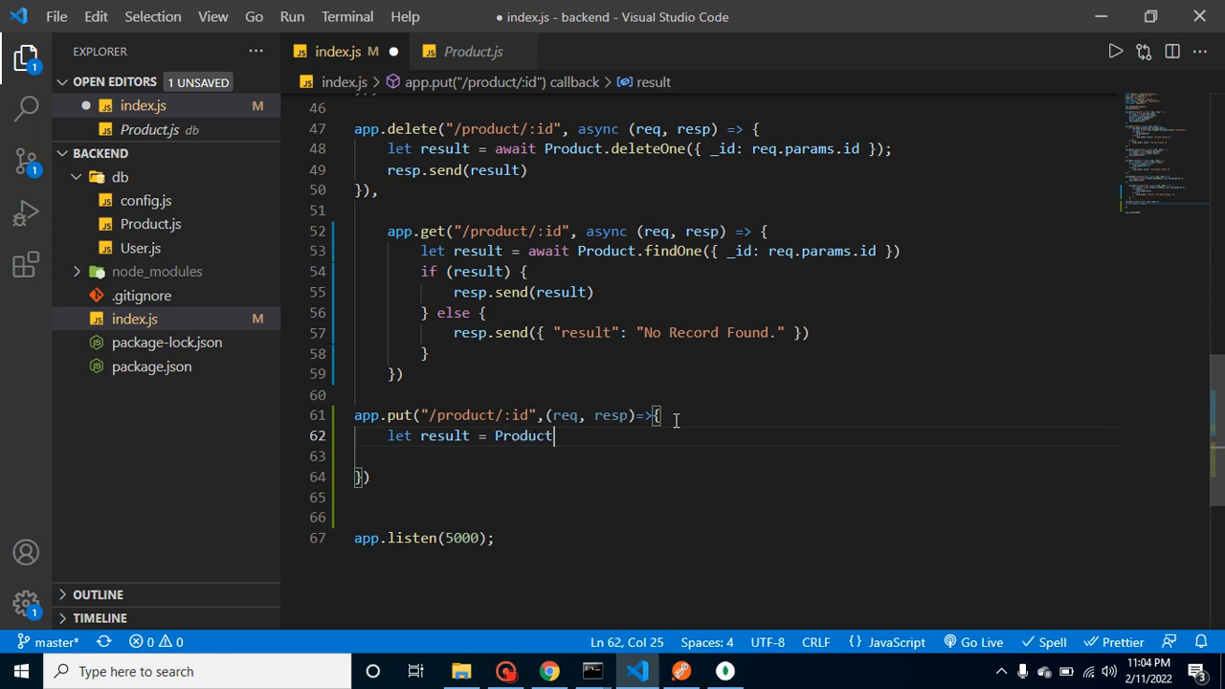
pyautogui.write('.modu')
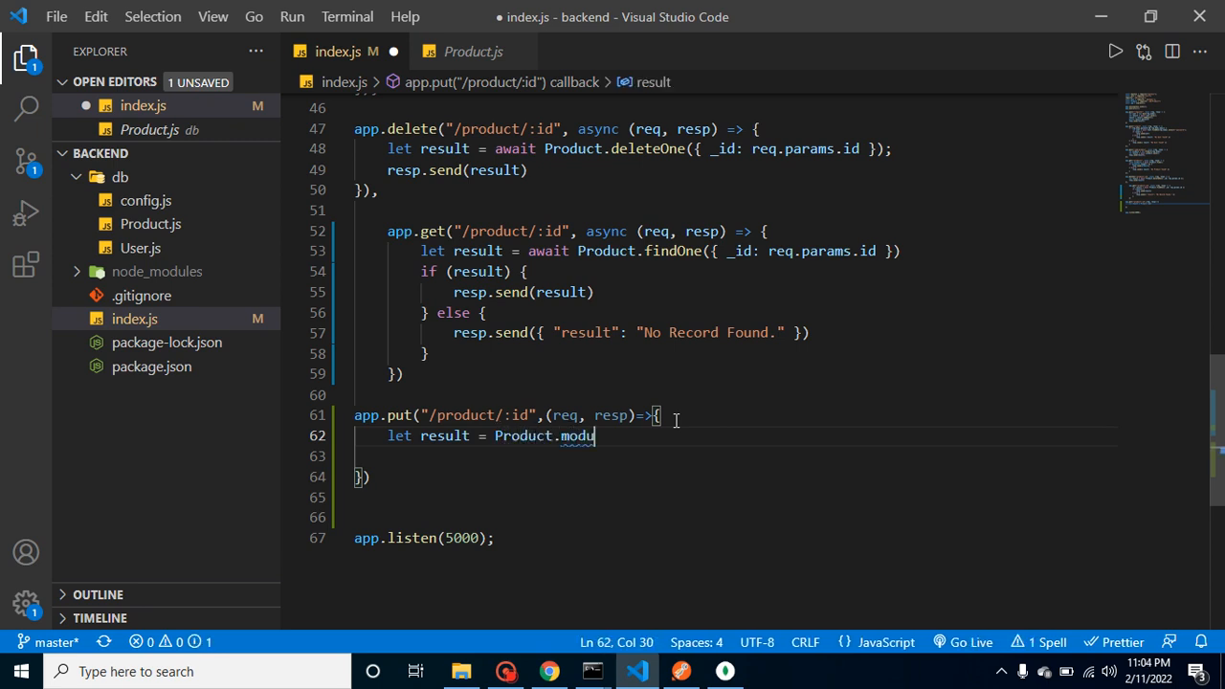
pyautogui.press('Backspace')
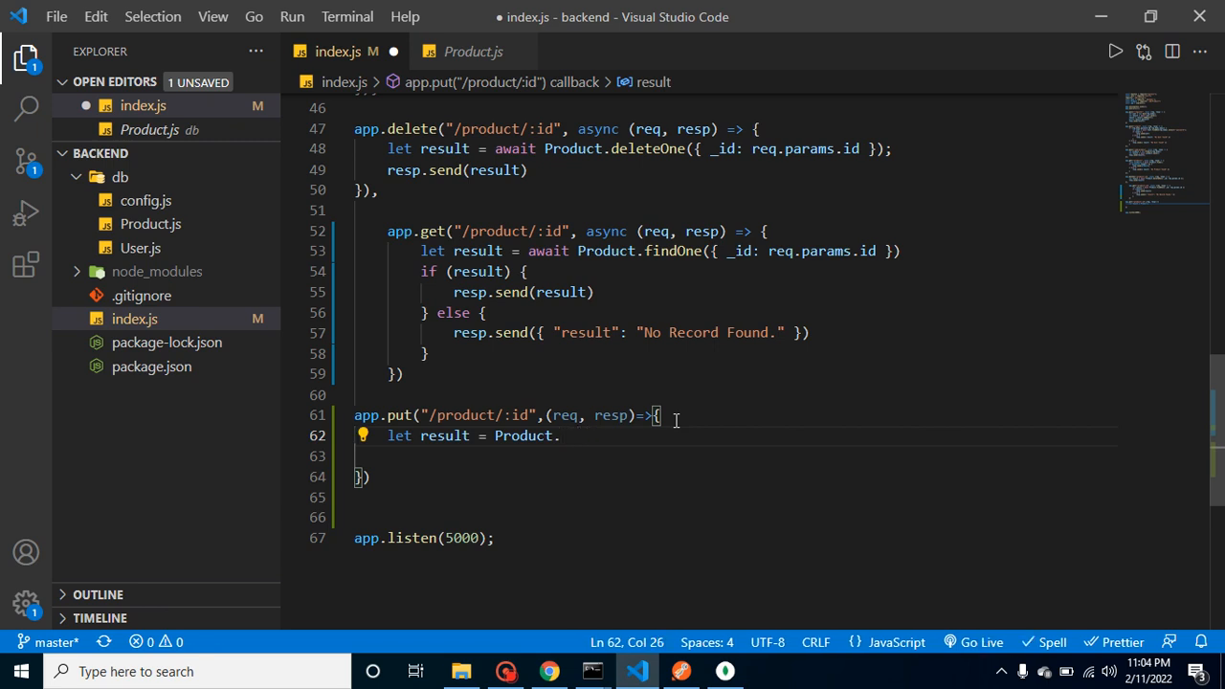
pyautogui.write('updateOne')
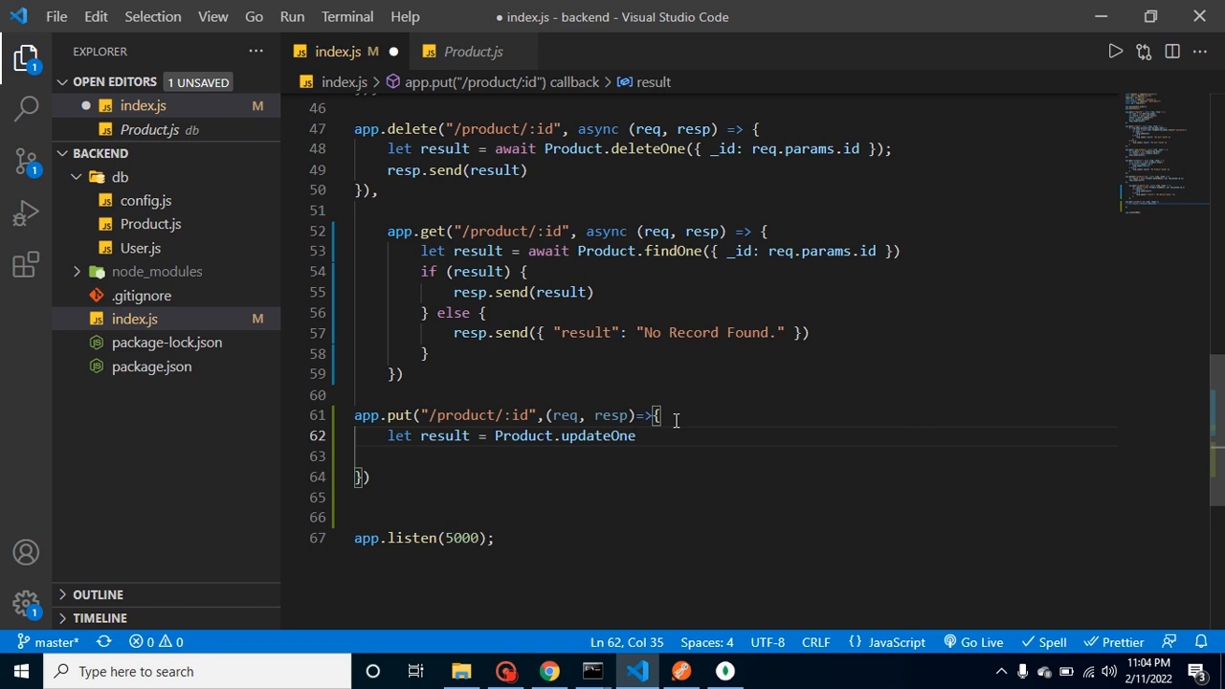
pyautogui.write('()')
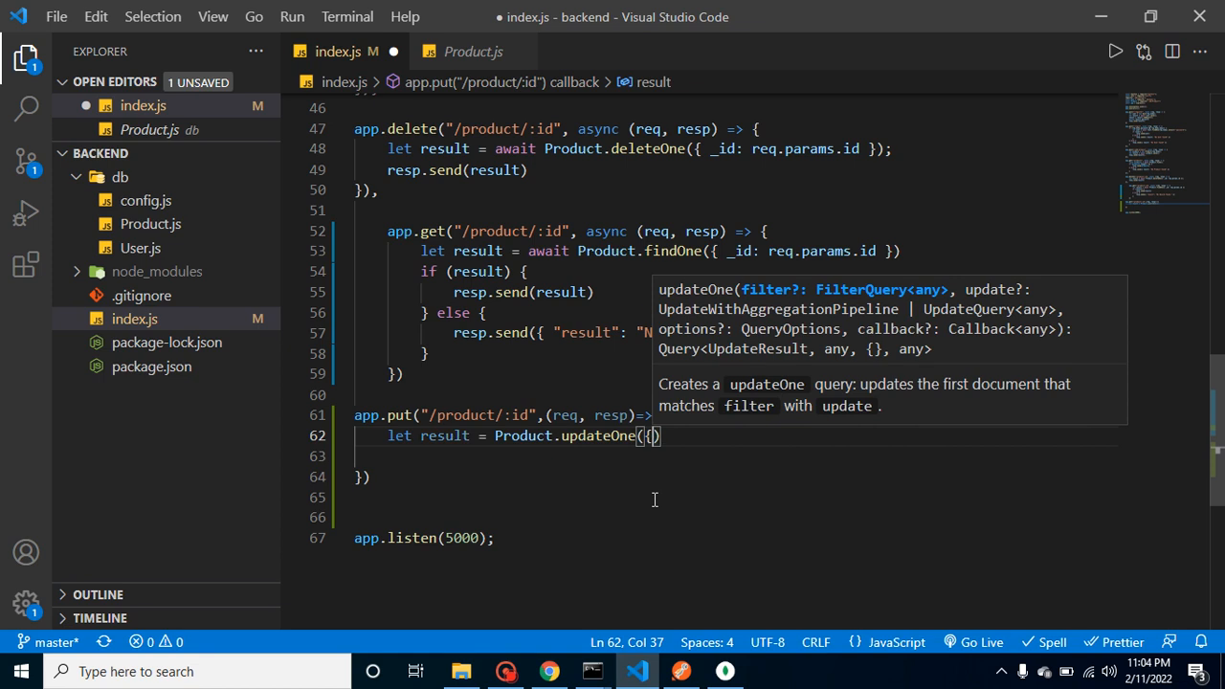
# Pass { _id: req.params.id } as updateOne's first argument on its own line.
pyautogui.press('enter')
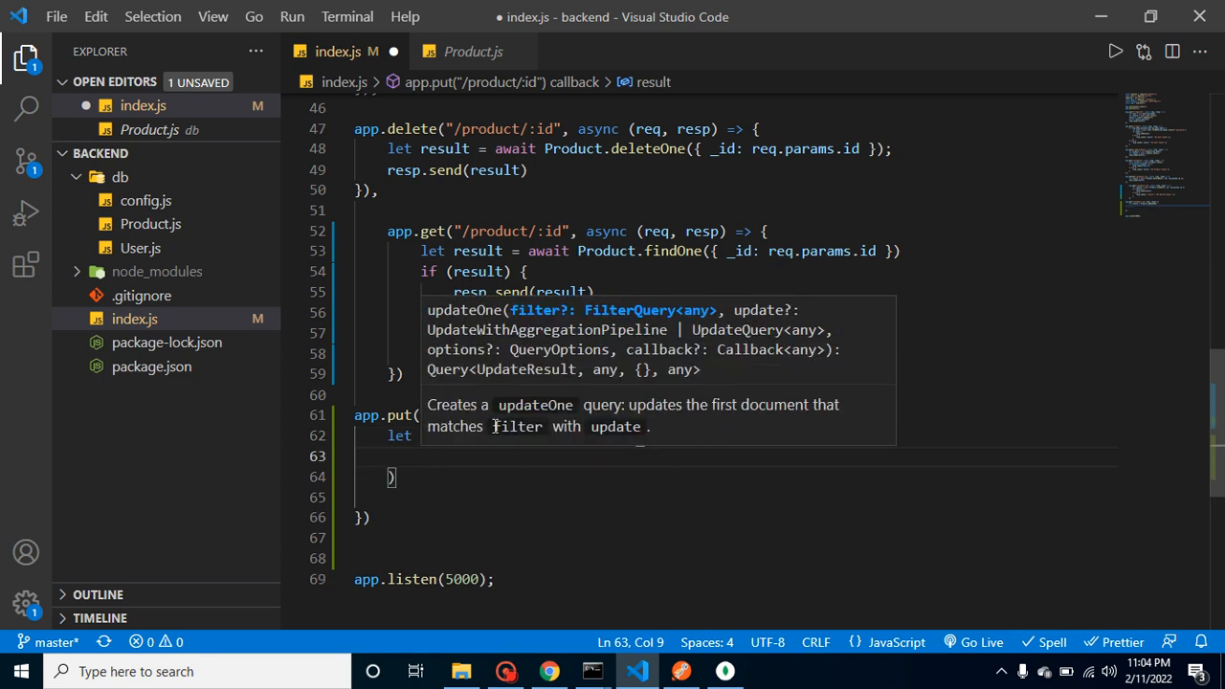
pyautogui.write('{},')
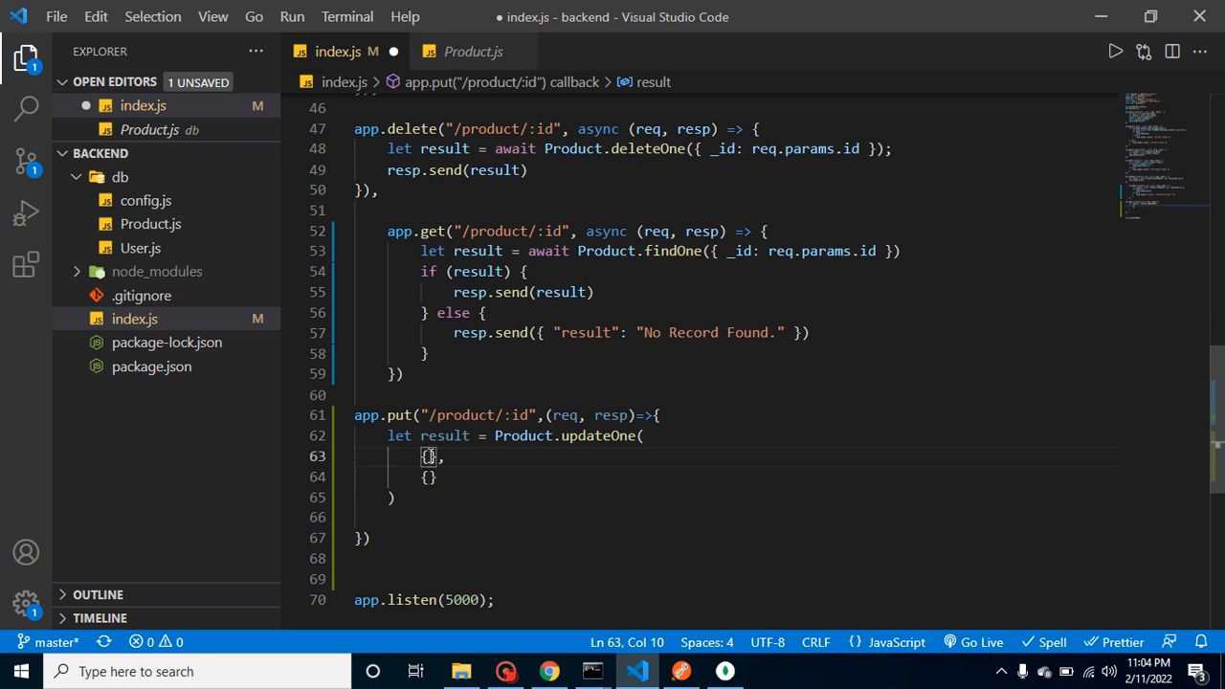
pyautogui.write('_id')
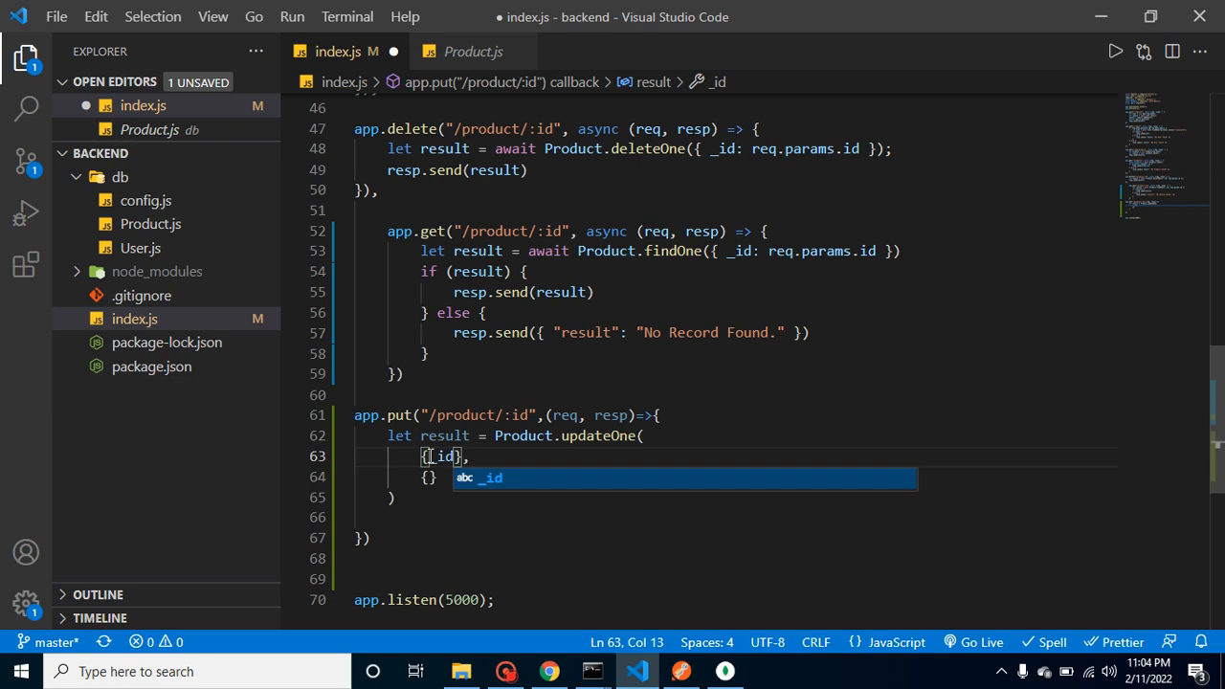
pyautogui.write(':re')
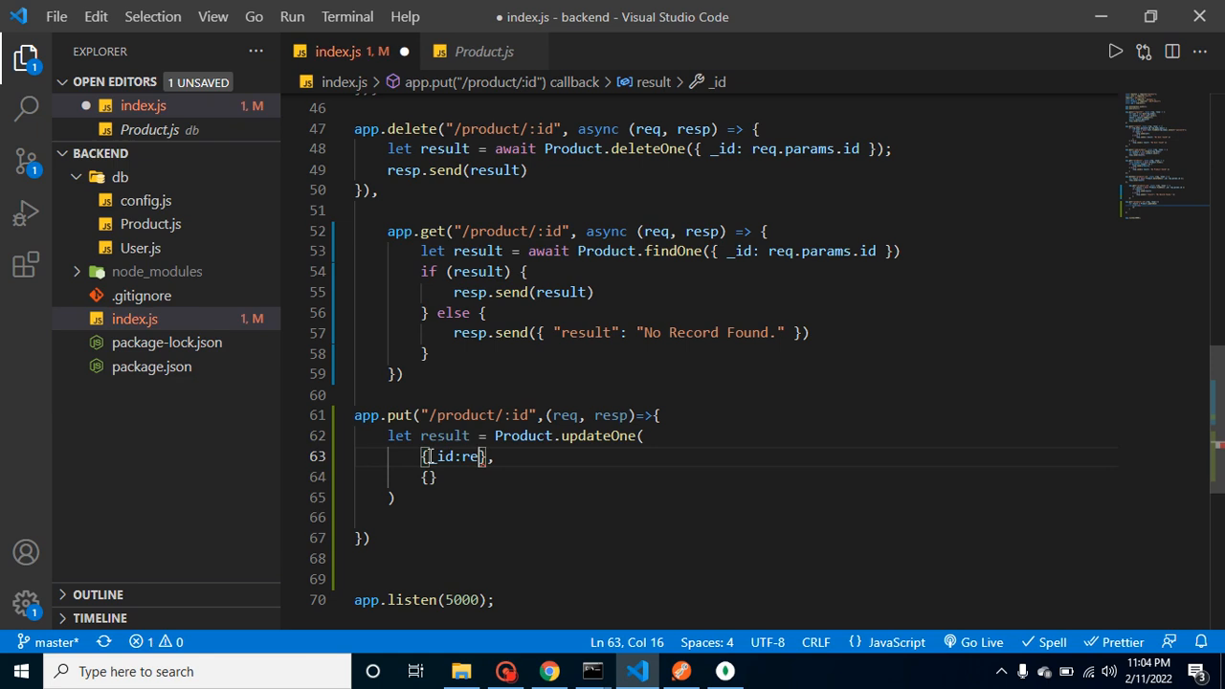
pyautogui.write('q.params.')
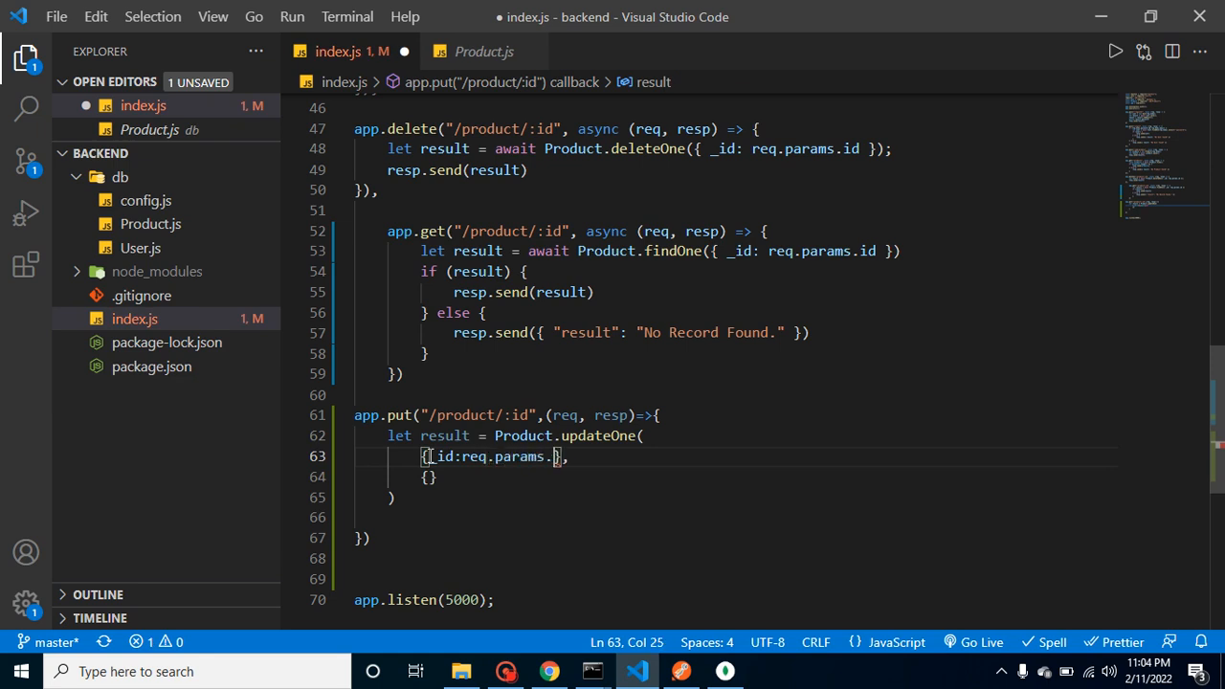
pyautogui.write('id')
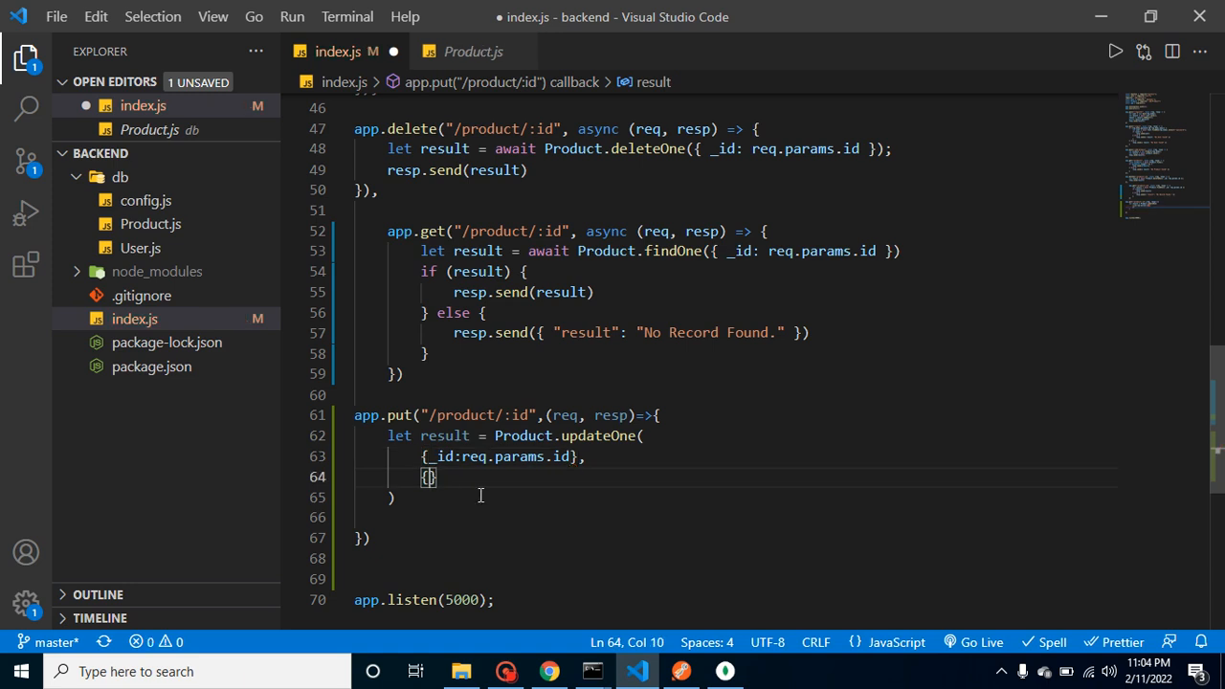
# Add { $set: req.body } as the update argument and save index.js.
pyautogui.write('$')
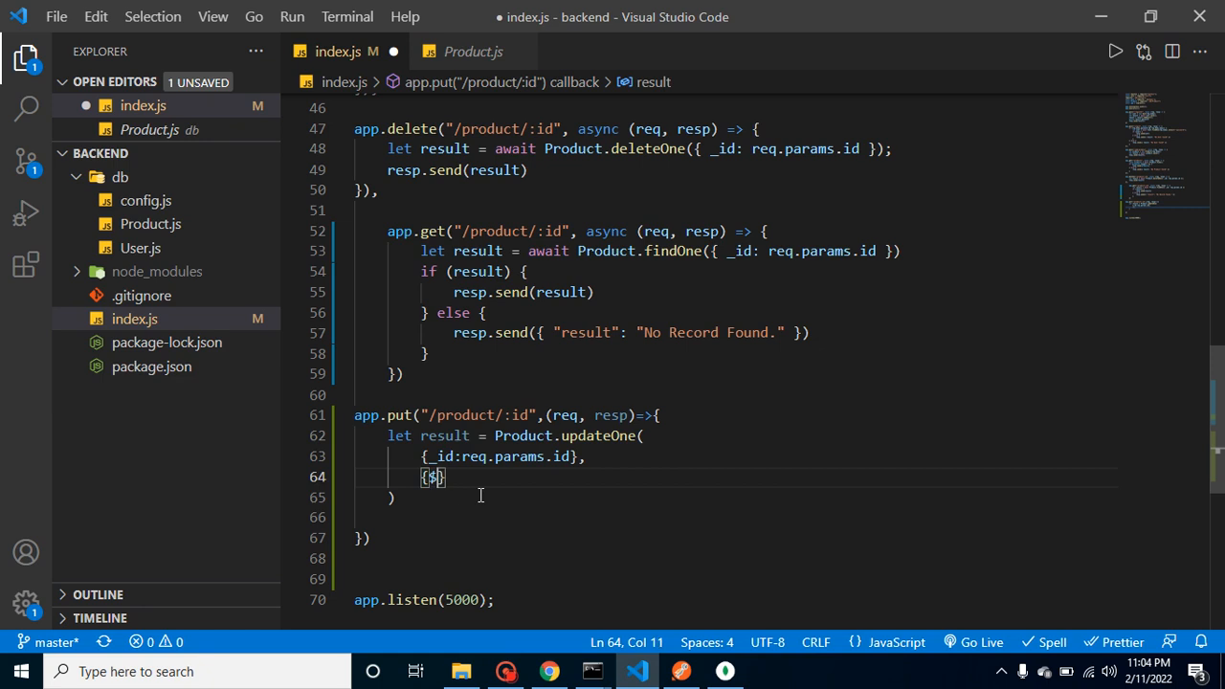
pyautogui.write('set')
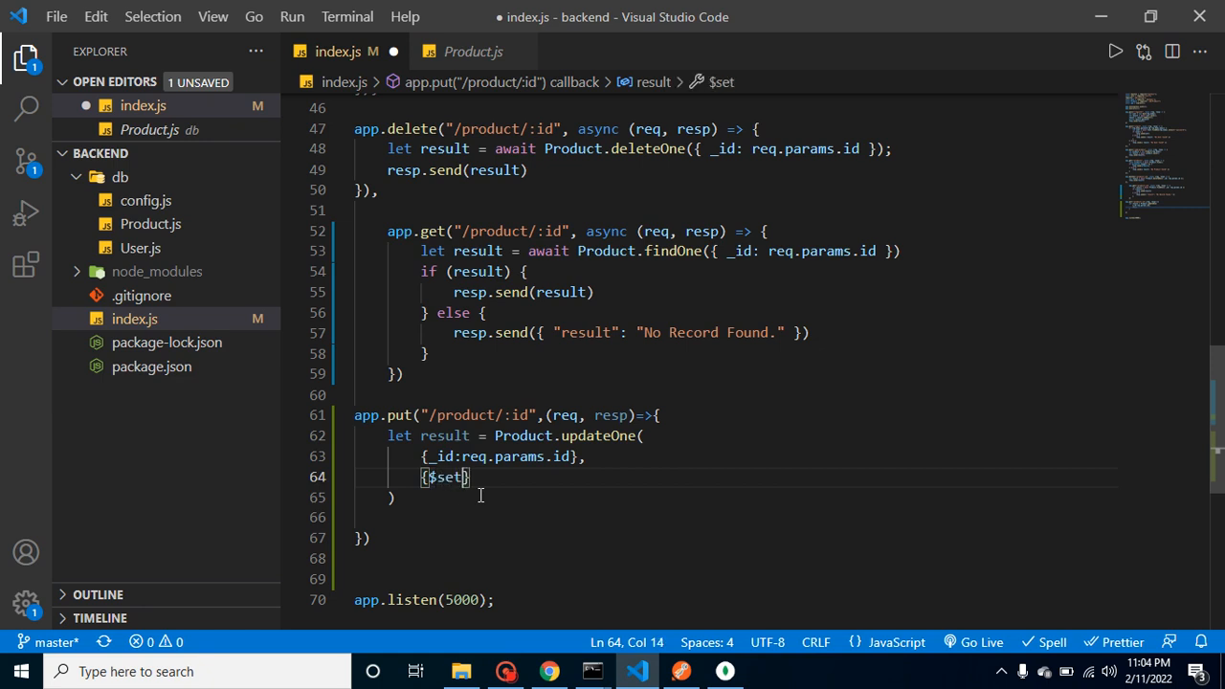
pyautogui.write(':')
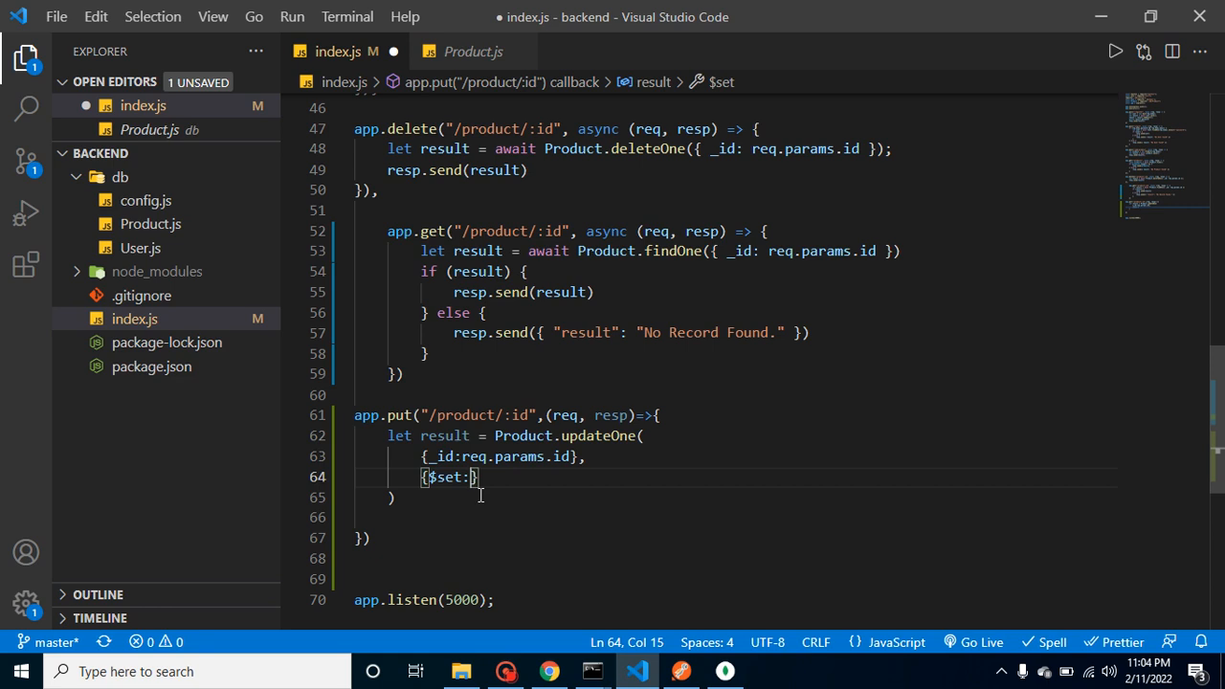
pyautogui.write('req.body')
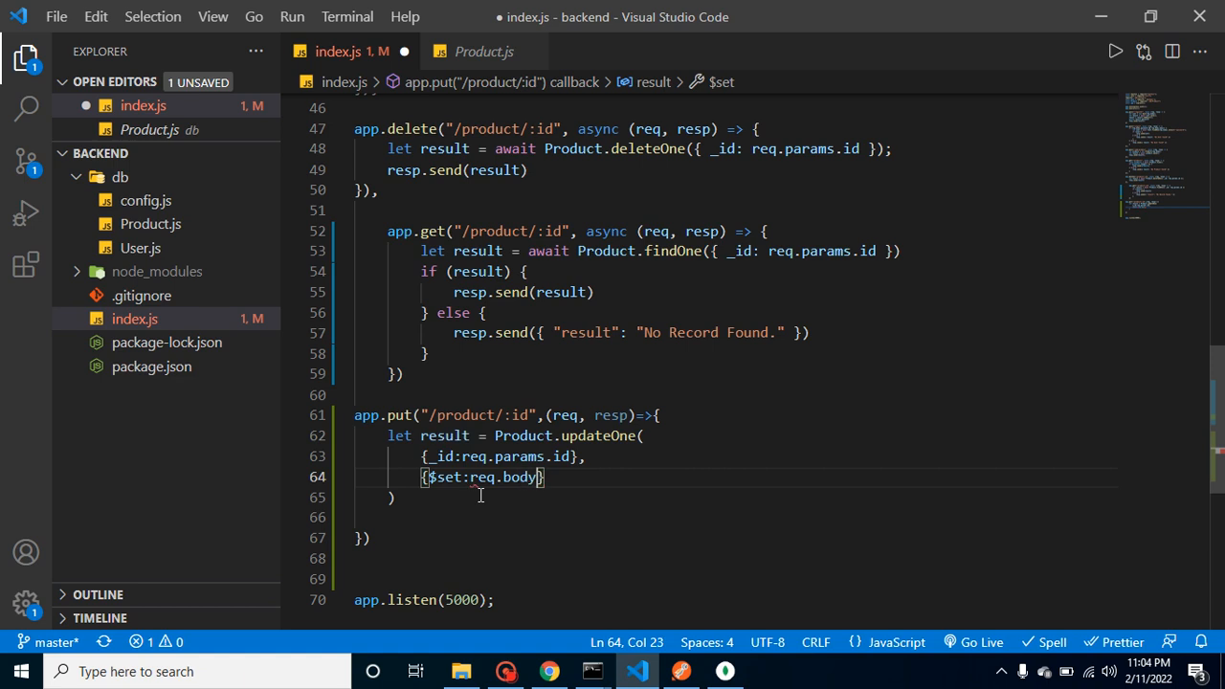
pyautogui.press('ctrl+s')
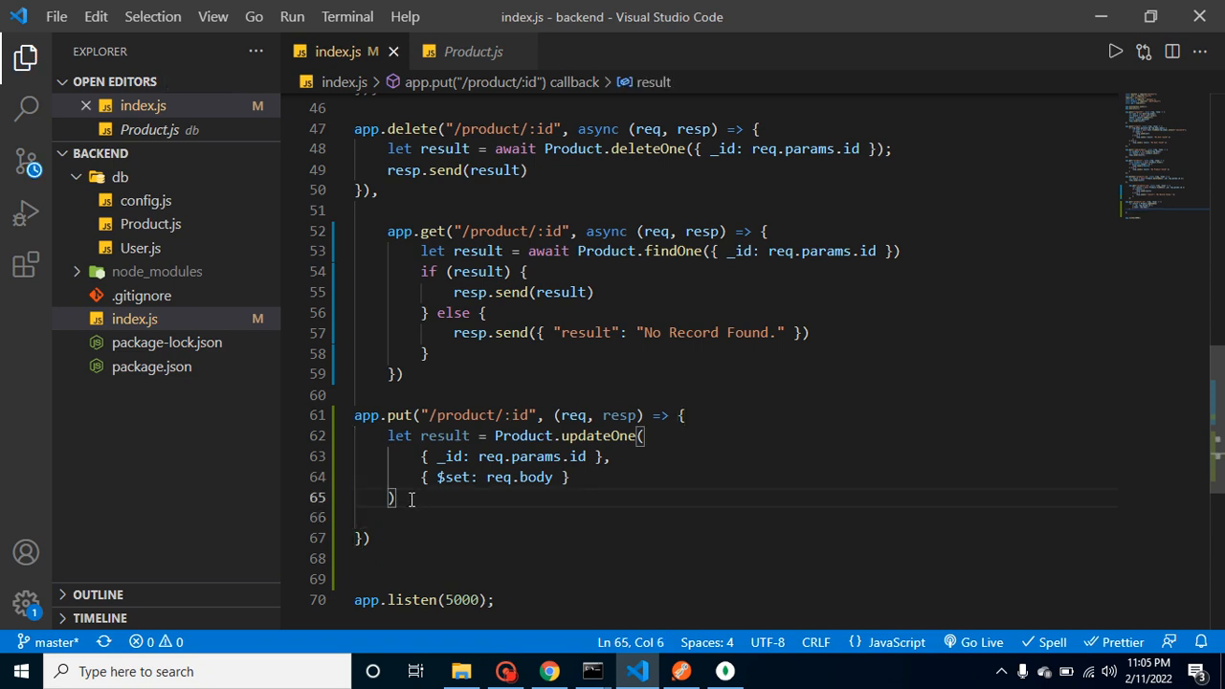
# End the PUT route with resp.send(result).
pyautogui.write('resp')
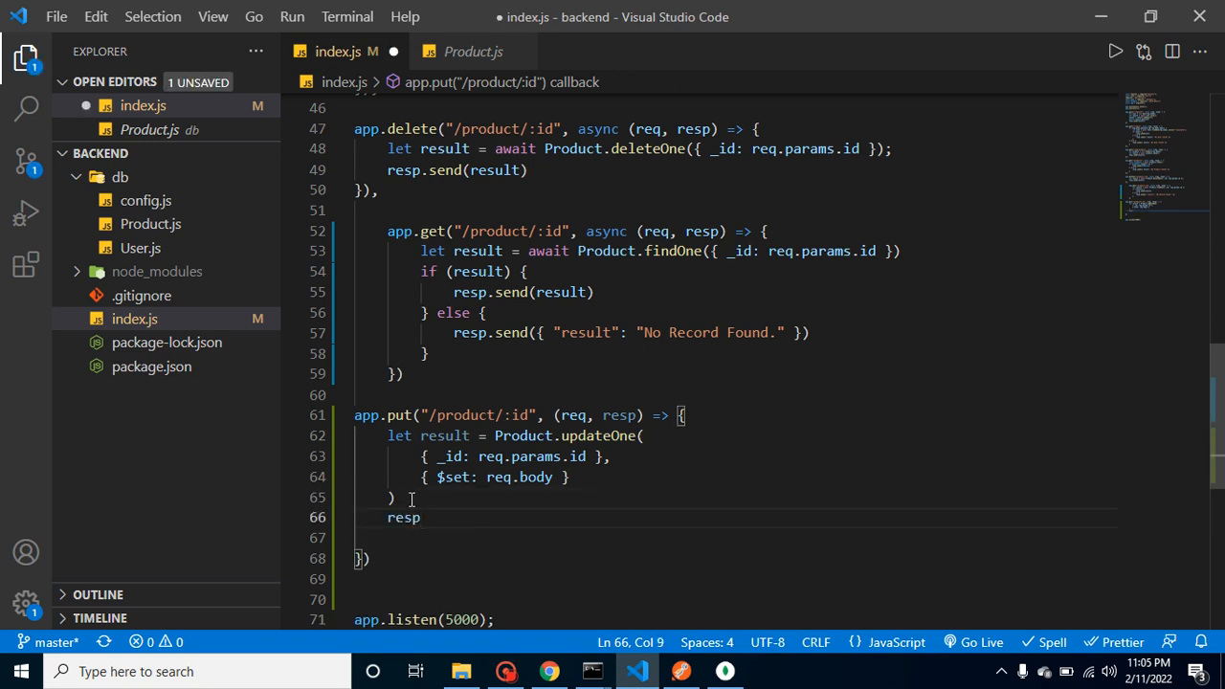
pyautogui.write('.send')
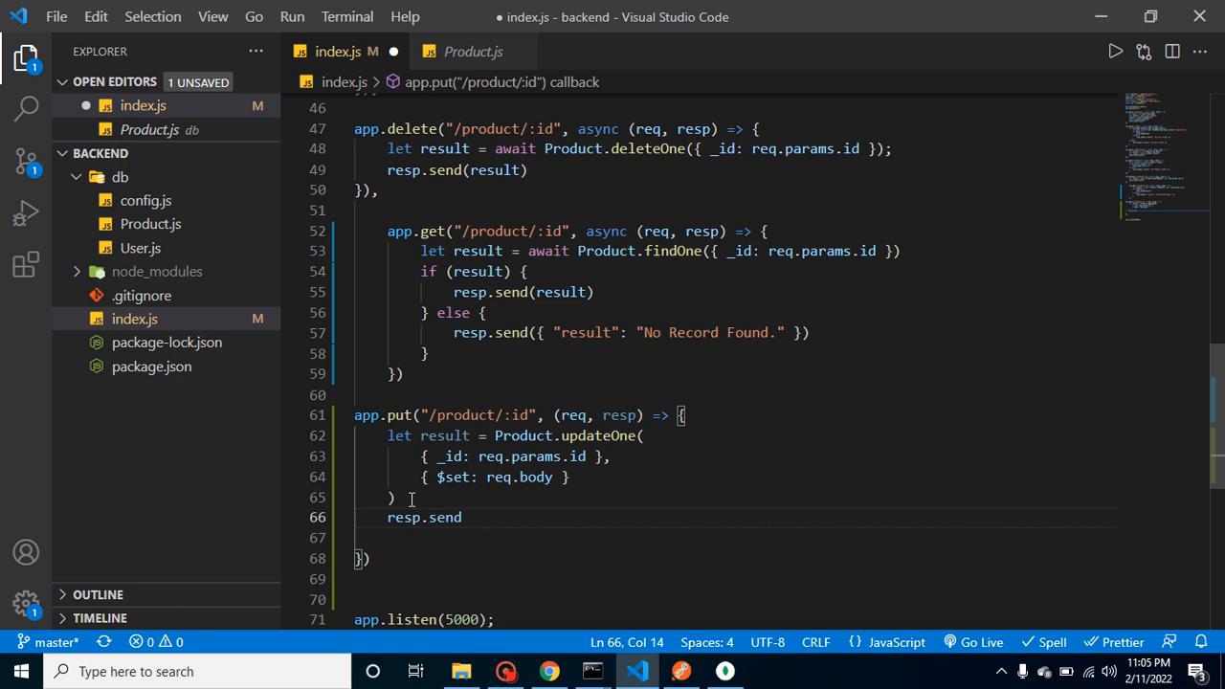
pyautogui.write('(resu')
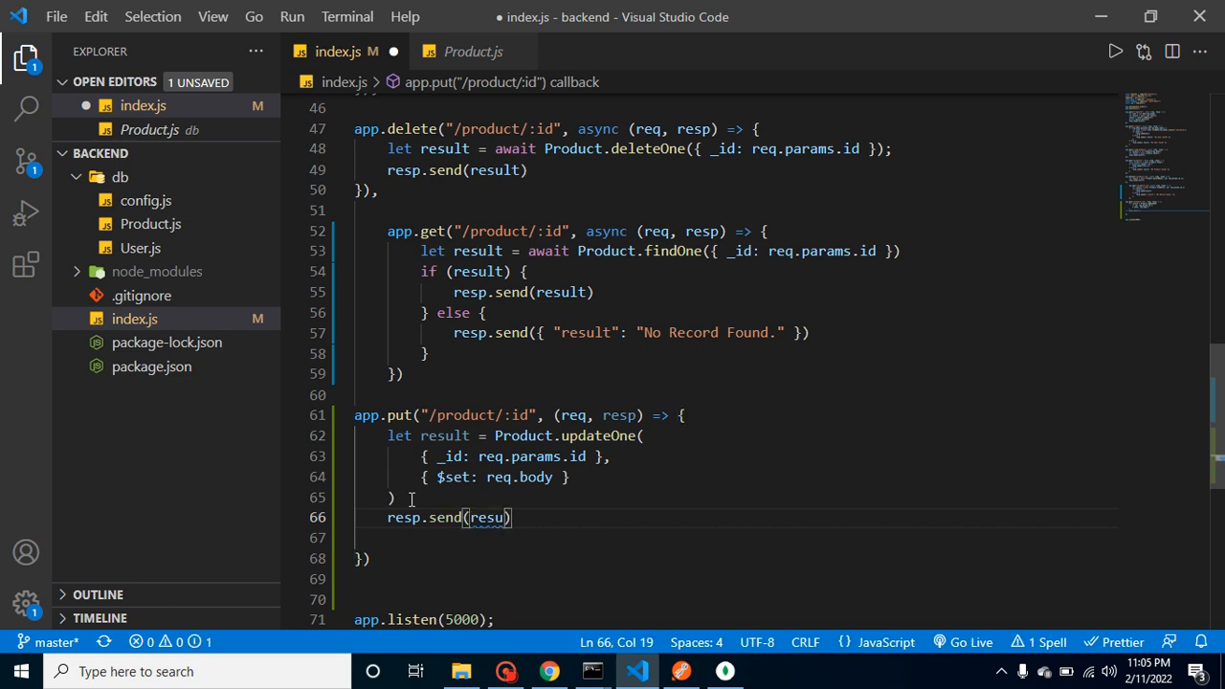
pyautogui.write('lt')
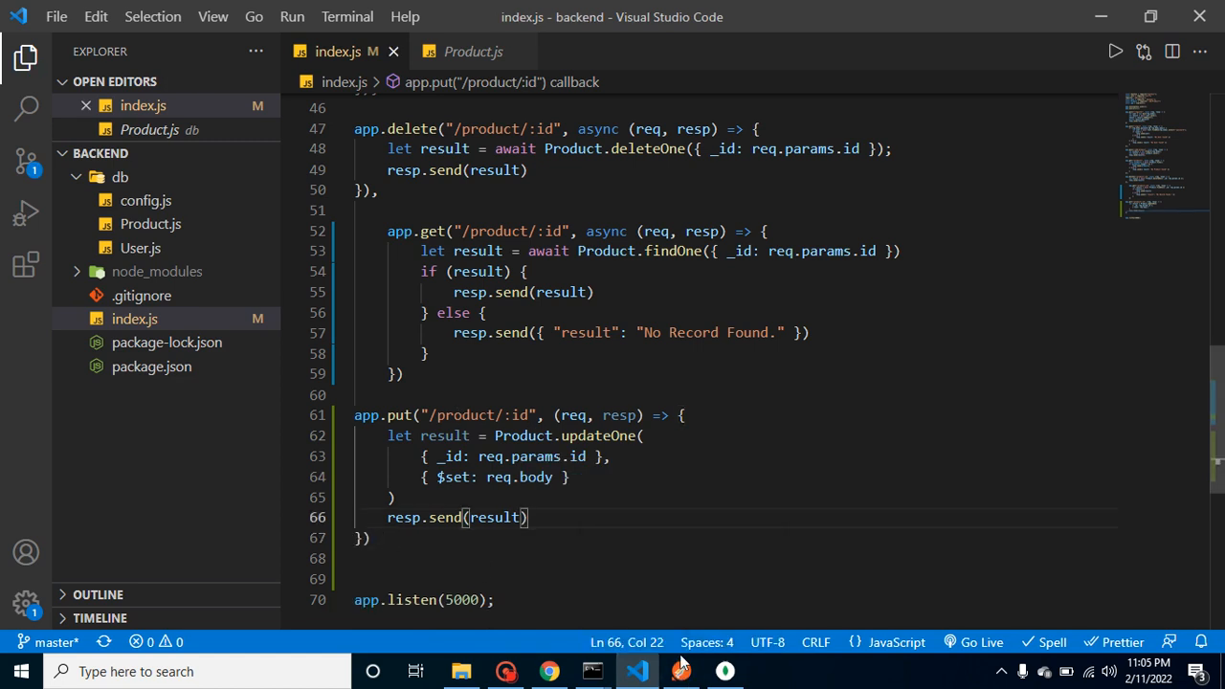
pyautogui.click(680, 671)
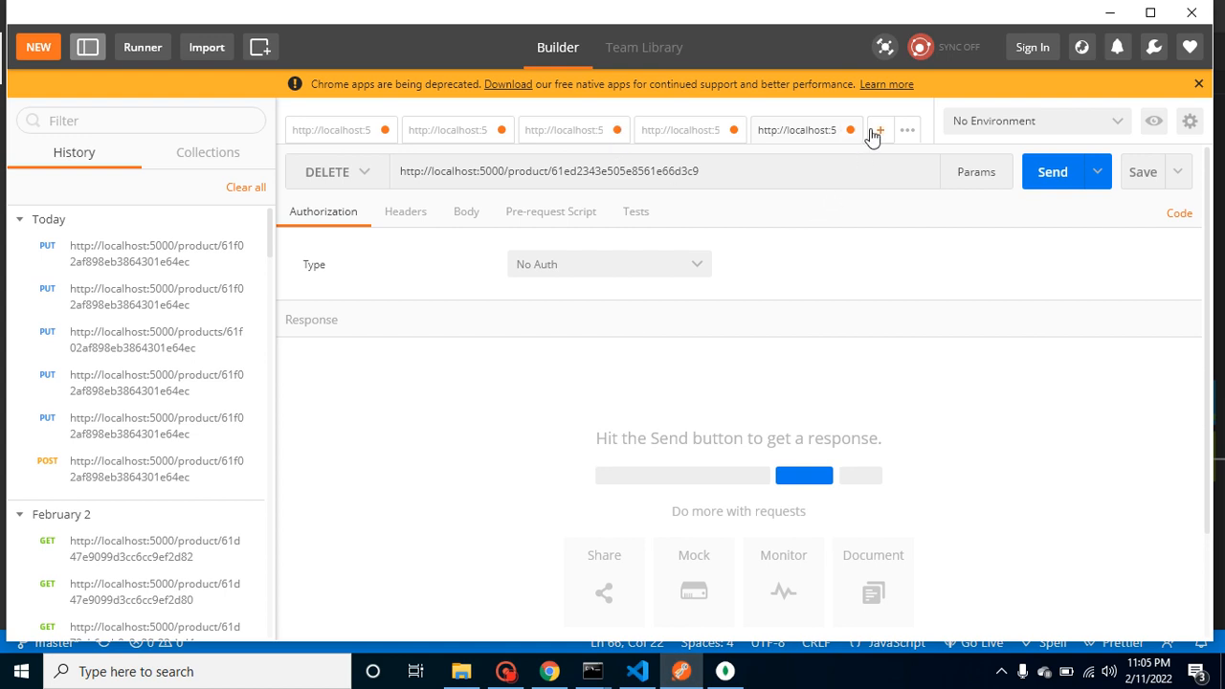
pyautogui.click(878, 130)
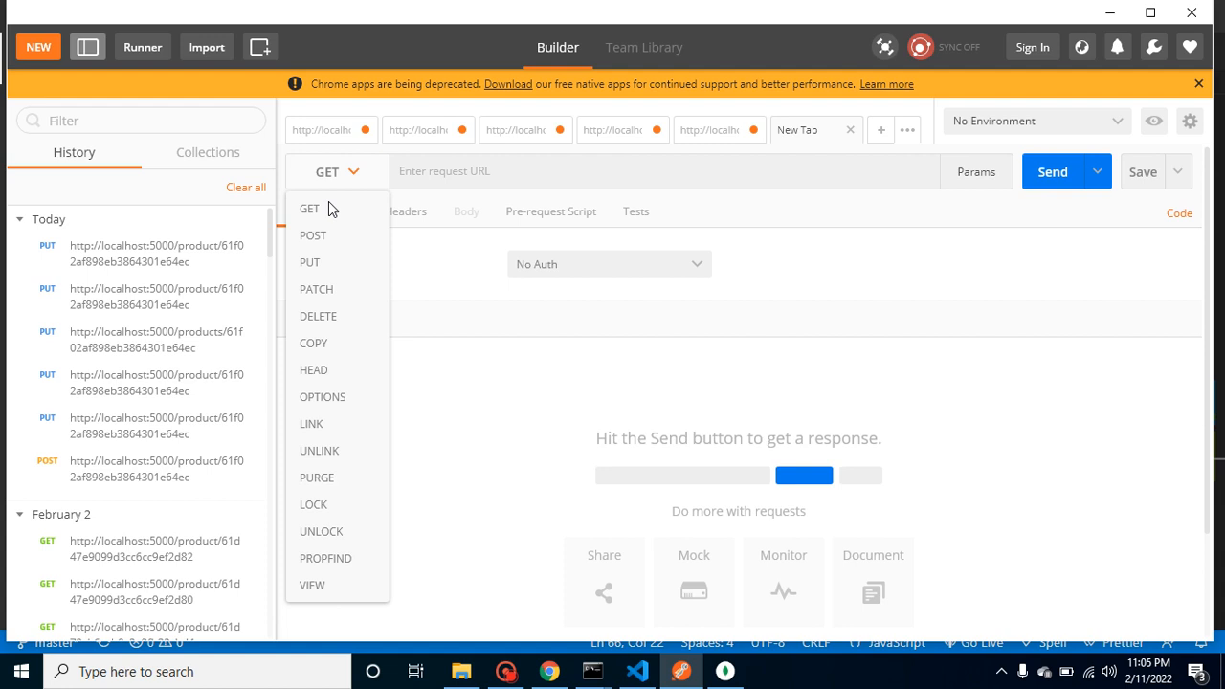
pyautogui.click(309, 262)
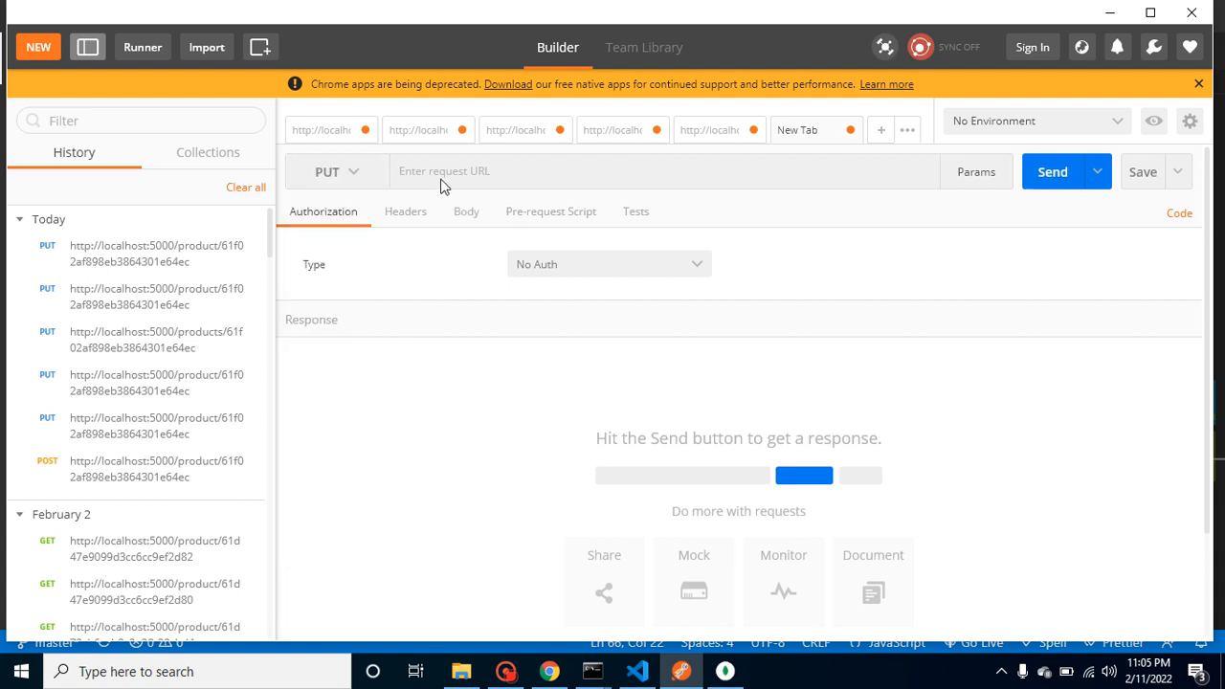
pyautogui.write('http://localhost:5000/')
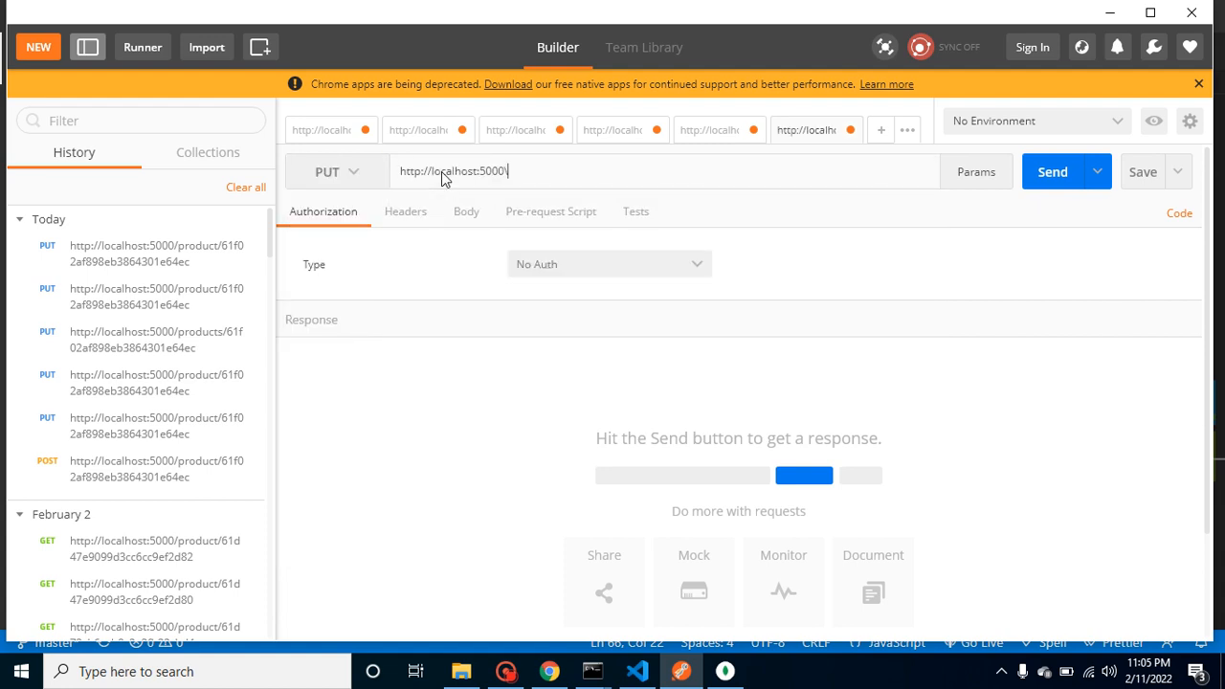
pyautogui.write('/')
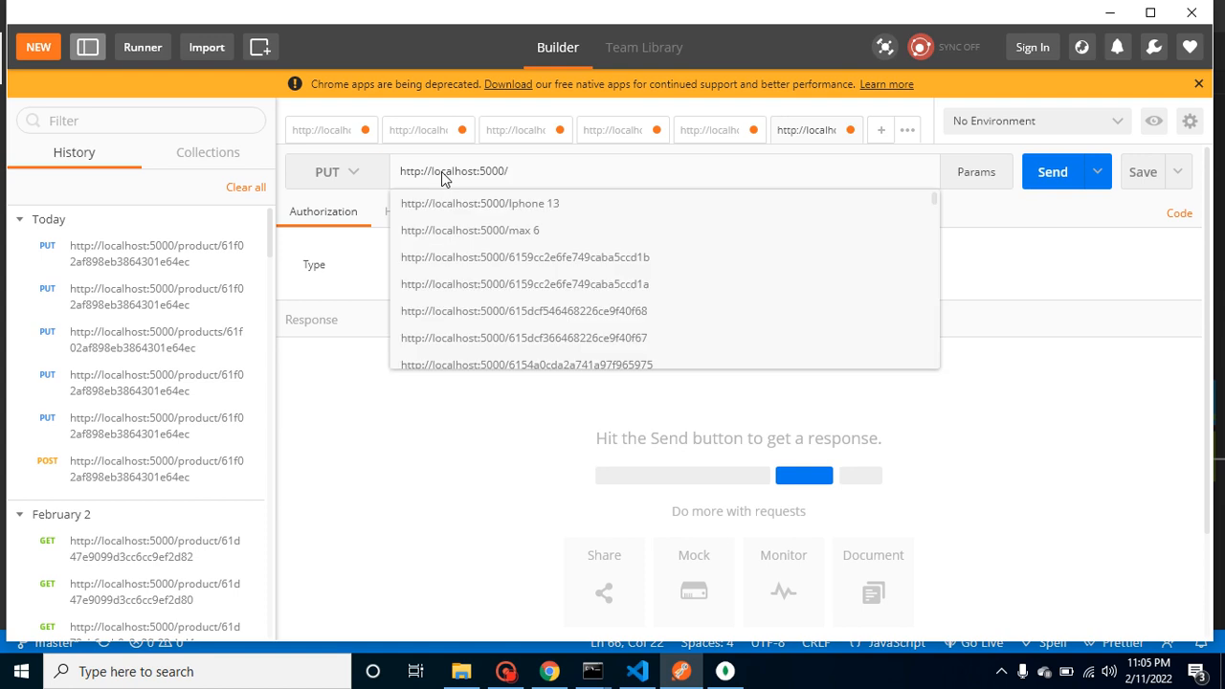
pyautogui.write('product/1')
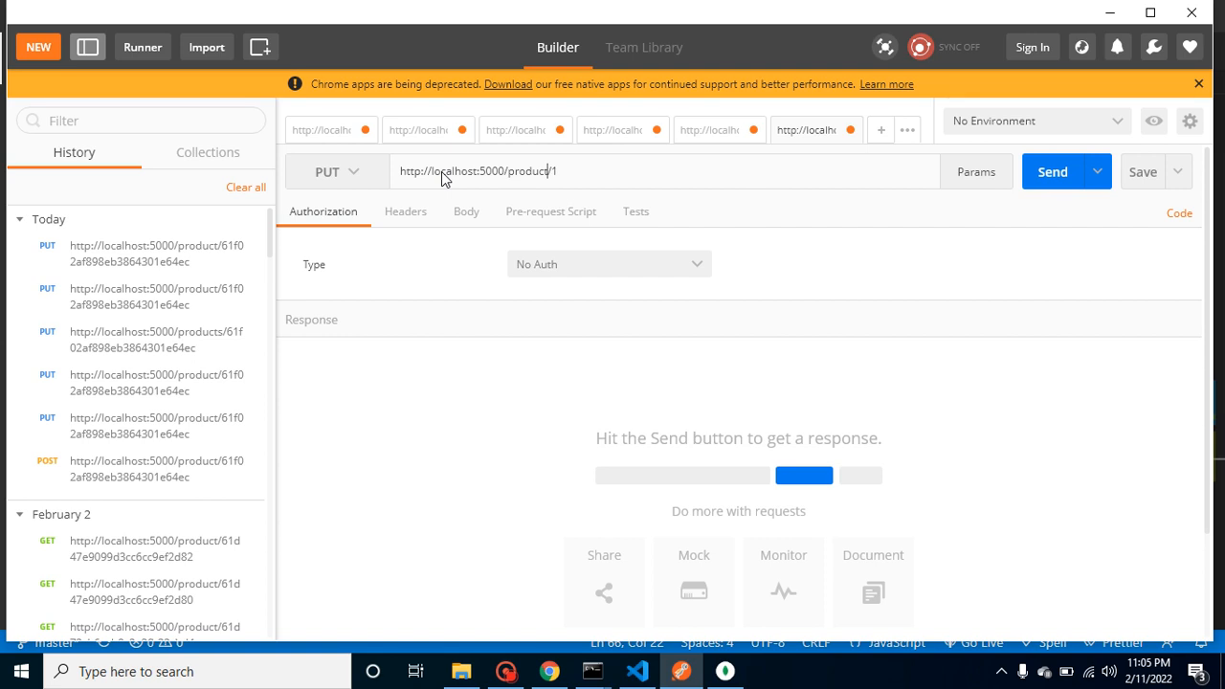
pyautogui.click(477, 171)
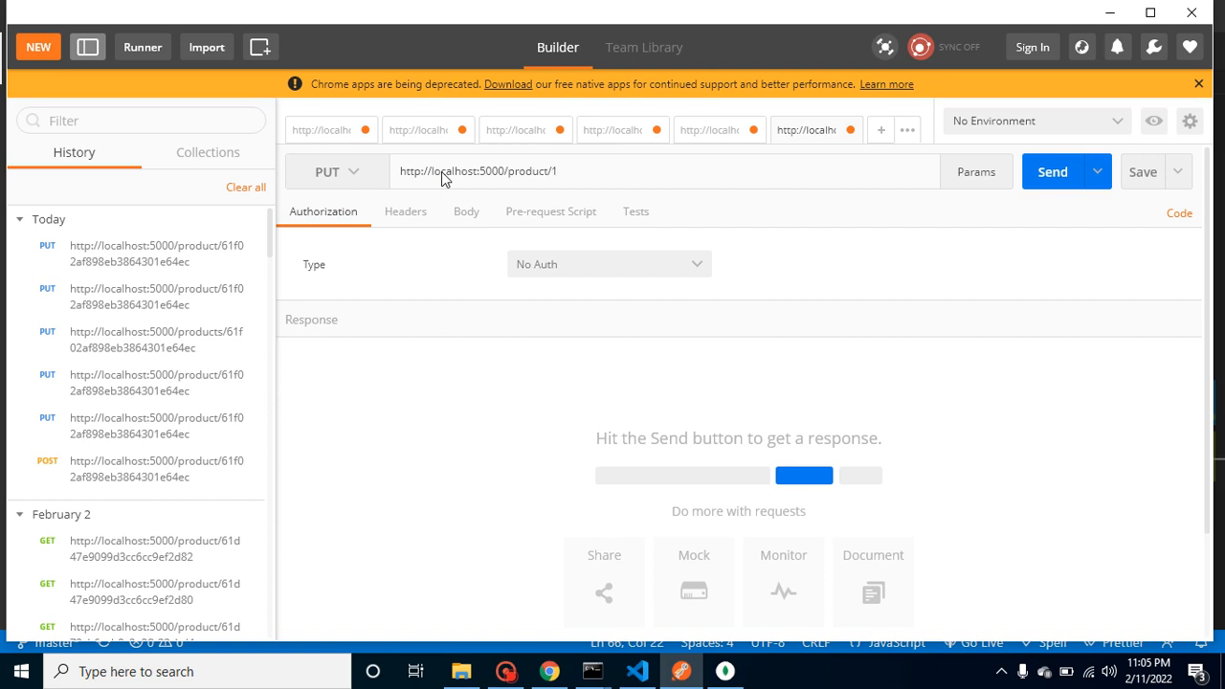
pyautogui.moveTo(725, 670)
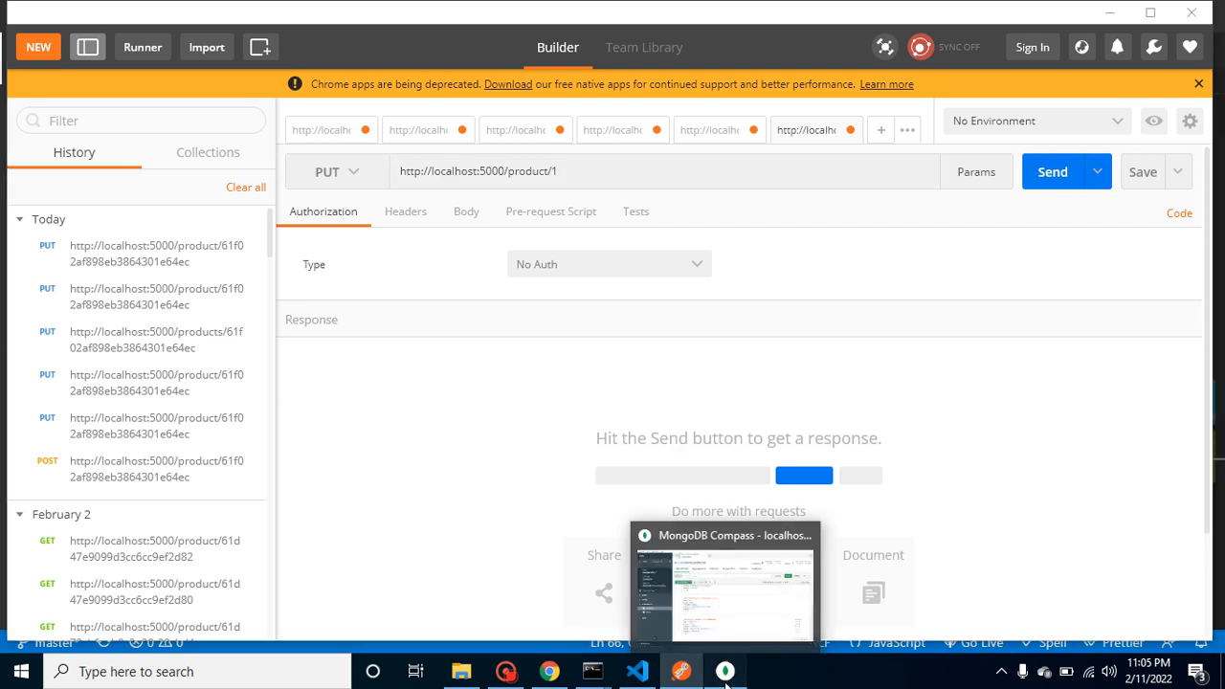
# Append the Nokia 402 id 61f02af898eb3864301e64ec from MongoDB Compass to the URL.
pyautogui.click(723, 583)
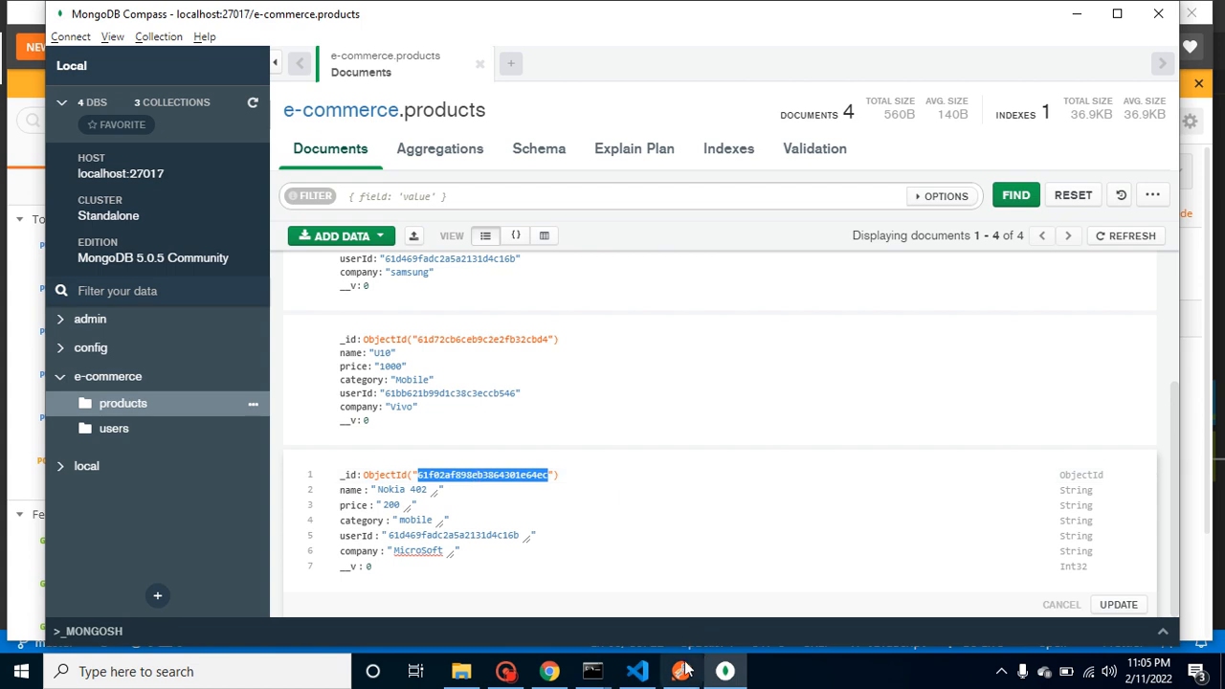
pyautogui.click(682, 671)
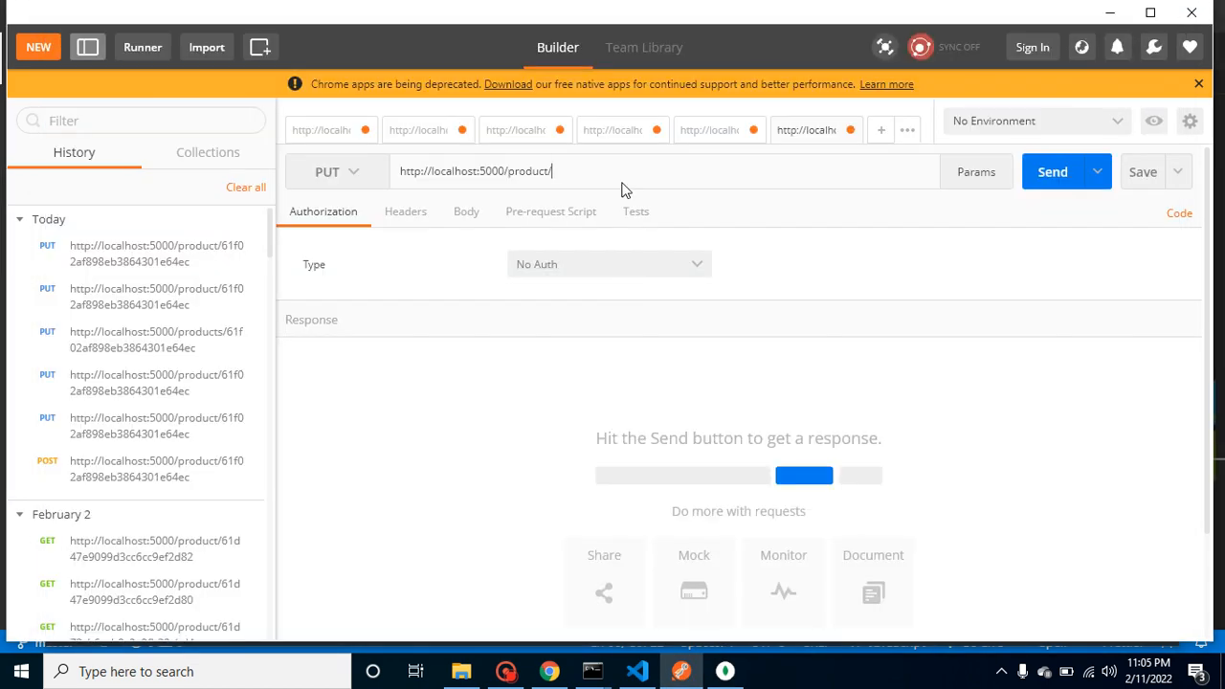
pyautogui.write('61f02af898eb3864301e64ec')
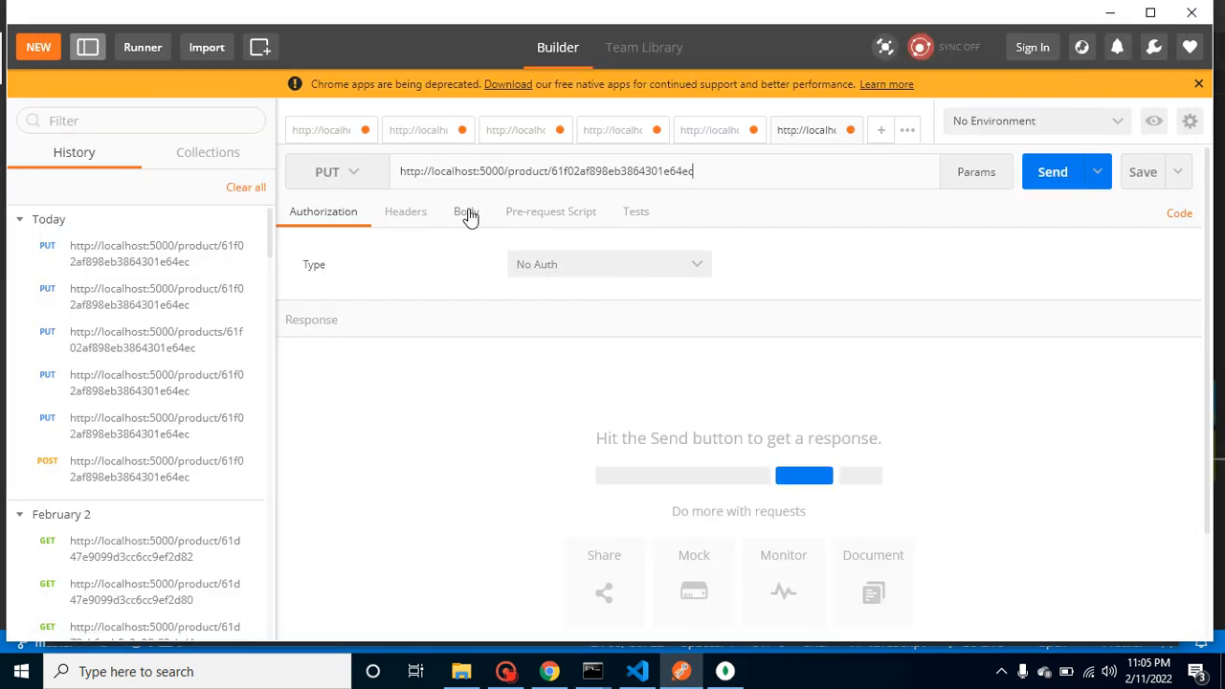
# Set the PUT request body to raw JSON containing empty braces.
pyautogui.click(465, 212)
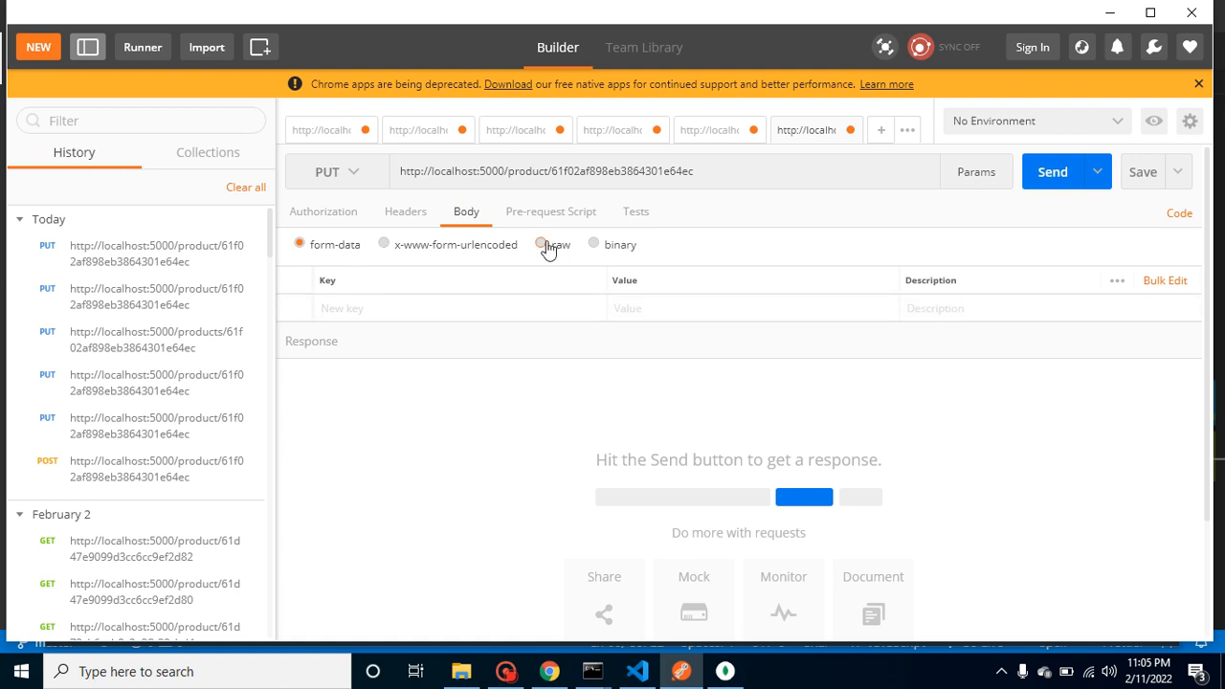
pyautogui.click(540, 244)
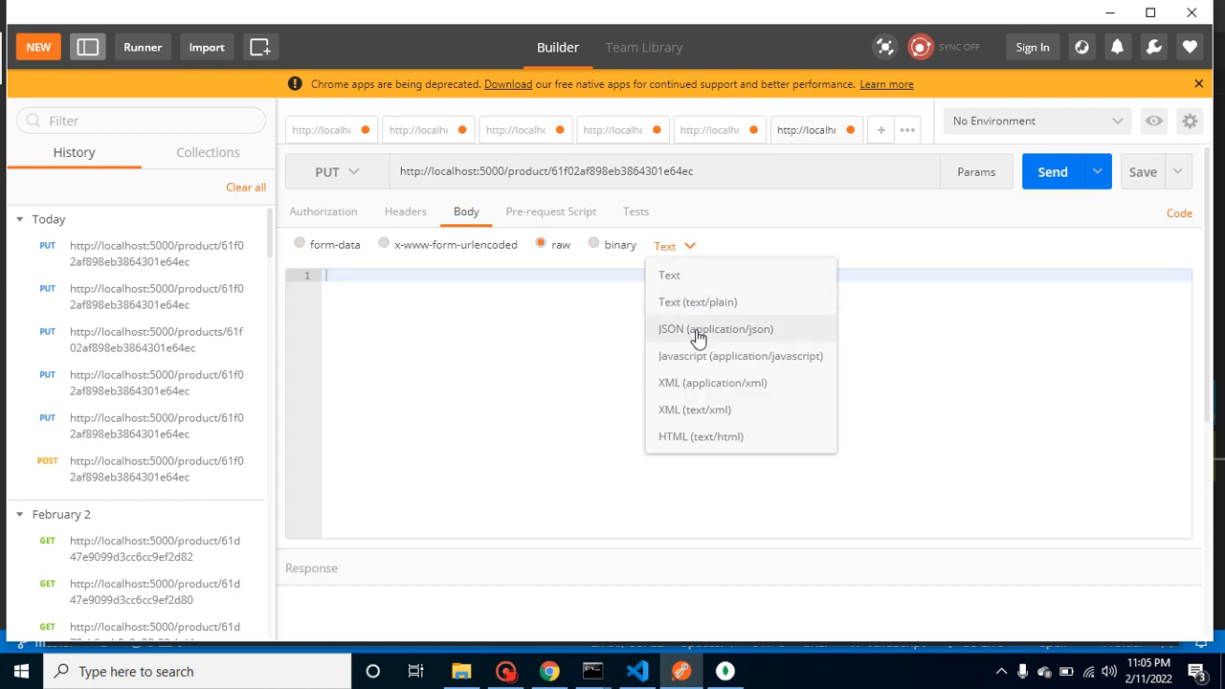
pyautogui.click(715, 328)
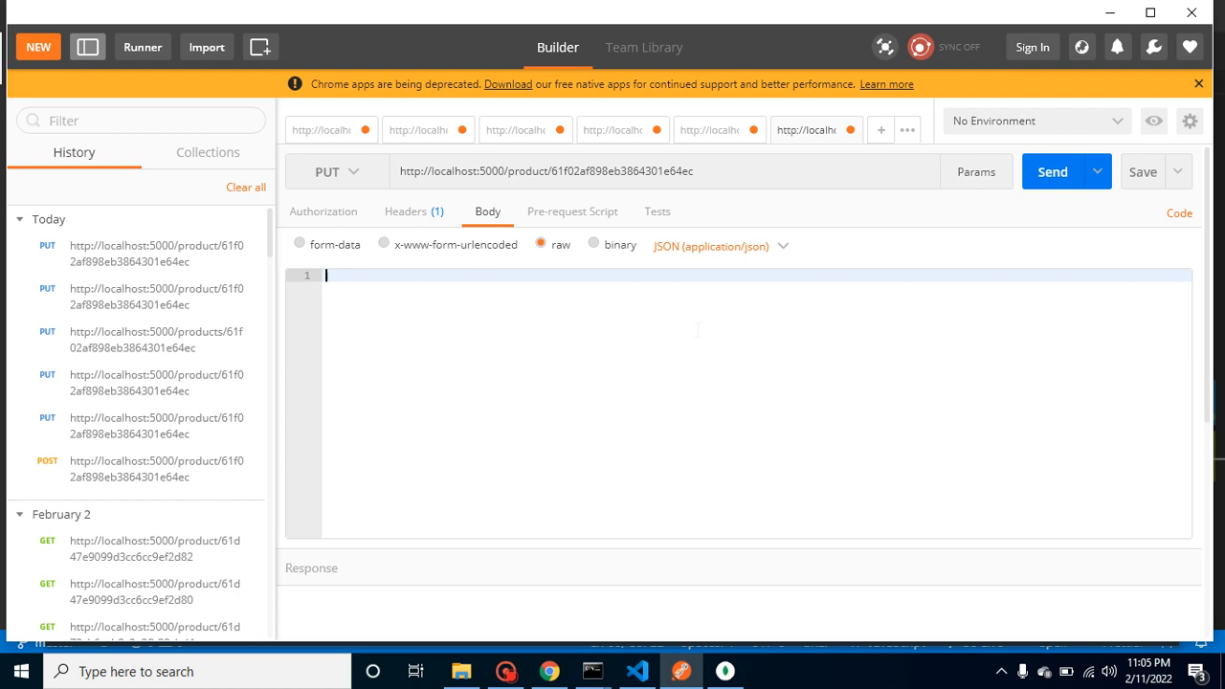
pyautogui.write('{')
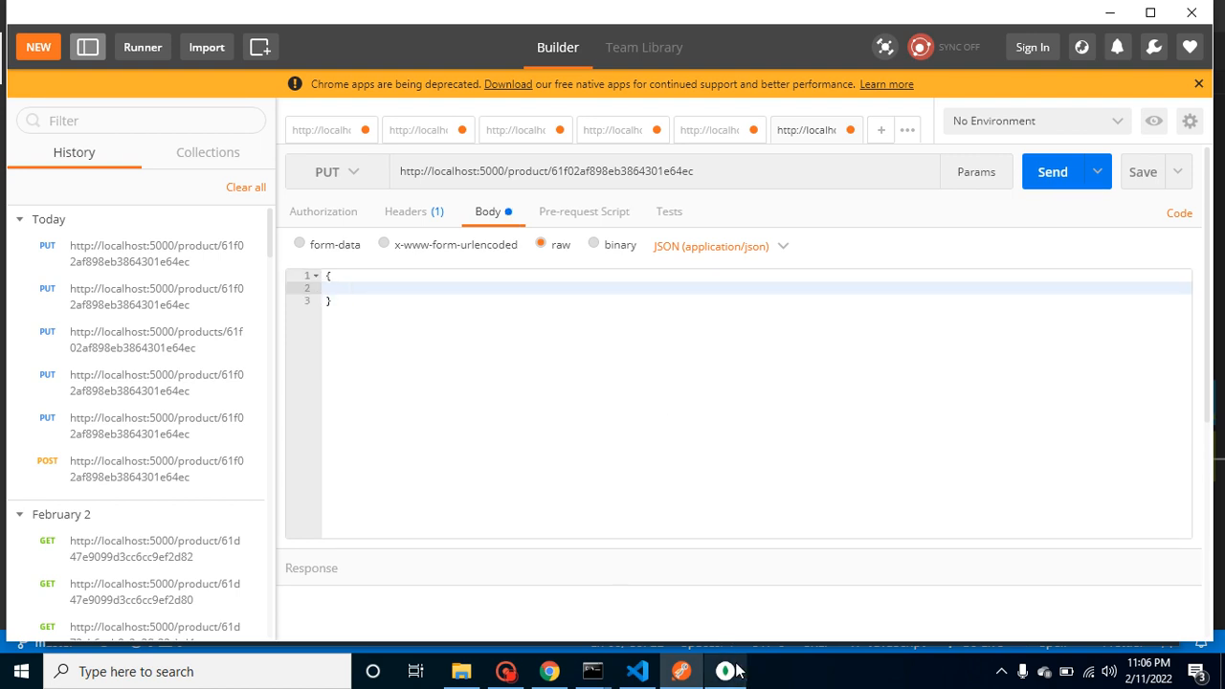
pyautogui.click(727, 670)
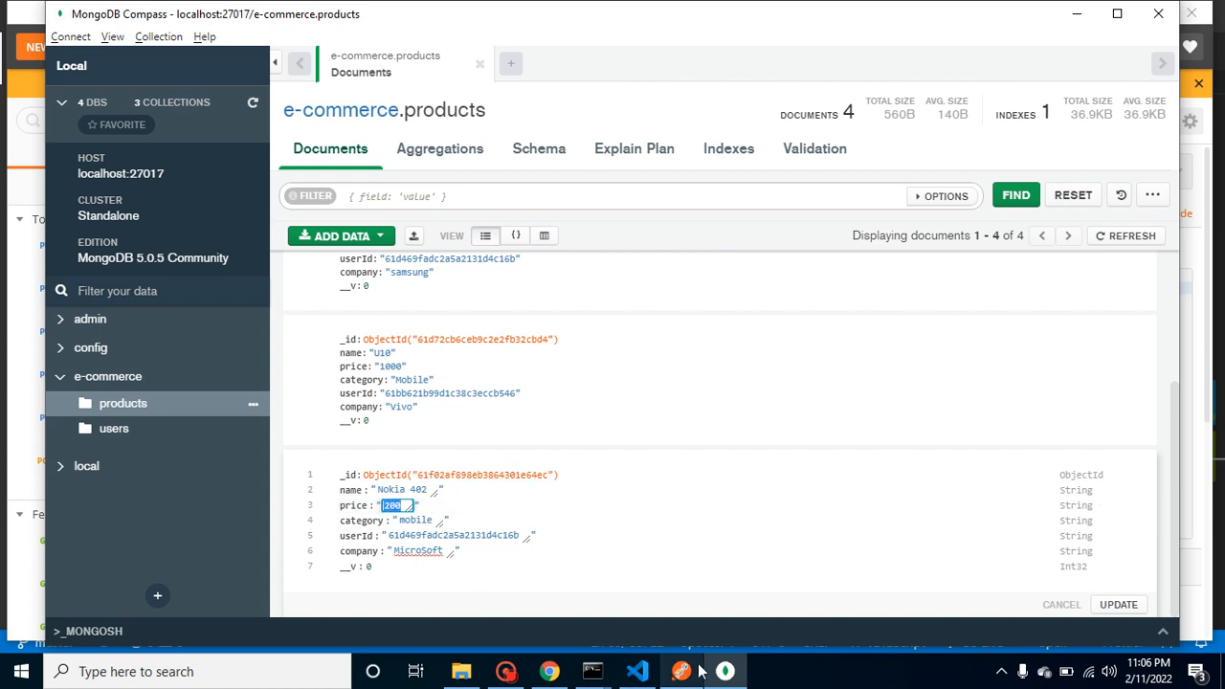
# Cancel editing the Nokia 402 document (price 200) and return to Postman.
pyautogui.click(1118, 604)
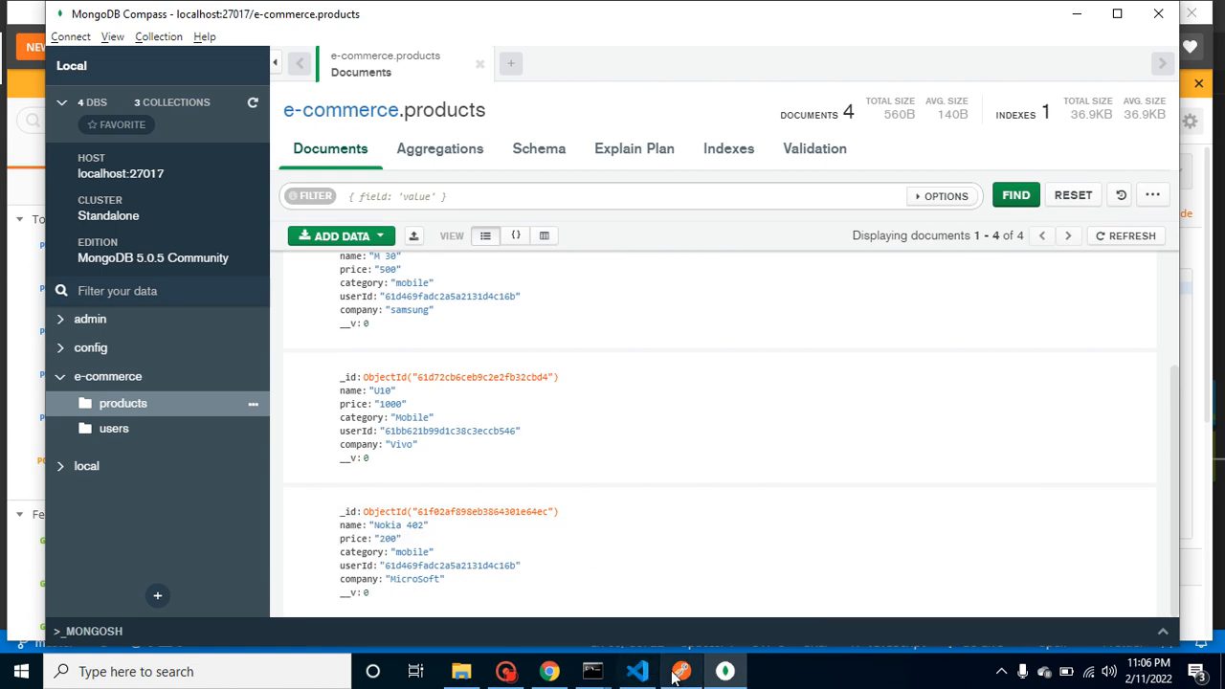
pyautogui.click(681, 671)
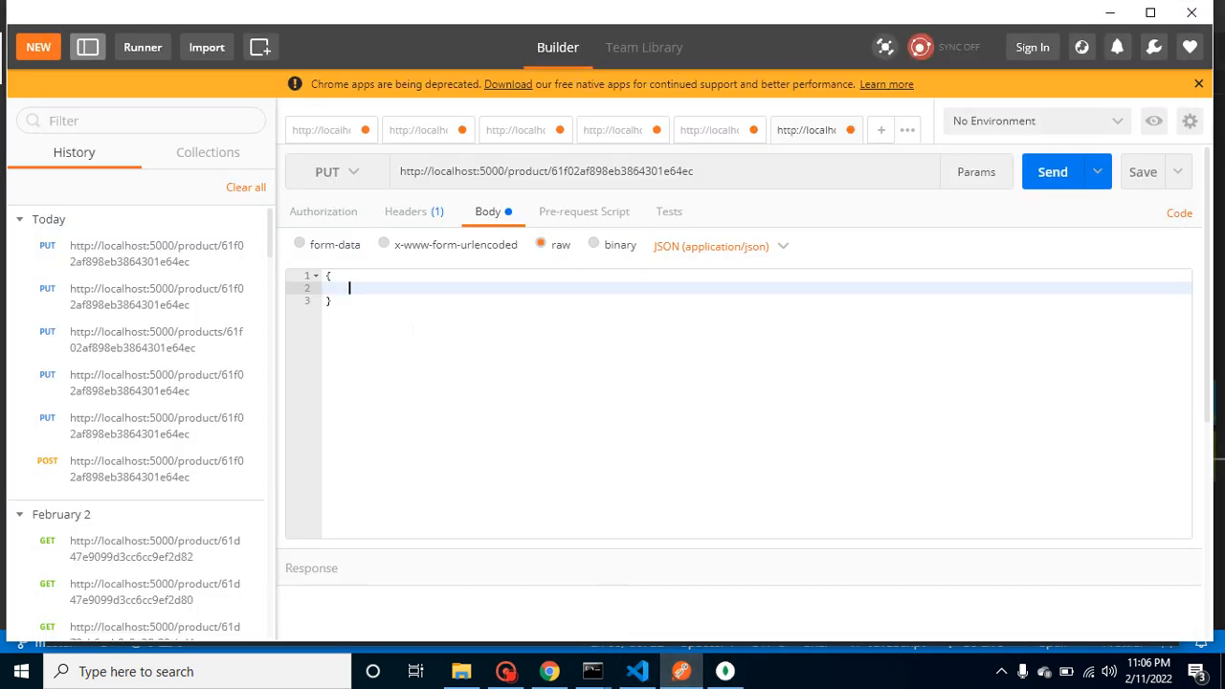
# Send {"price":300} to the PUT route and read the 500 Internal Server Error.
pyautogui.write('"p')
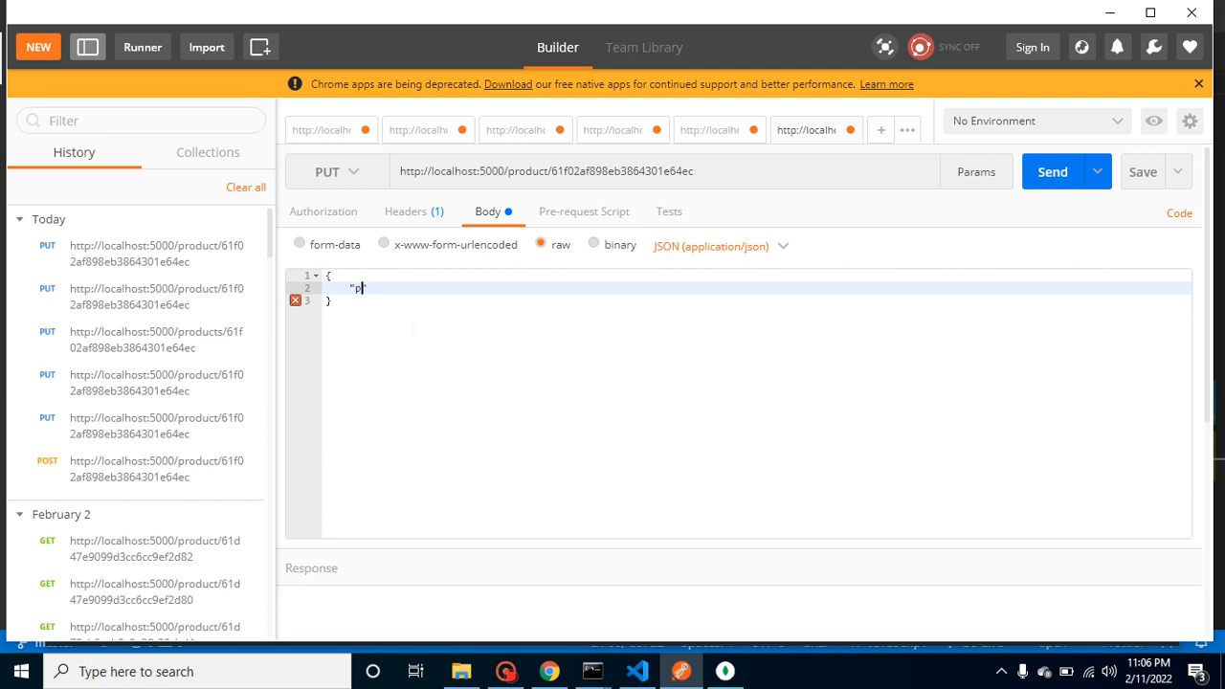
pyautogui.write('rice":')
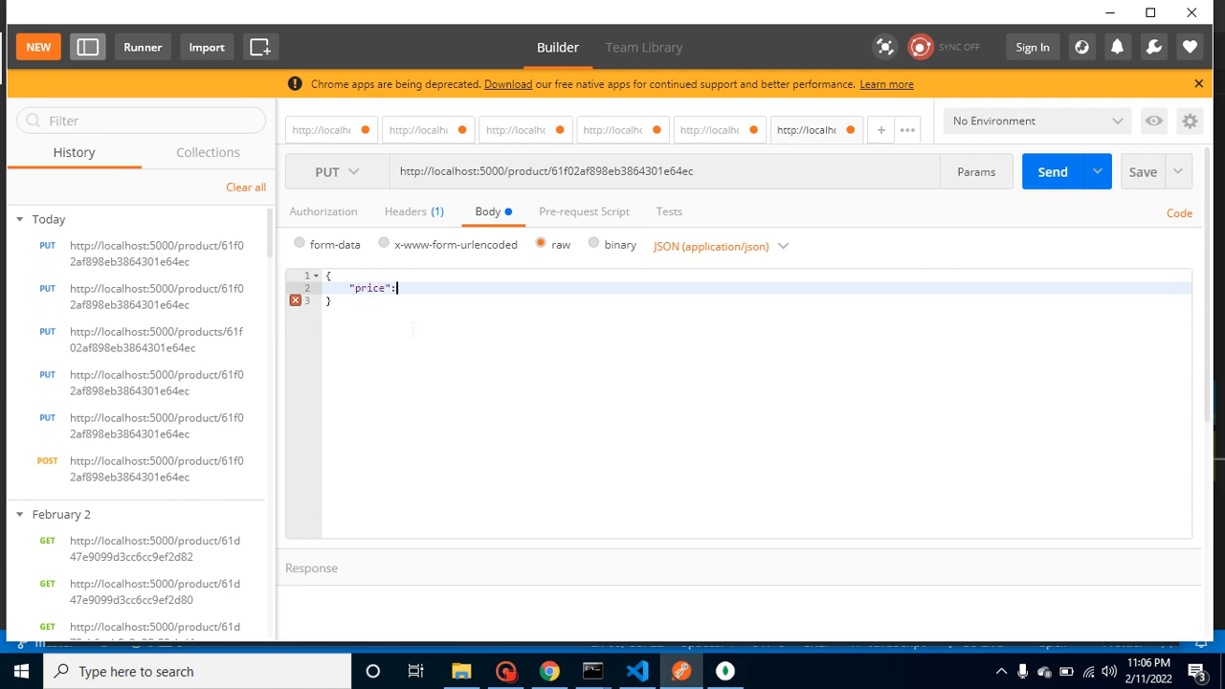
pyautogui.write('300')
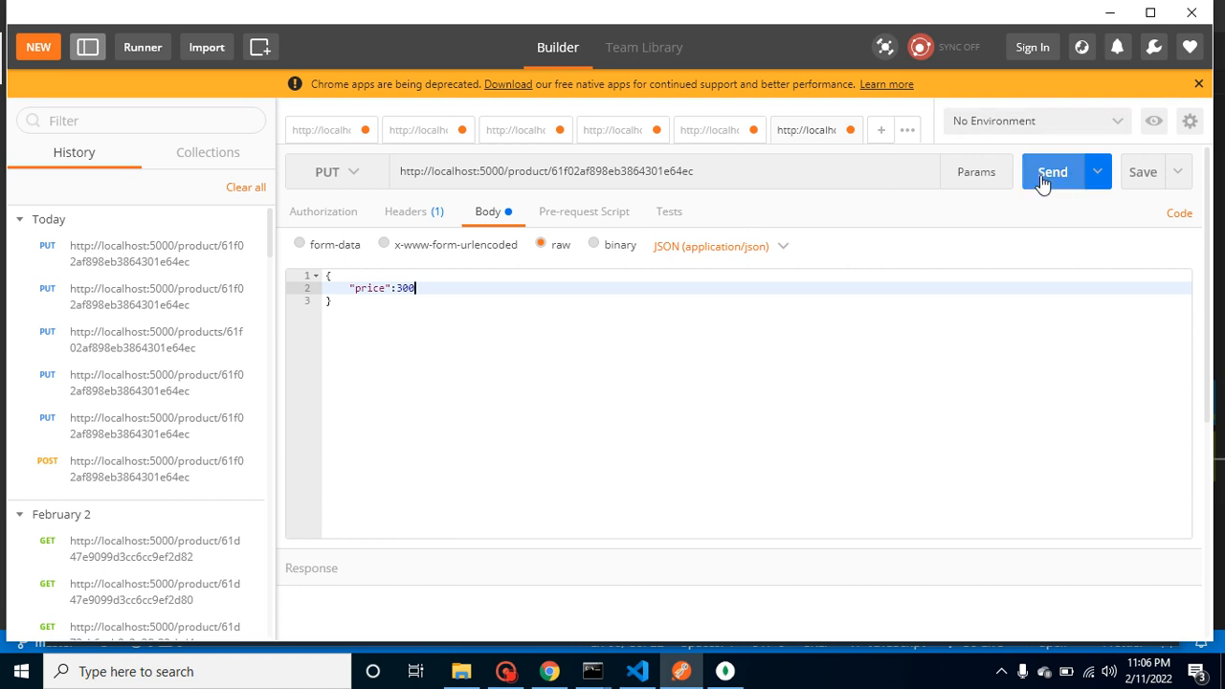
pyautogui.click(1053, 171)
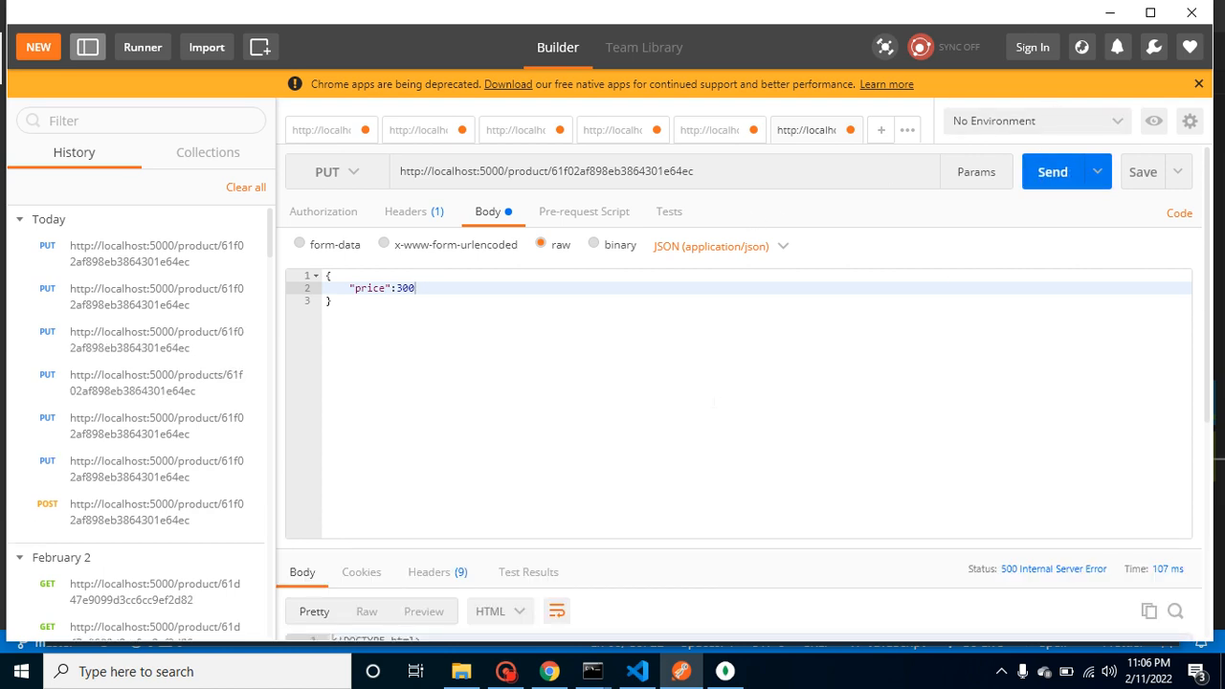
pyautogui.scroll(-3)
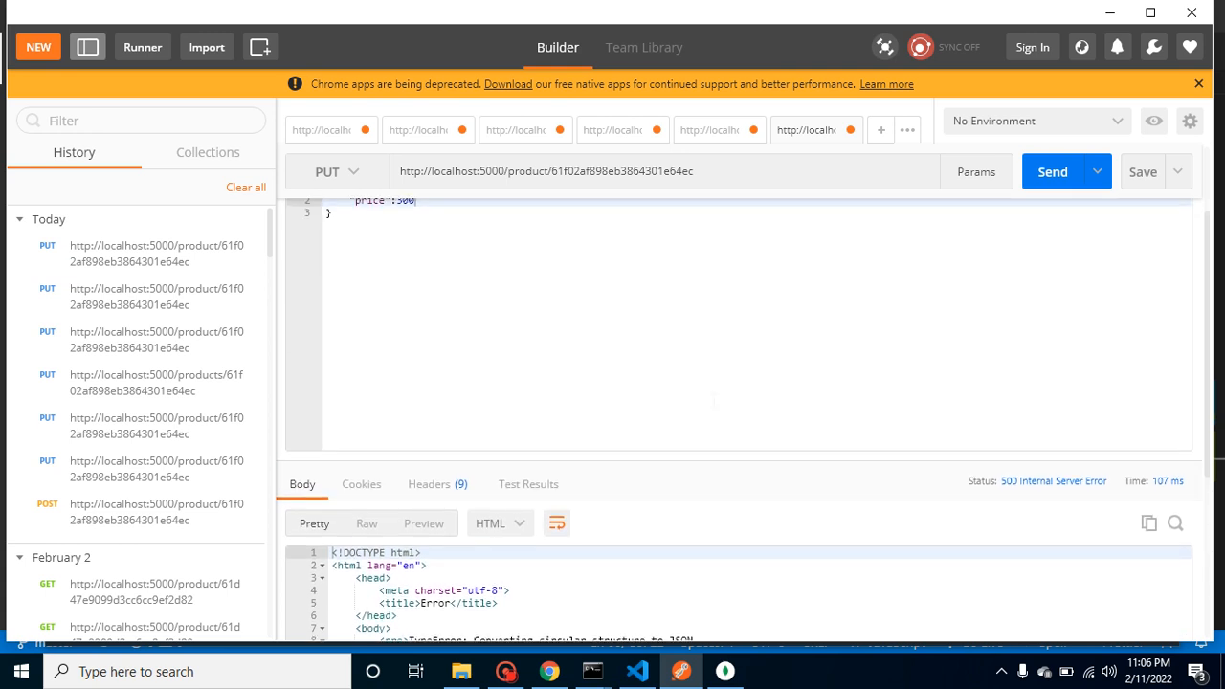
# In index.js, add async to the app.put callback and await before Product.updateOne.
pyautogui.click(636, 671)
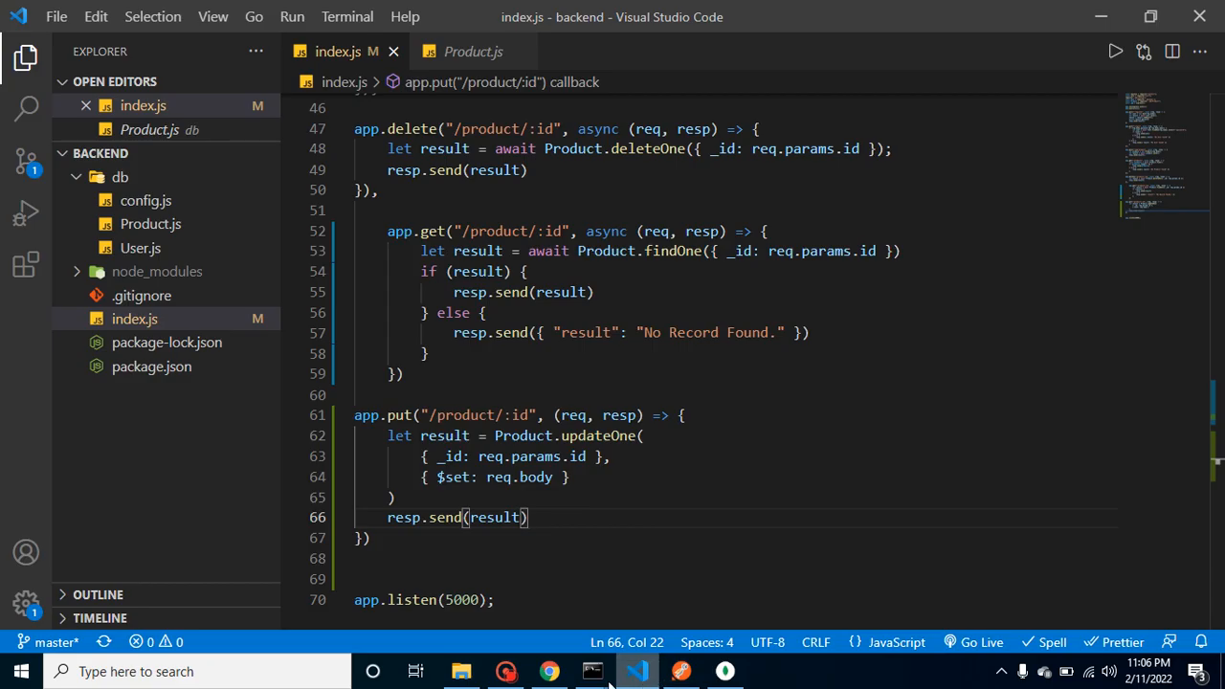
pyautogui.moveTo(592, 670)
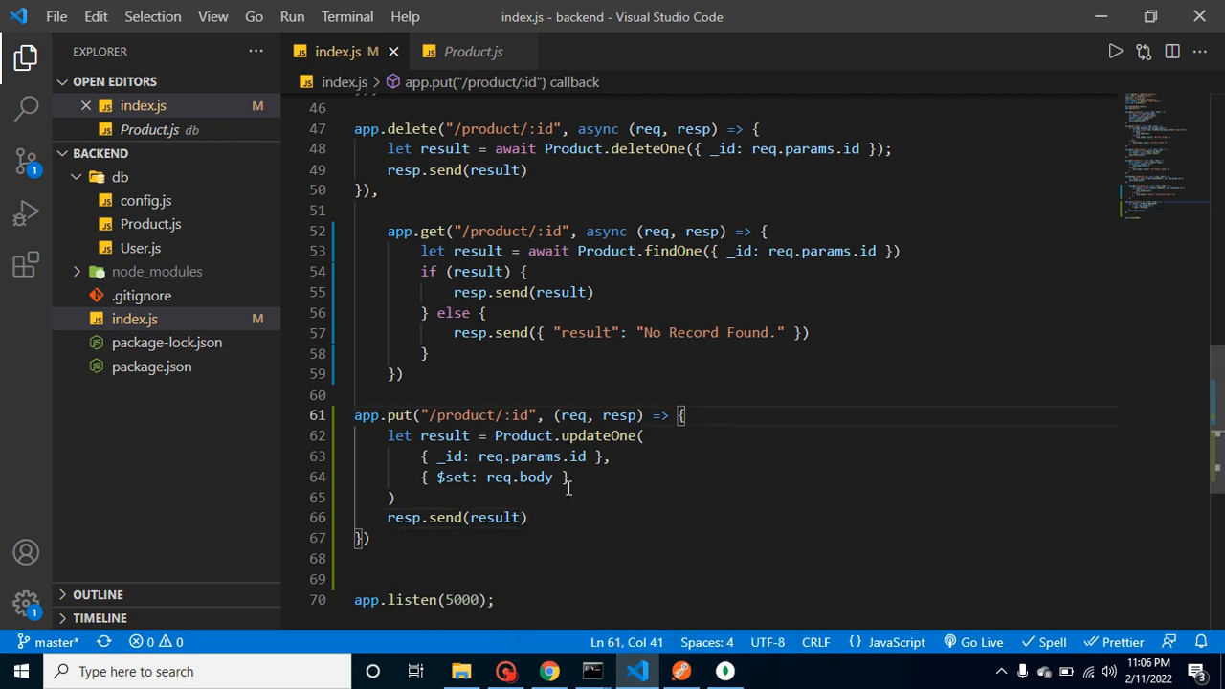
pyautogui.click(643, 435)
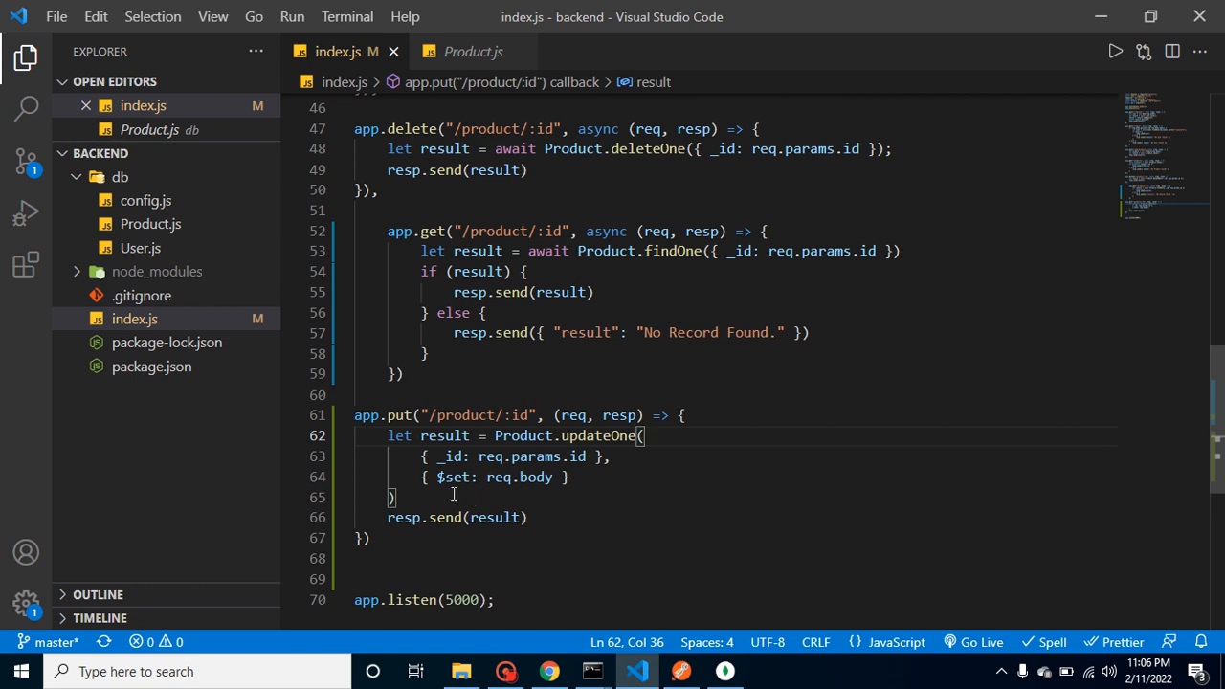
pyautogui.click(554, 415)
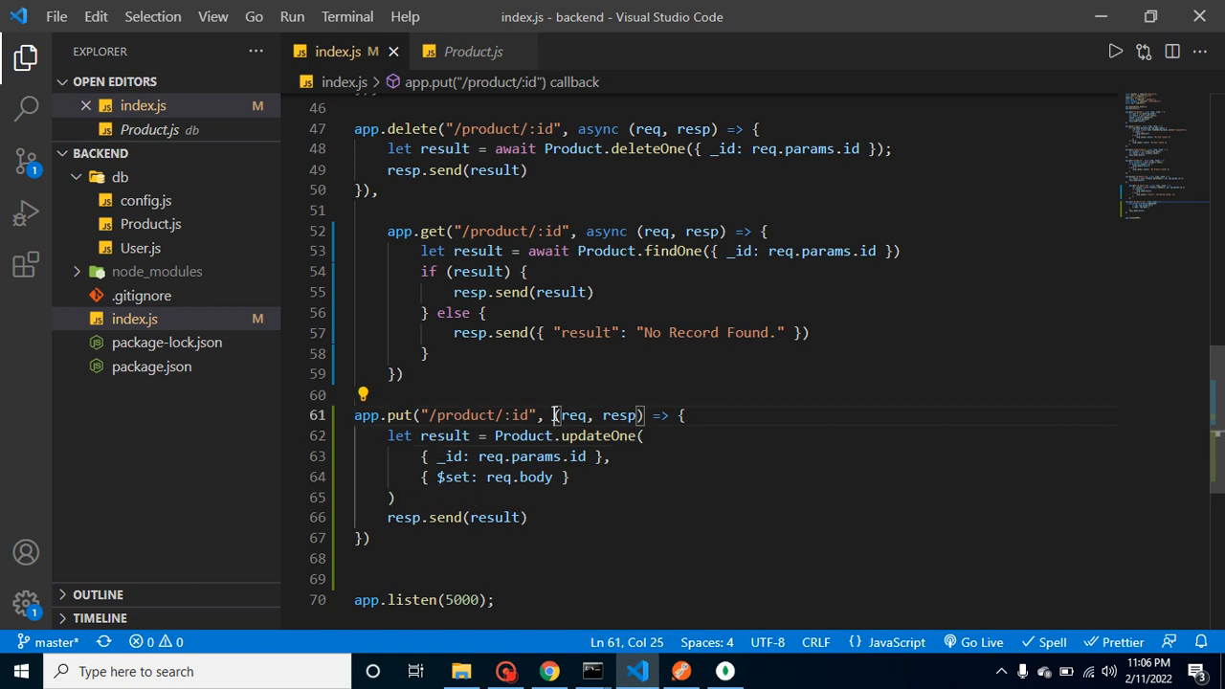
pyautogui.write('async')
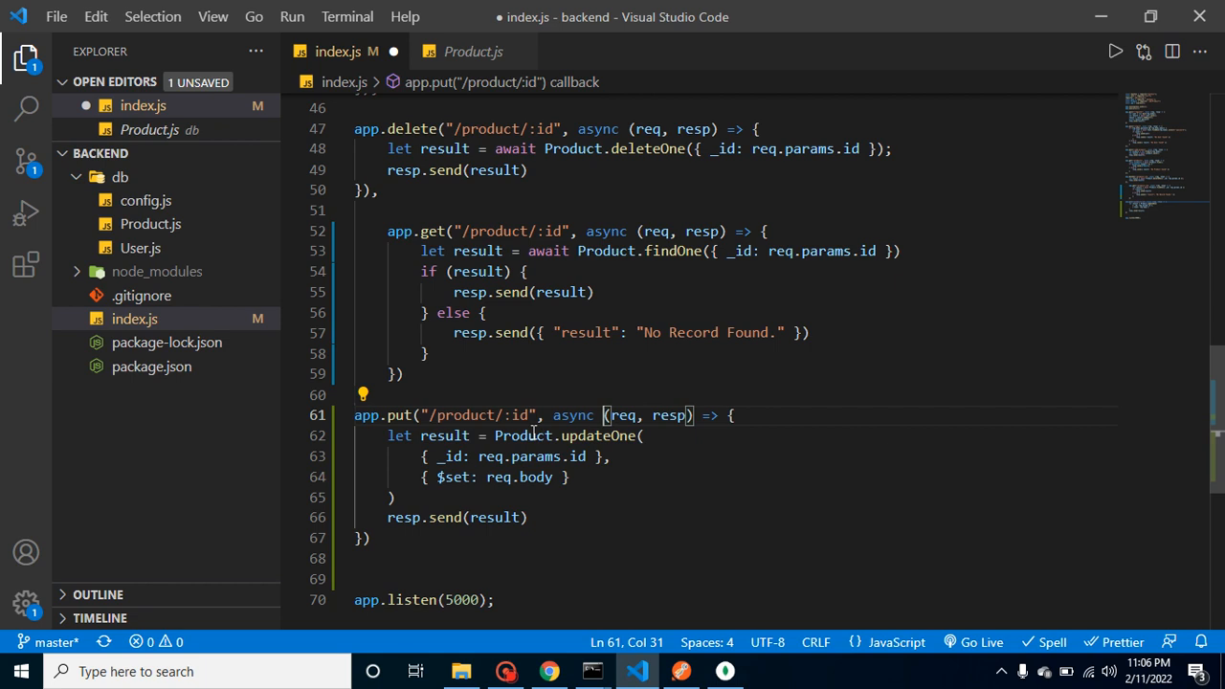
pyautogui.doubleClick(523, 435)
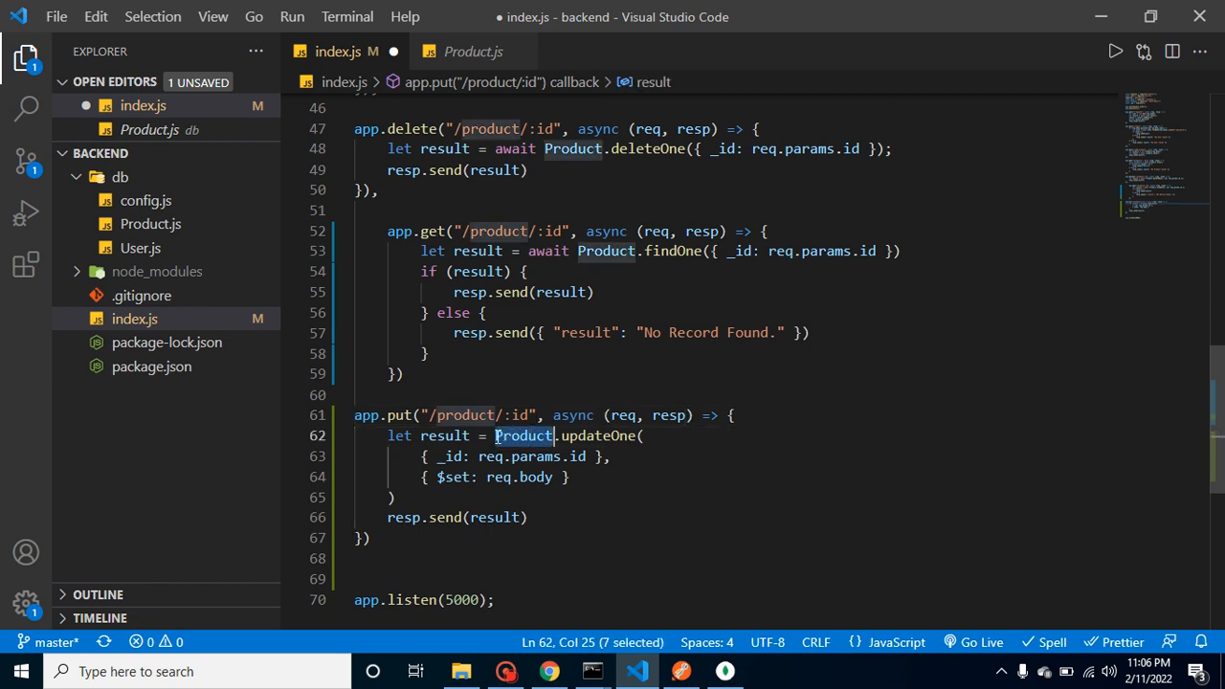
pyautogui.write('await')
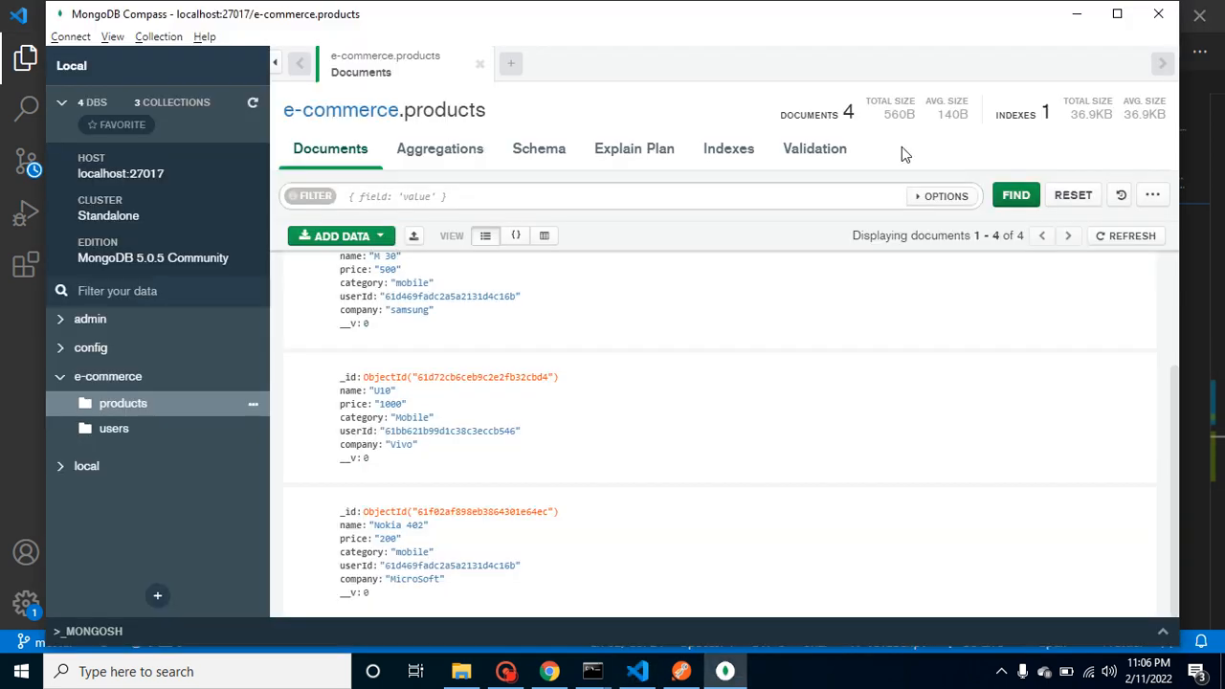
pyautogui.moveTo(785, 525)
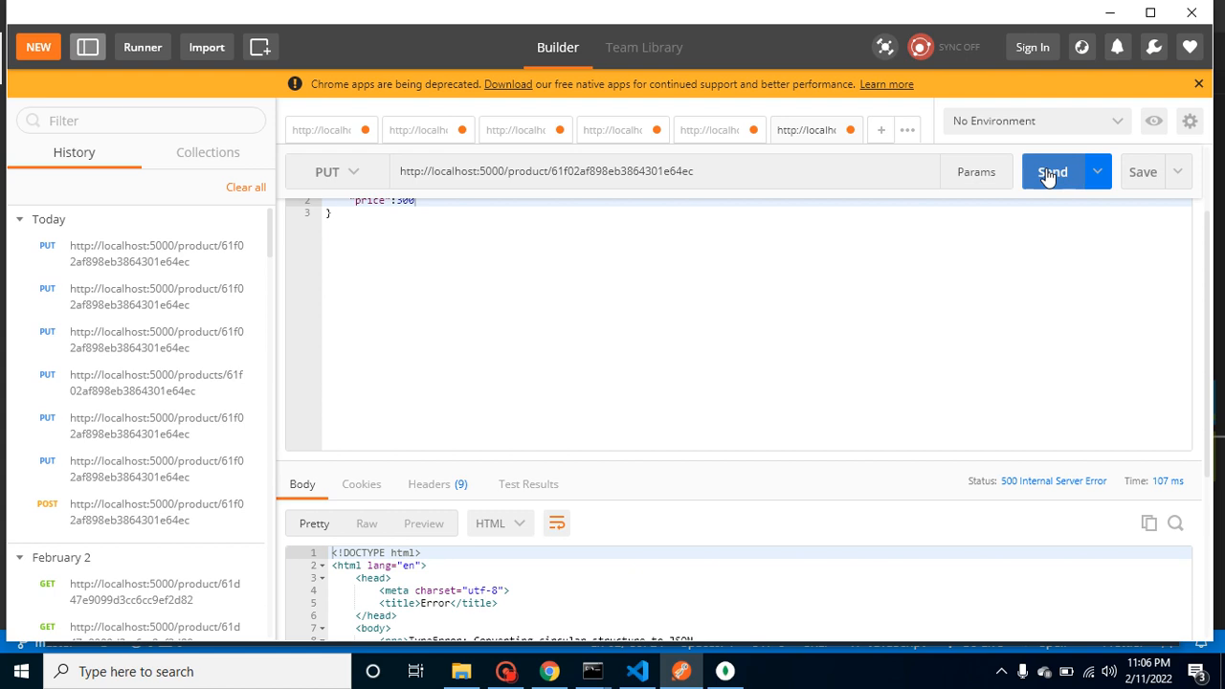
# Resend the PUT price update and confirm 200 OK with modifiedCount 1.
pyautogui.click(1053, 171)
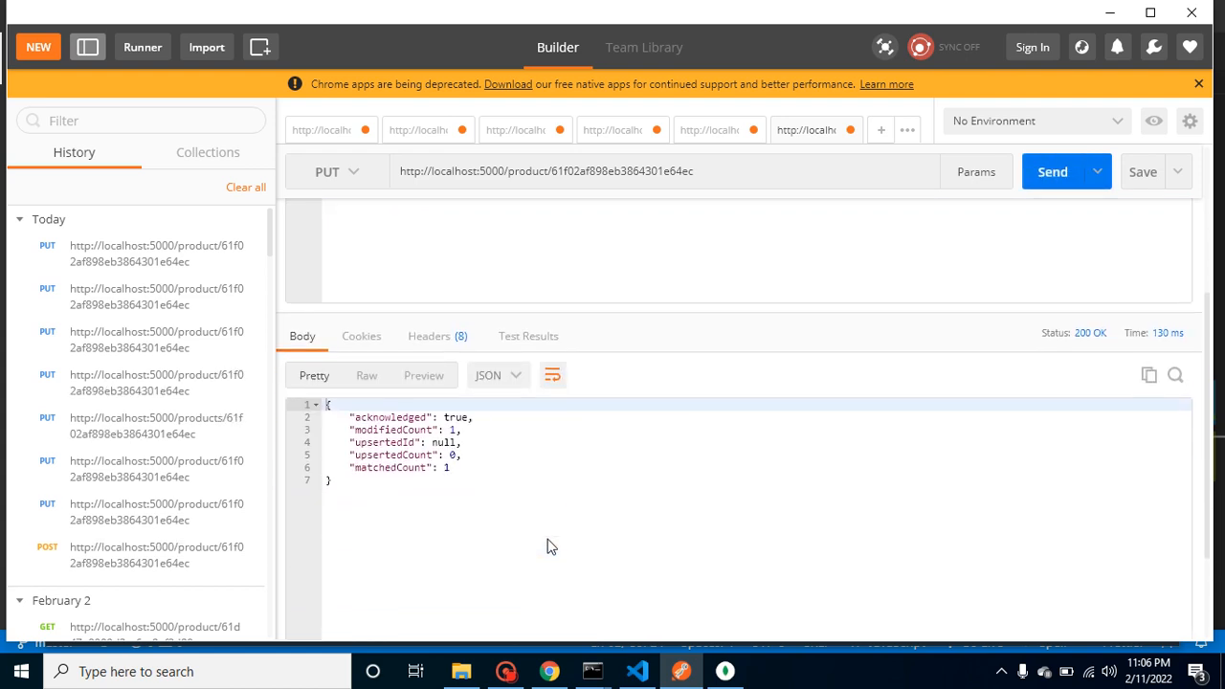
pyautogui.doubleClick(390, 416)
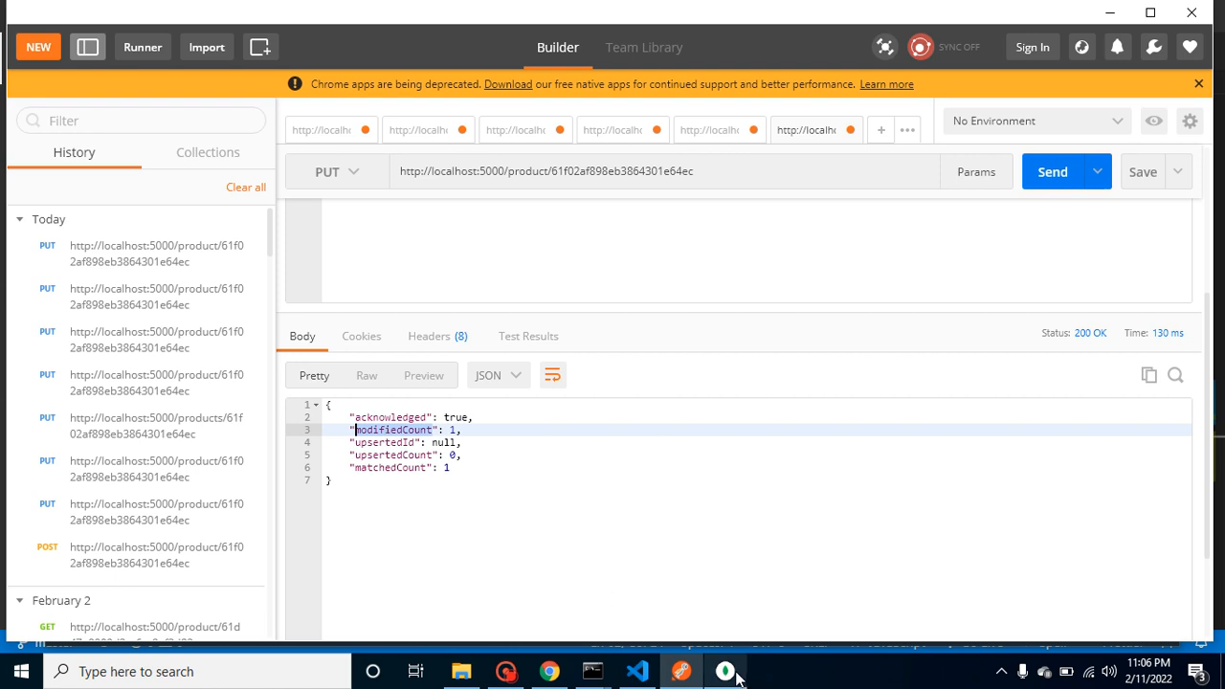
pyautogui.click(726, 670)
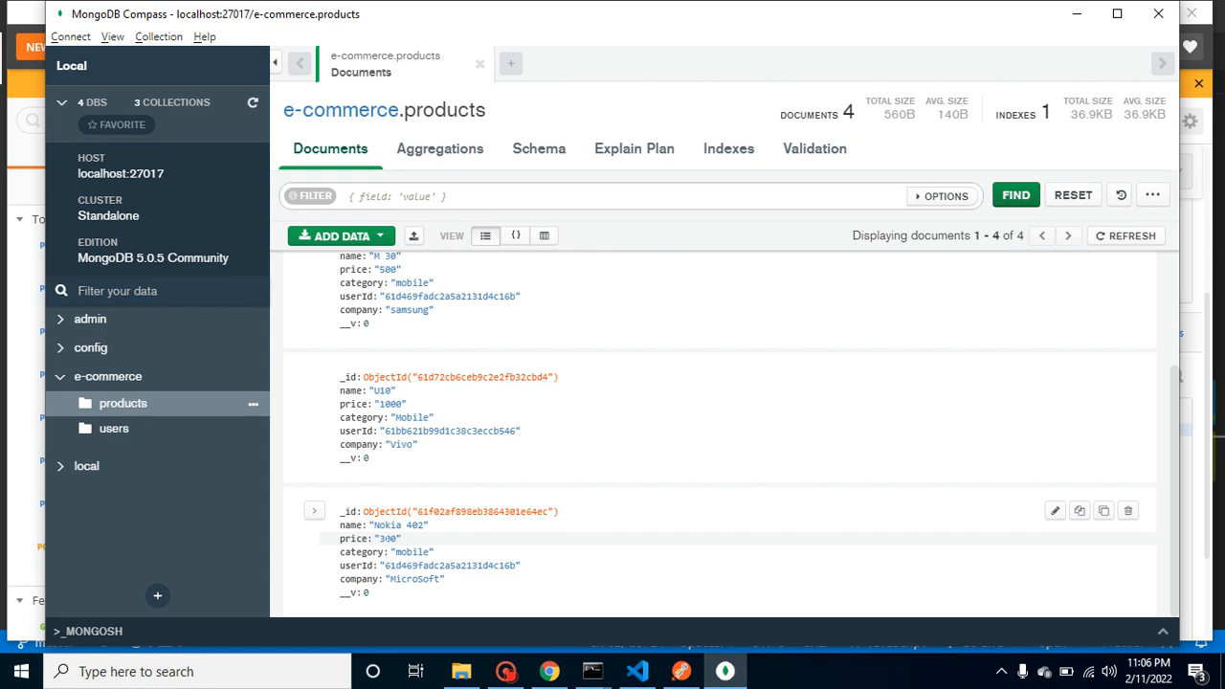
# Open the Nokia 402 record in Compass and resend the PUT request with price 330.
pyautogui.click(1055, 511)
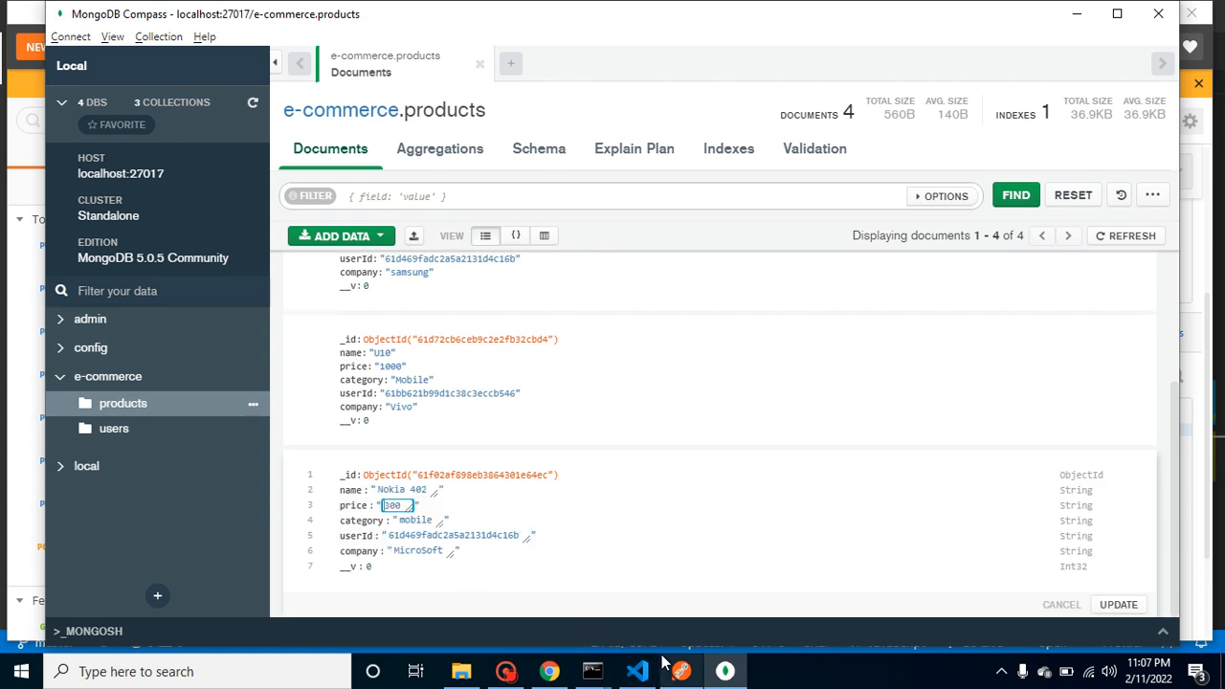
pyautogui.click(680, 671)
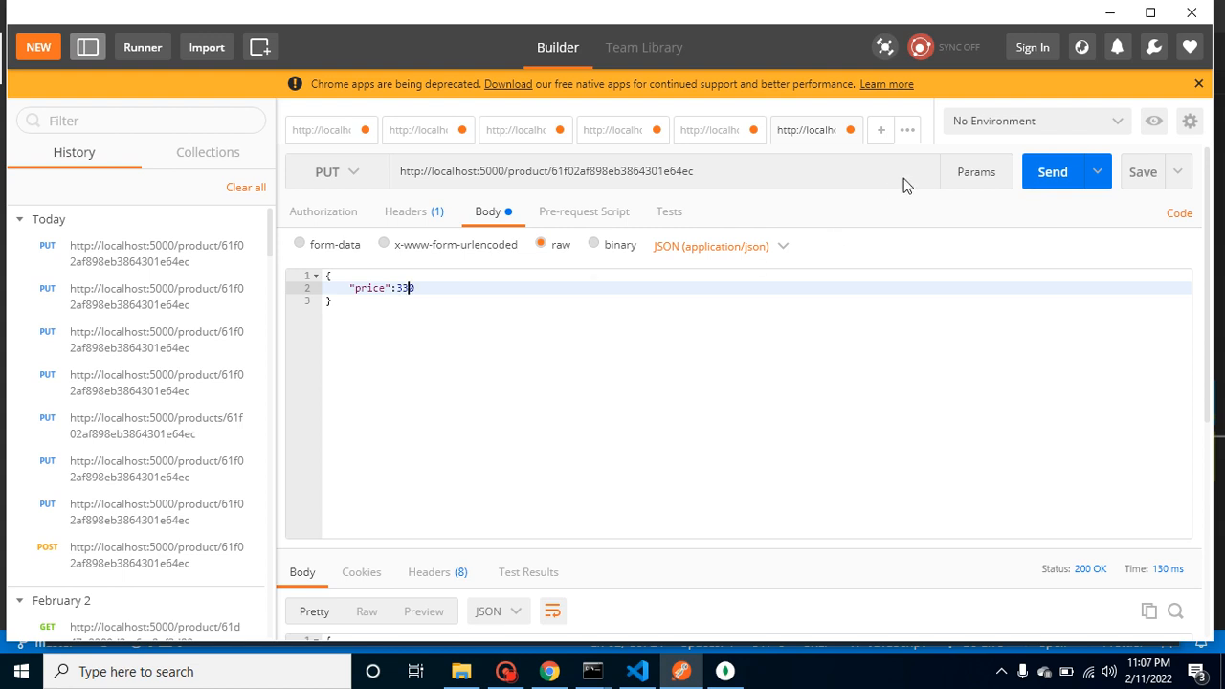
pyautogui.click(1050, 171)
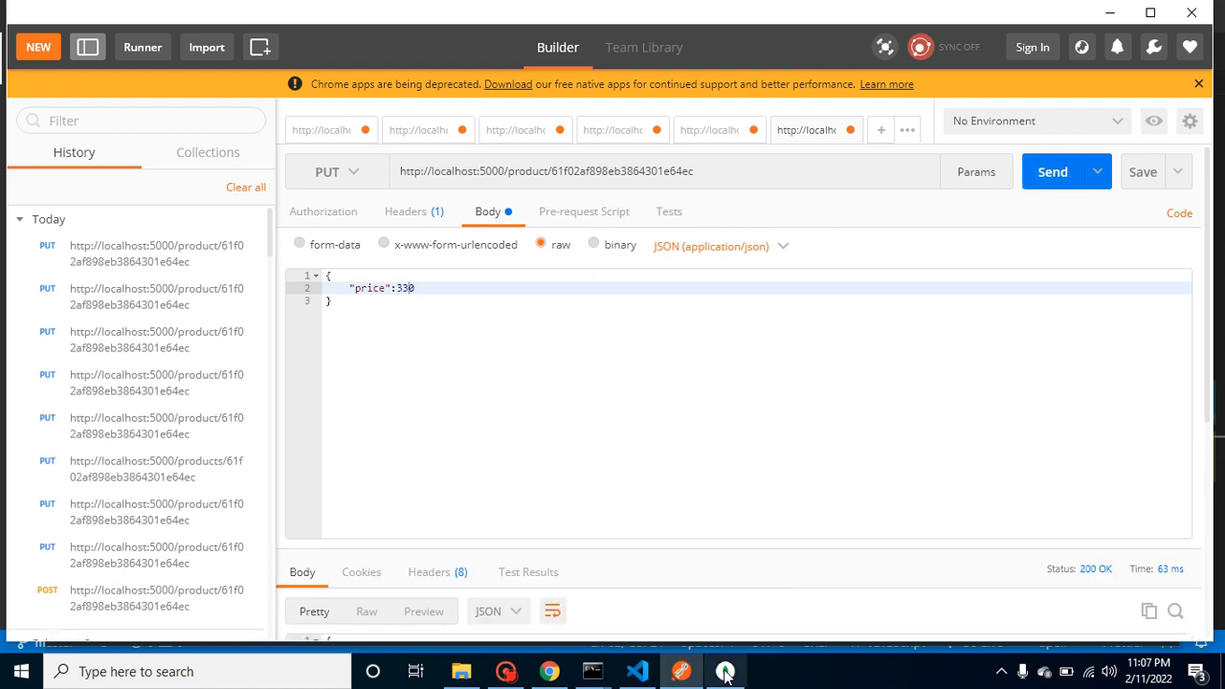
pyautogui.click(725, 671)
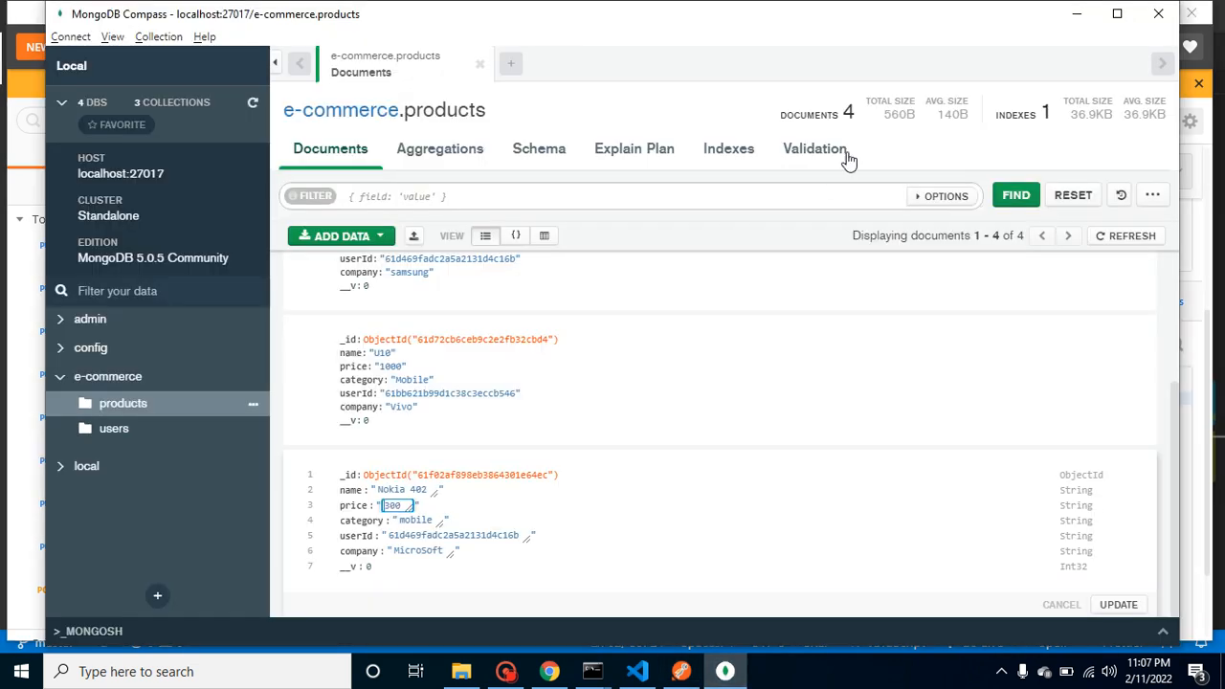
# Refresh Compass documents to confirm Nokia 402's price is 330.
pyautogui.click(1118, 603)
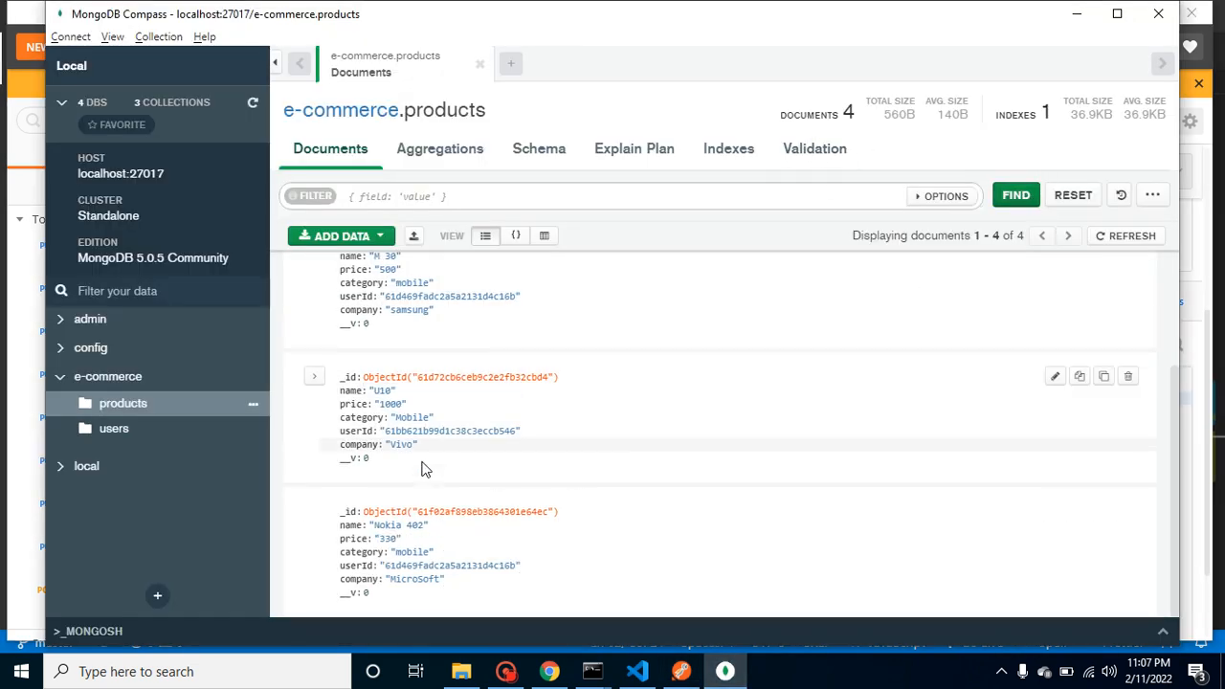
pyautogui.doubleClick(385, 538)
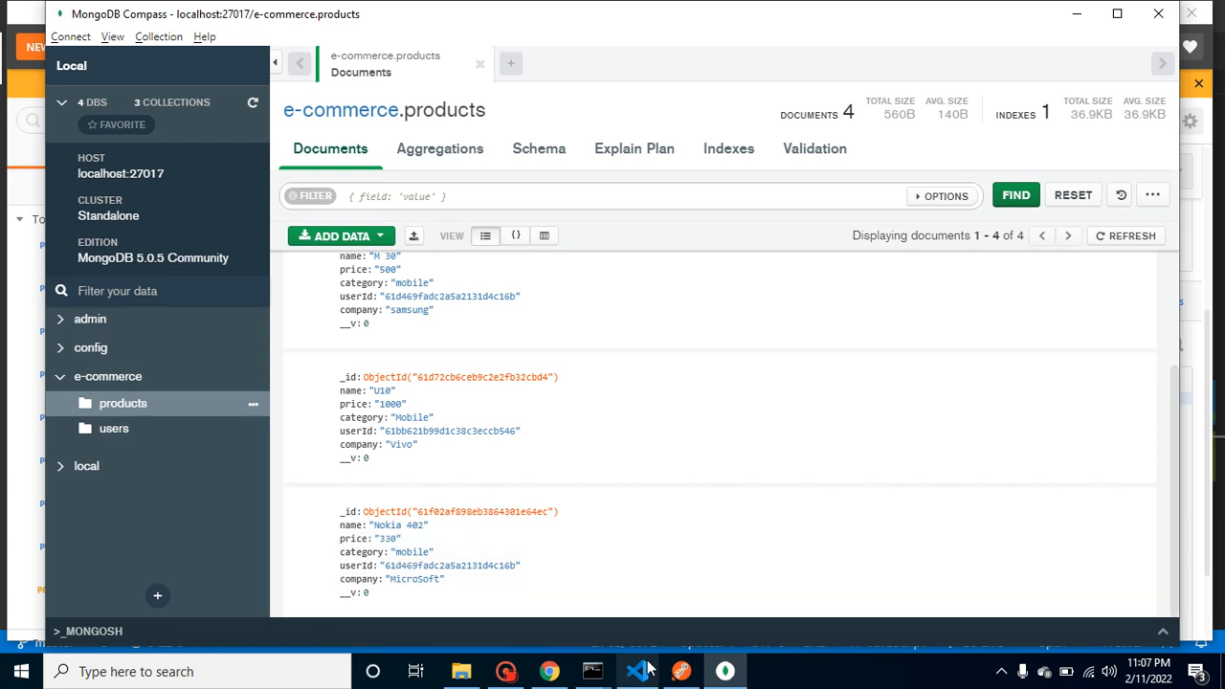
pyautogui.click(636, 671)
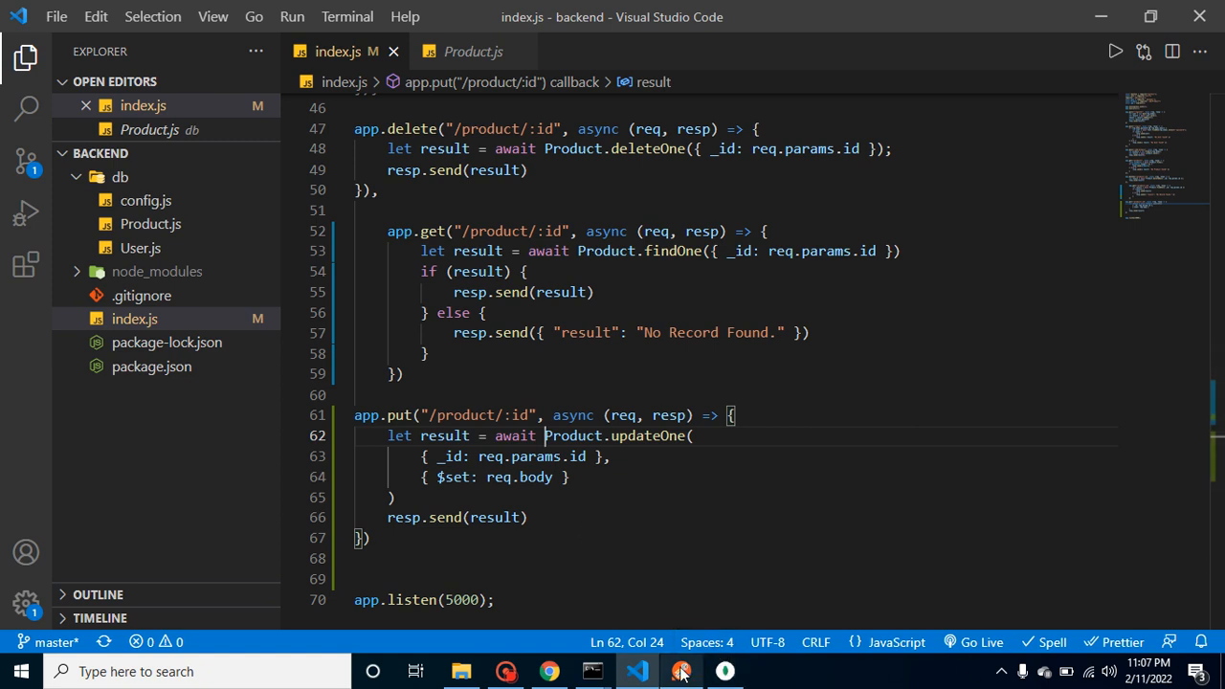
pyautogui.click(680, 671)
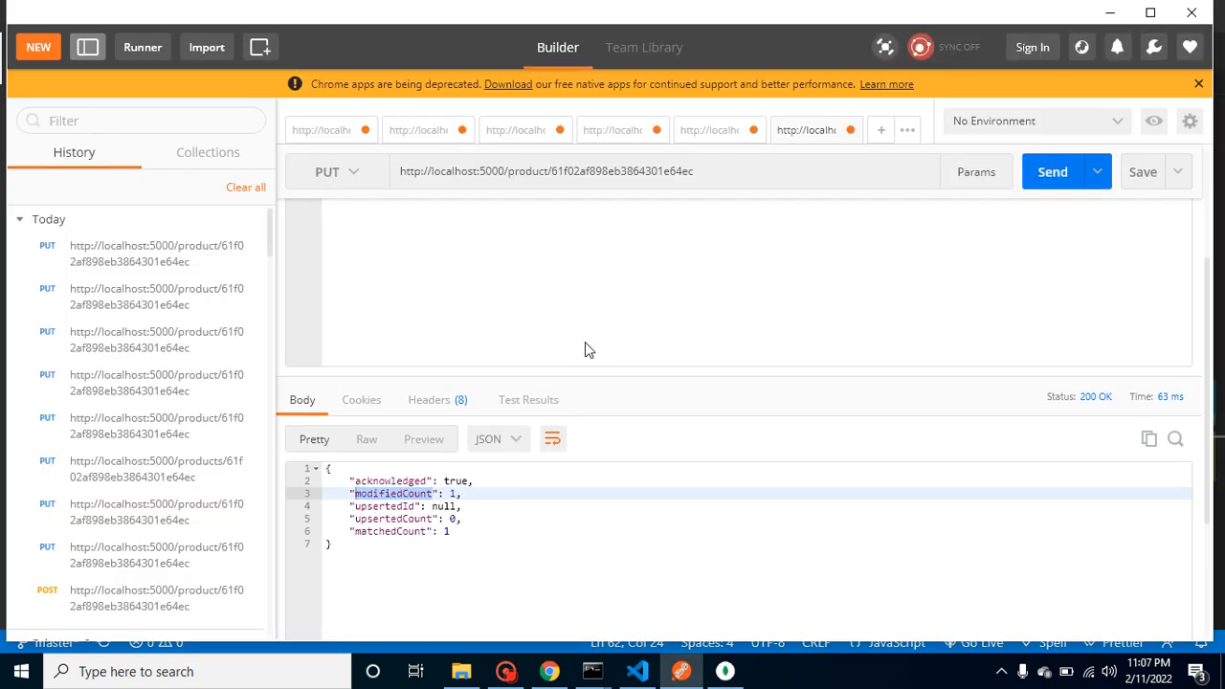
# Add "compnay":"Nokia" beside price 330 in the PUT body and send it.
pyautogui.click(486, 211)
pyautogui.write('"compnay')
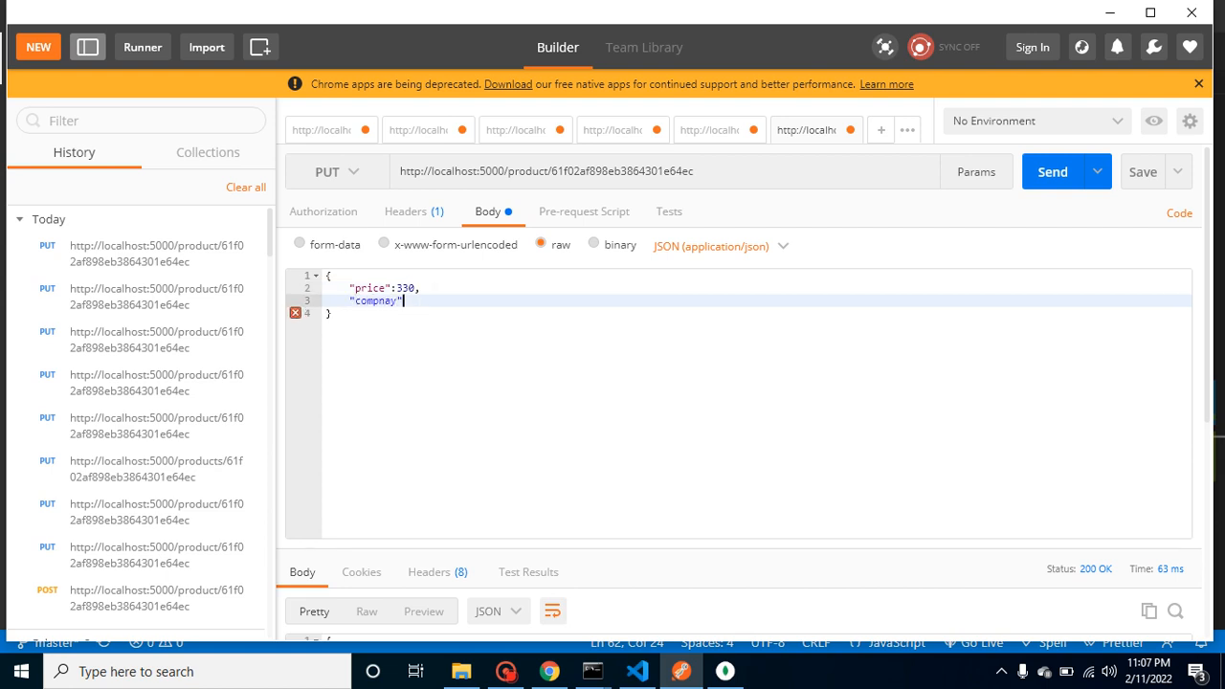
pyautogui.write(':"')
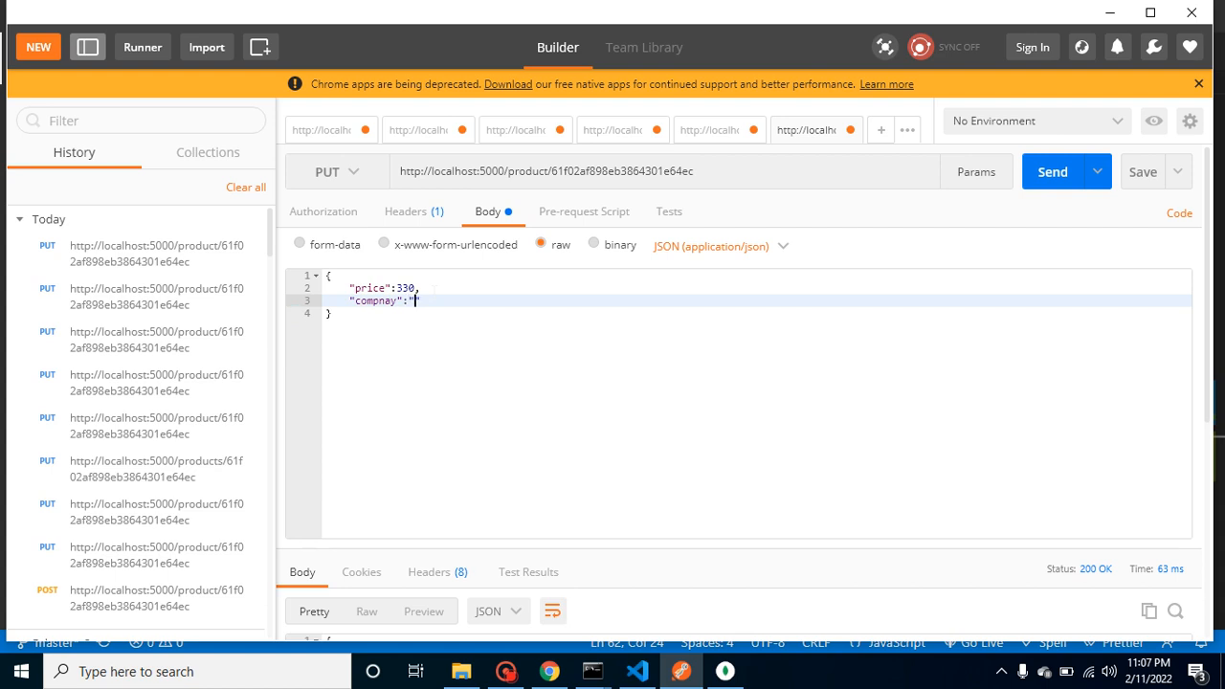
pyautogui.write('Nokia')
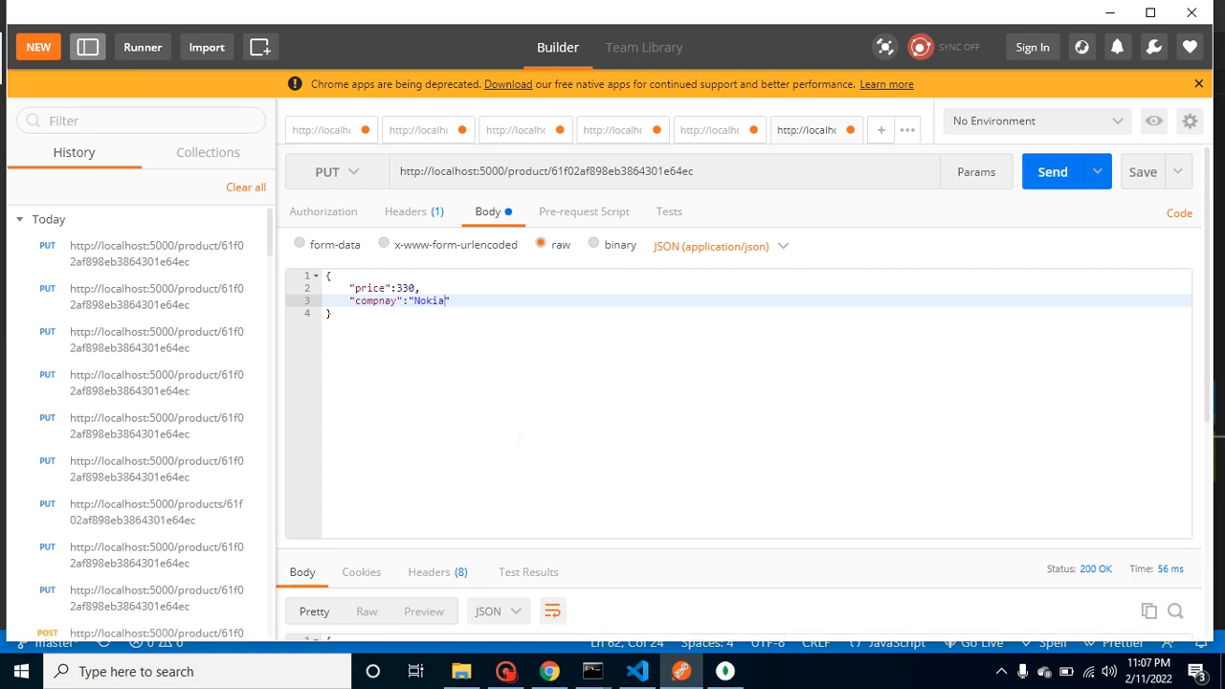
pyautogui.click(1052, 171)
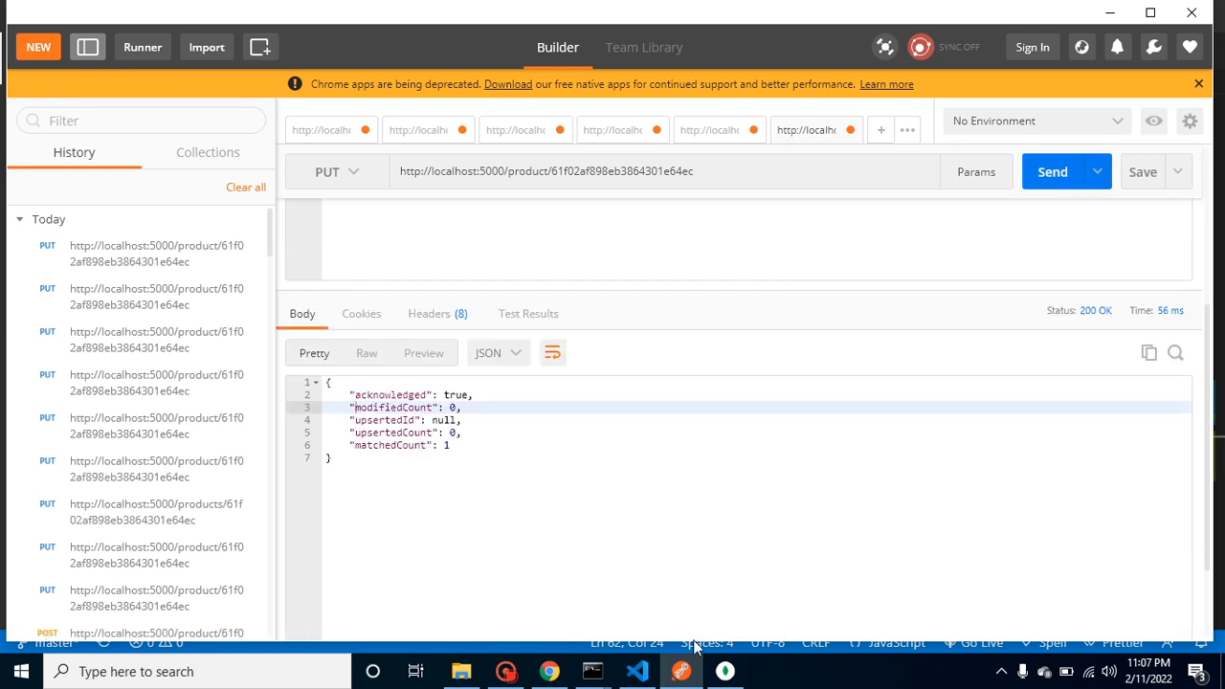
pyautogui.click(724, 671)
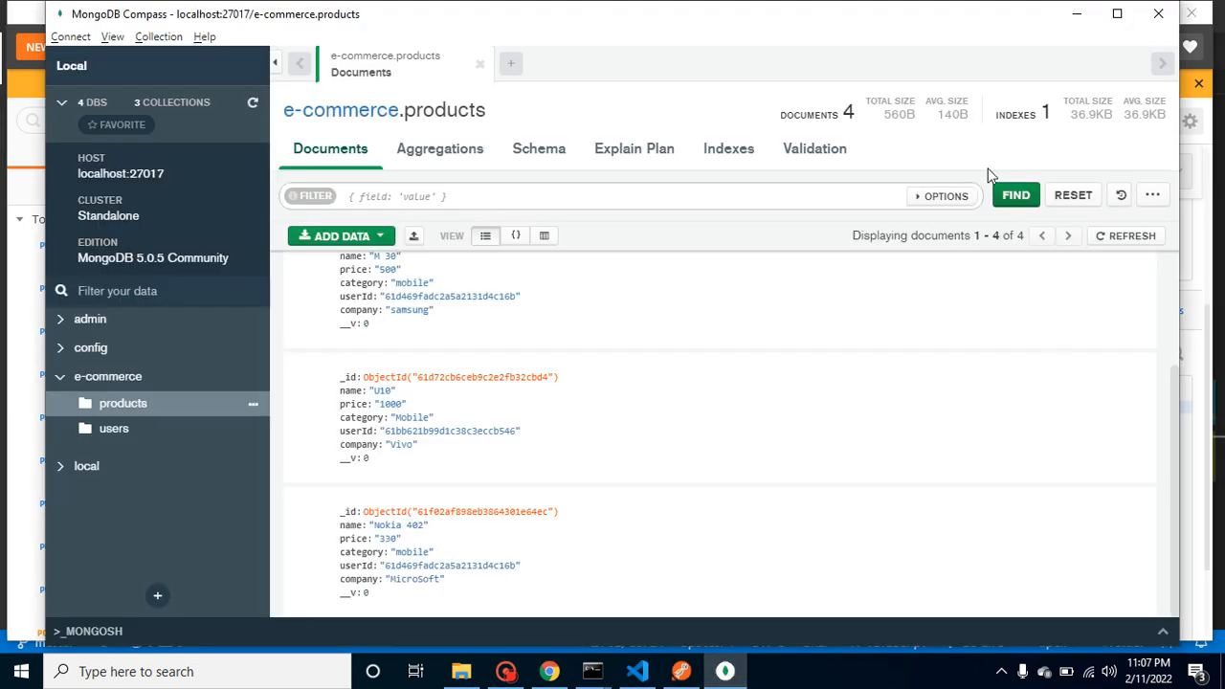
pyautogui.moveTo(645, 441)
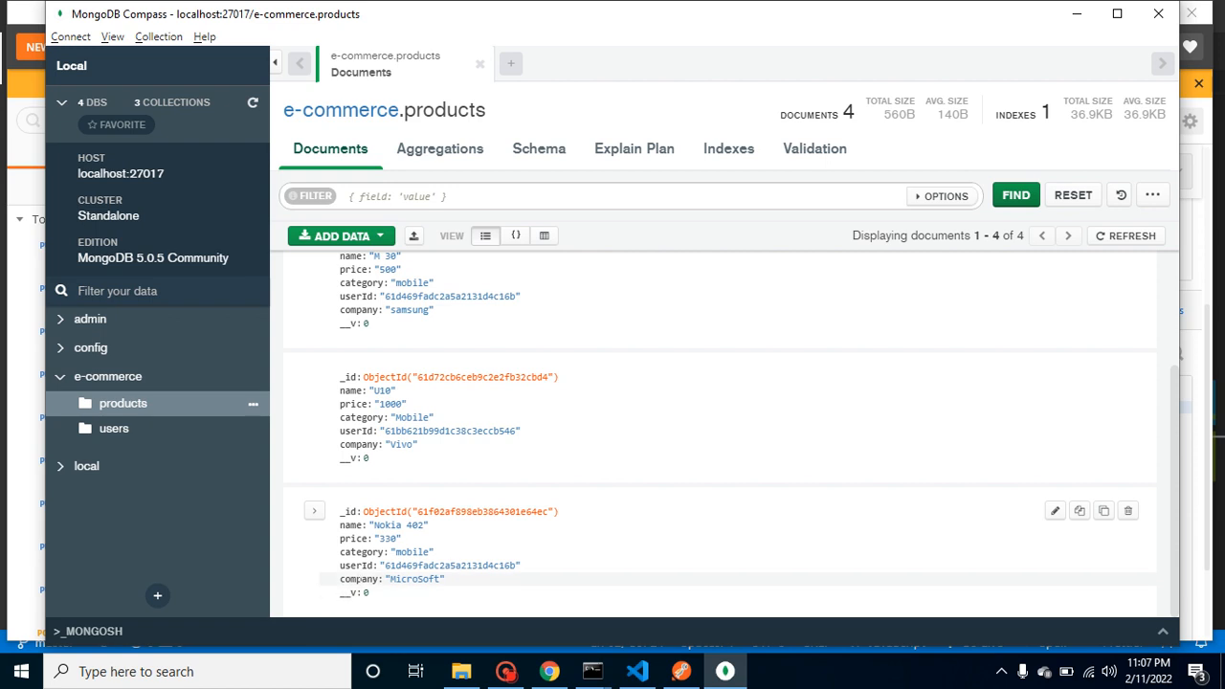
# Compare the company field's spelling on Nokia 402, still MicroSoft, in Compass.
pyautogui.doubleClick(359, 578)
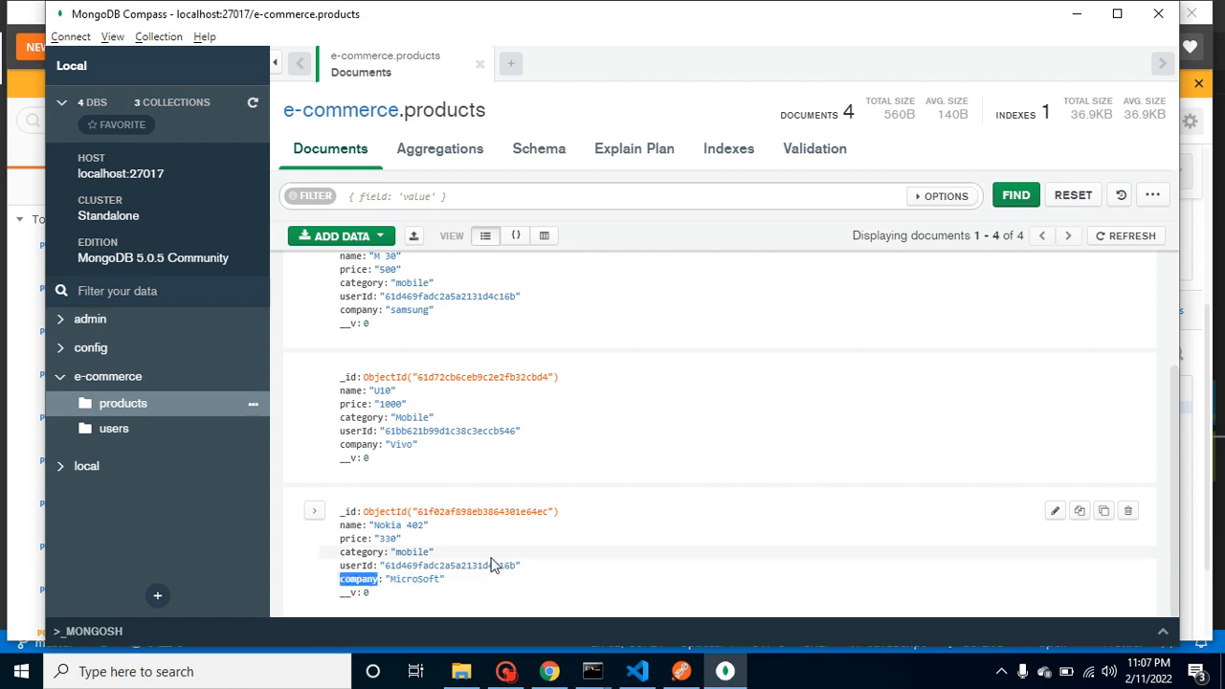
pyautogui.click(681, 671)
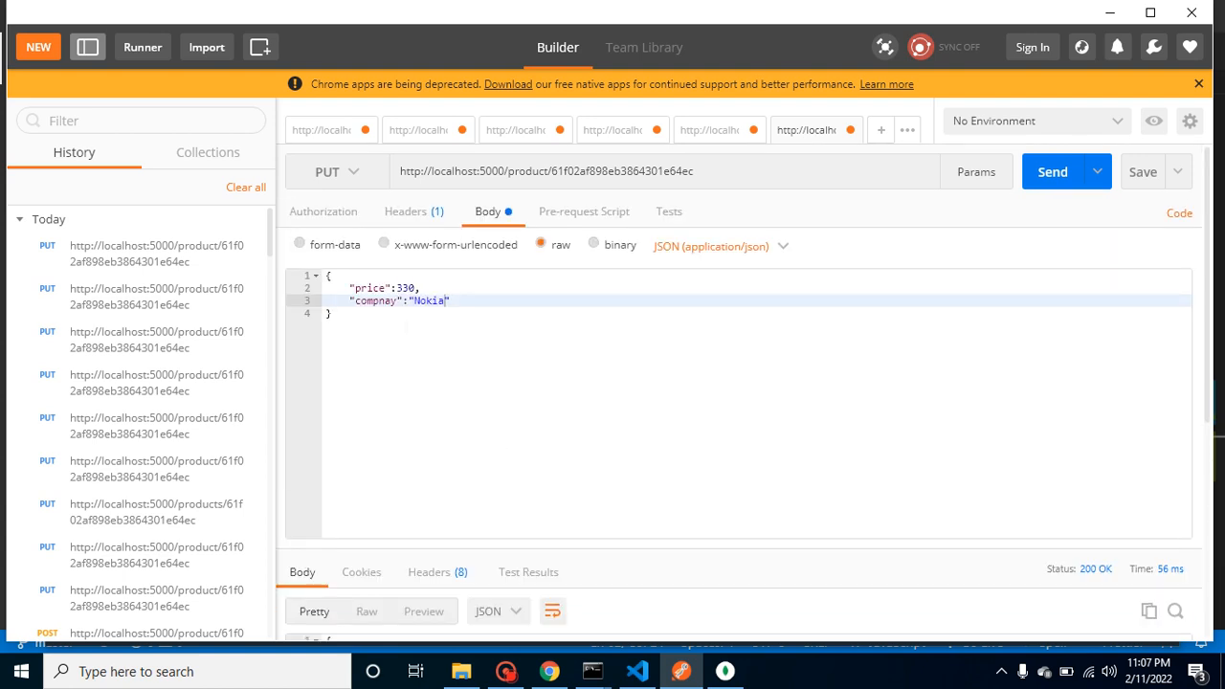
# Correct the key to "company" and resend, so Nokia 402's company becomes Nokia.
pyautogui.doubleClick(375, 300)
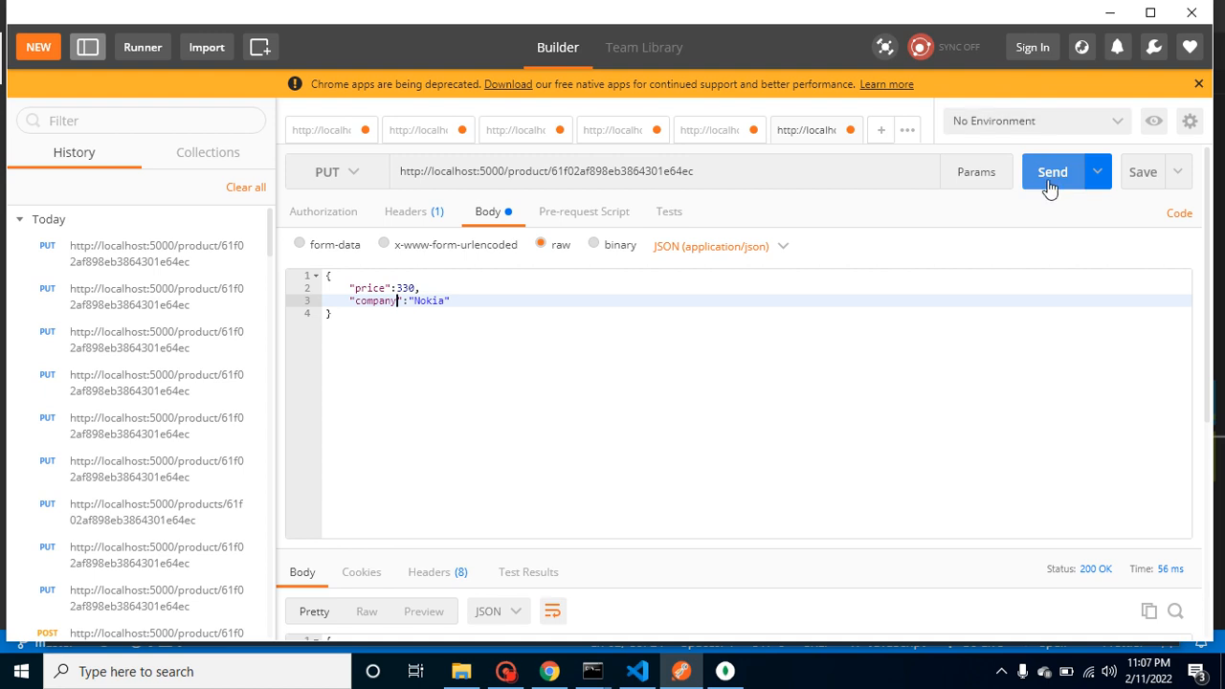
pyautogui.click(1051, 171)
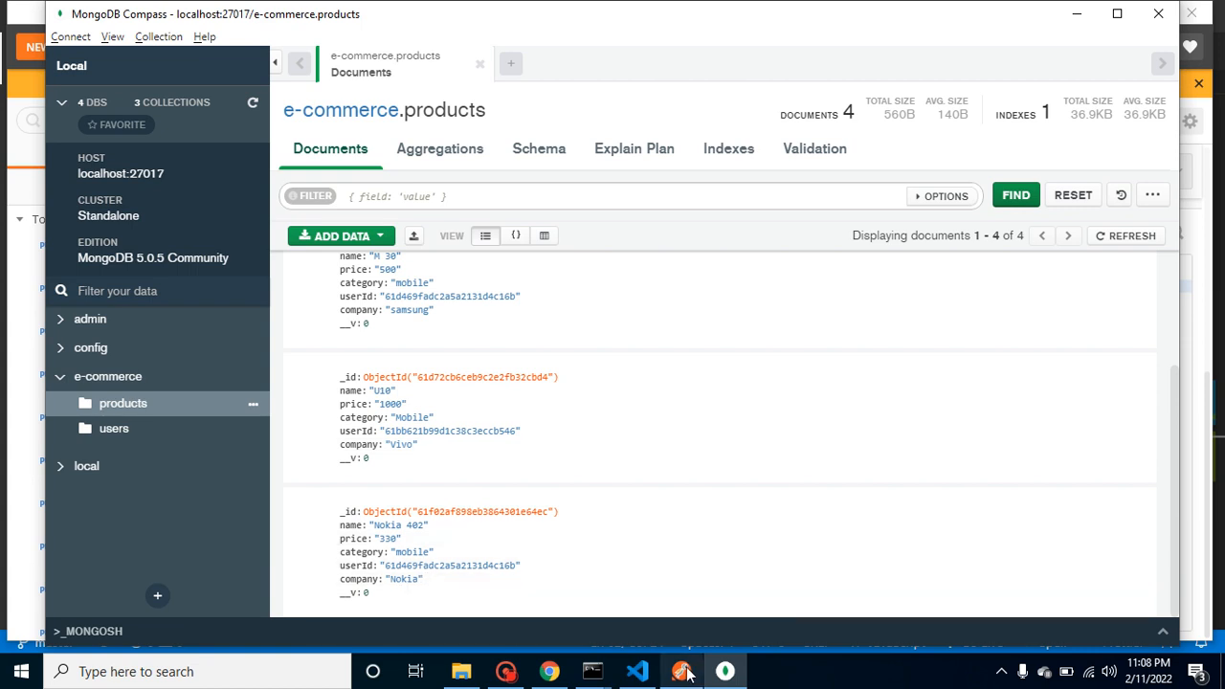
pyautogui.click(549, 671)
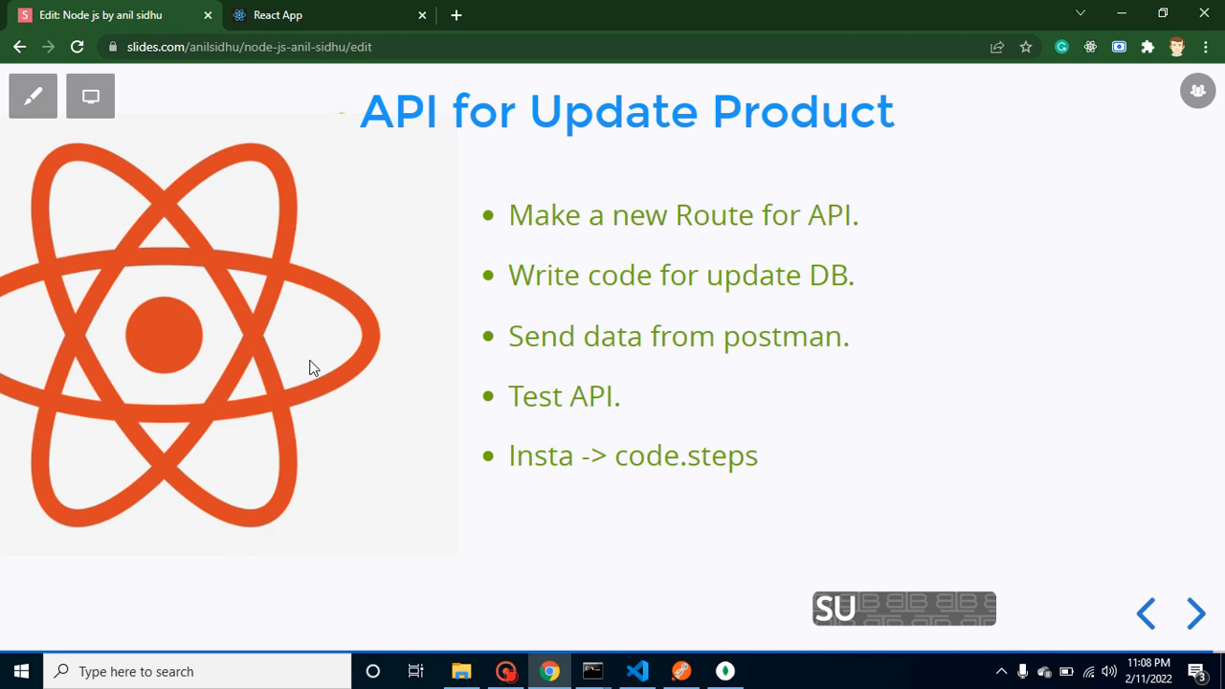
# Switch Chrome to the React App tab showing the prefilled Update Product form.
pyautogui.click(328, 15)
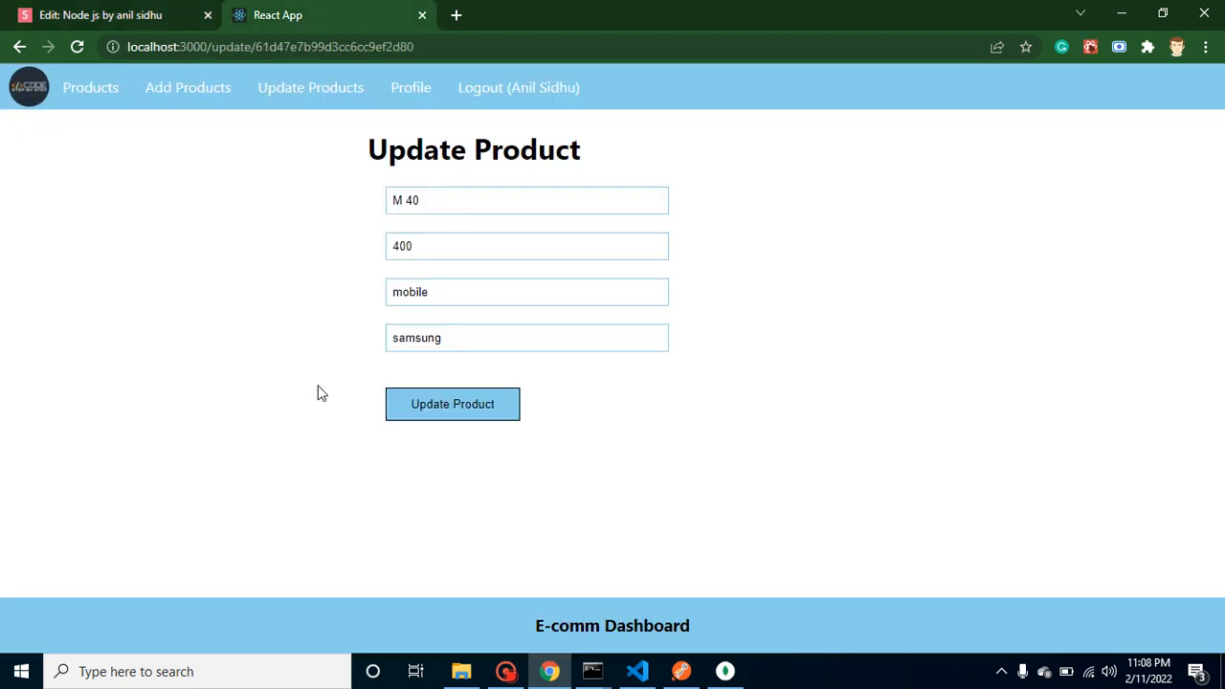
pyautogui.moveTo(282, 281)
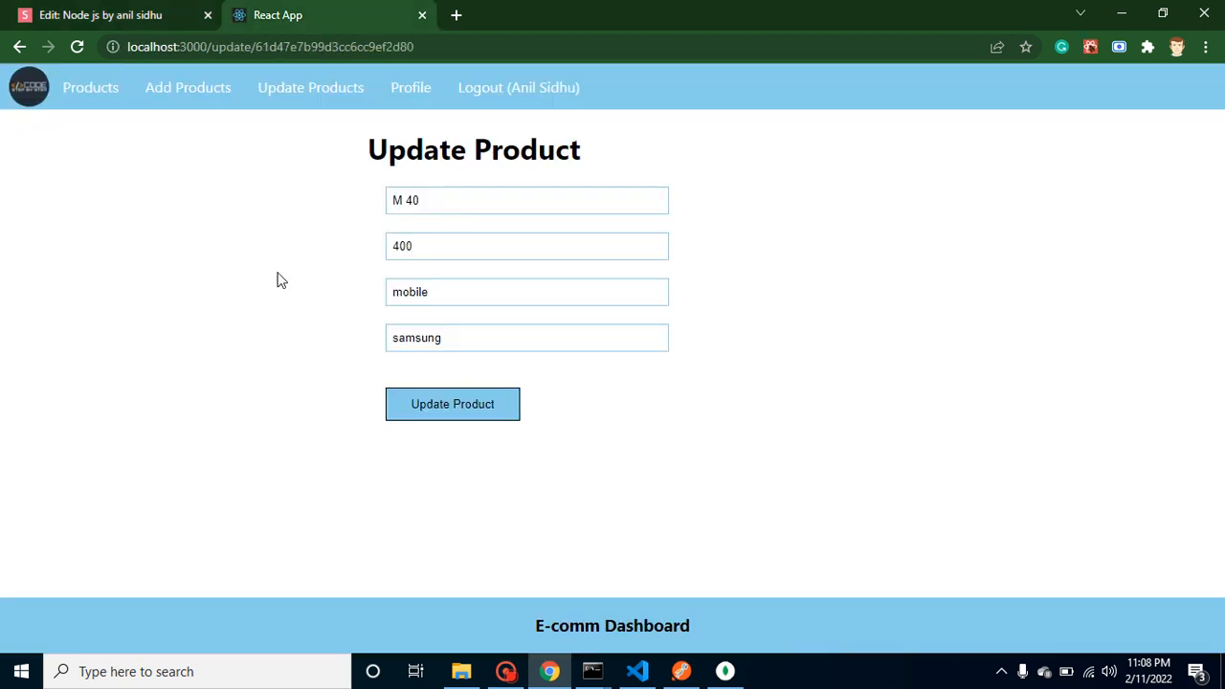
pyautogui.moveTo(160, 277)
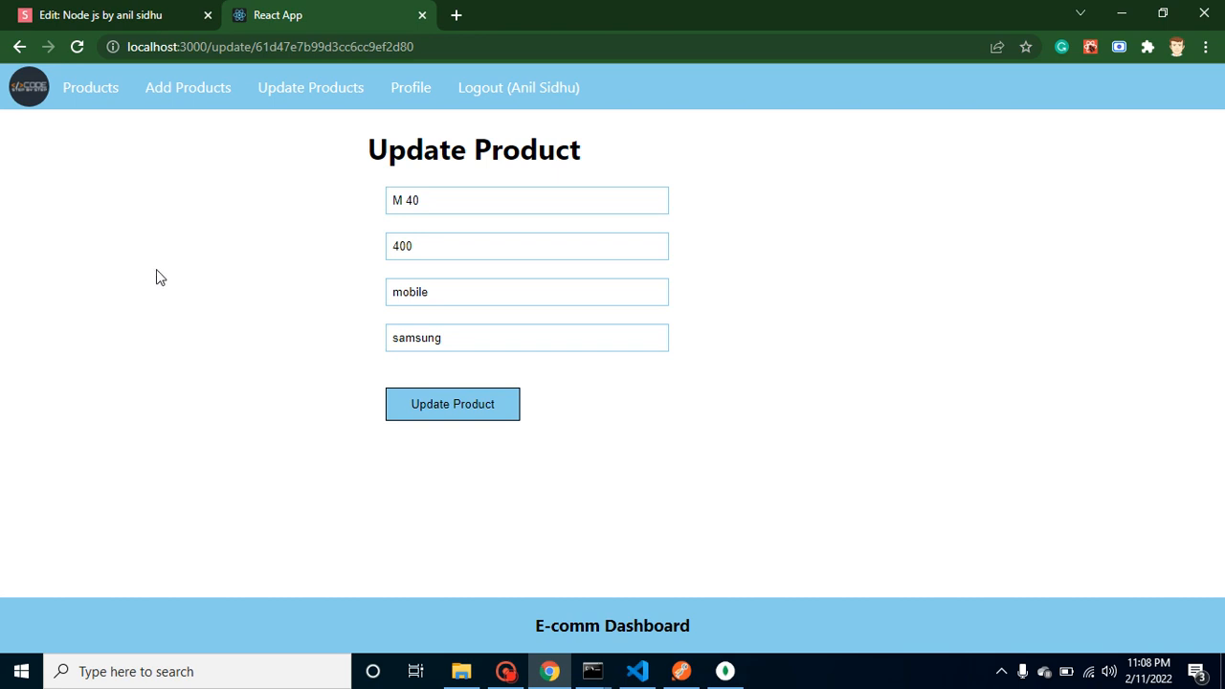